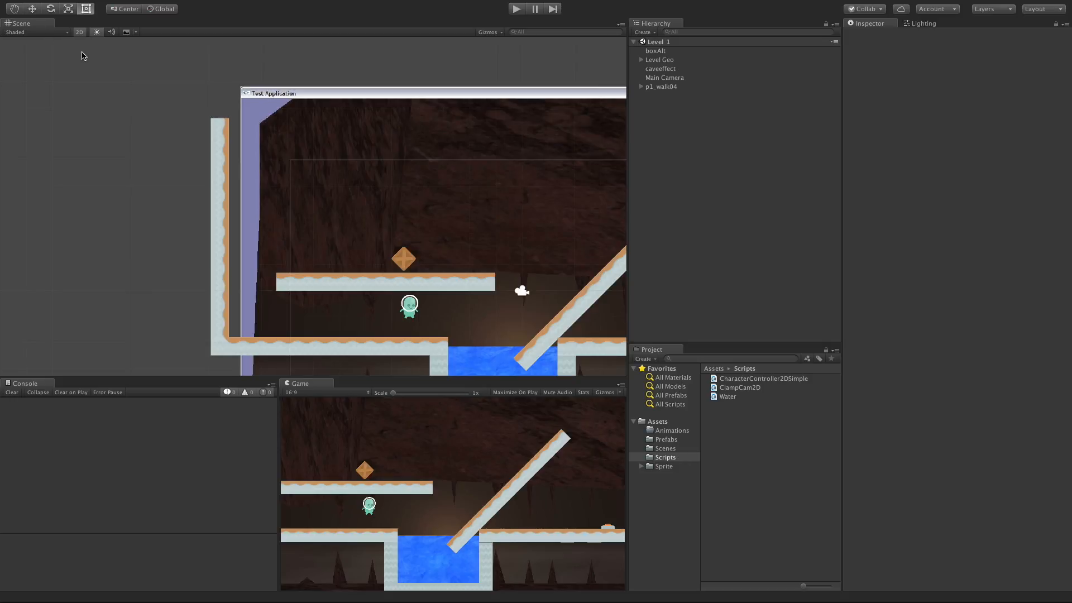
mouse_move(620, 151)
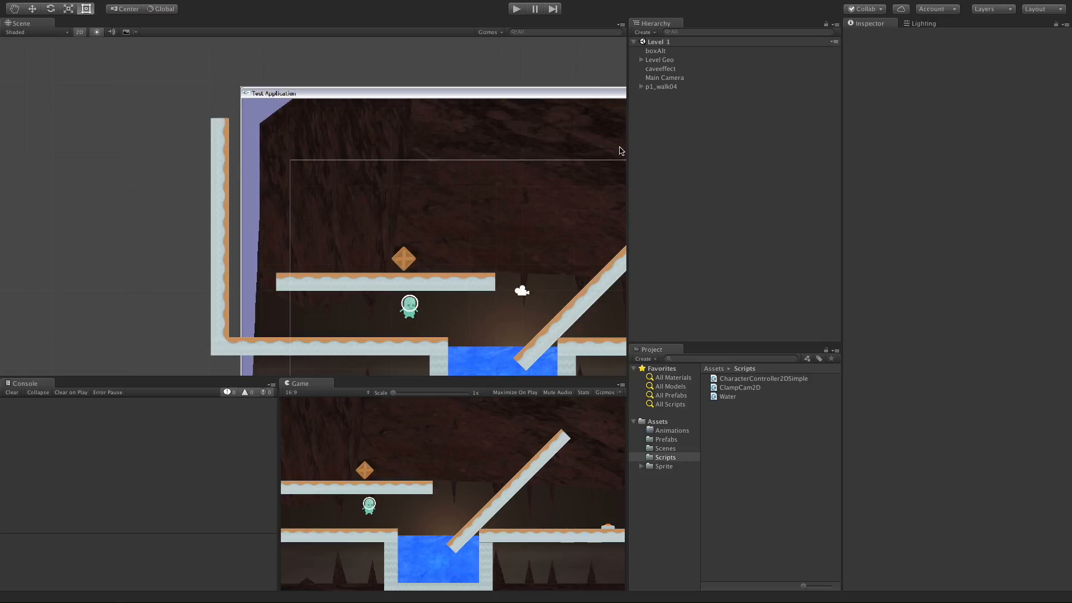
Create a new Circle sprite asset in the Assets folder
click(658, 421)
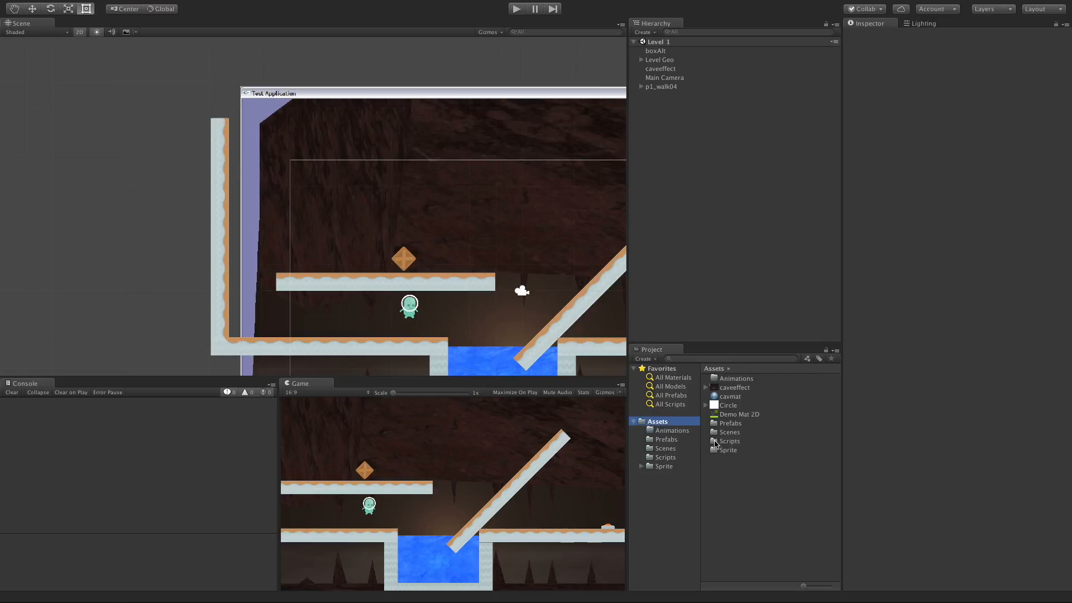
right_click(716, 443)
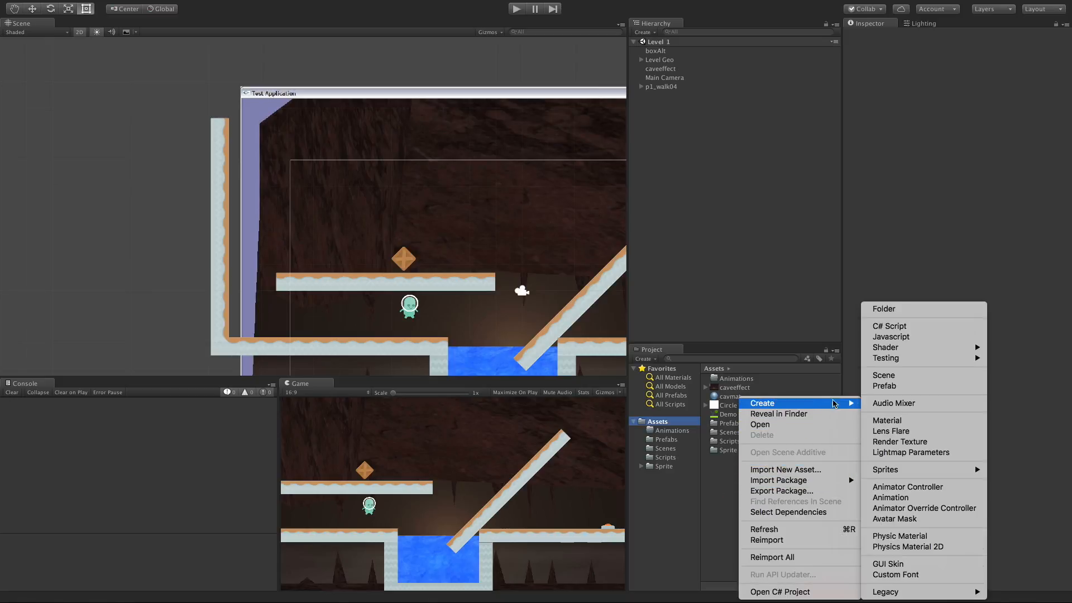
mouse_move(885, 469)
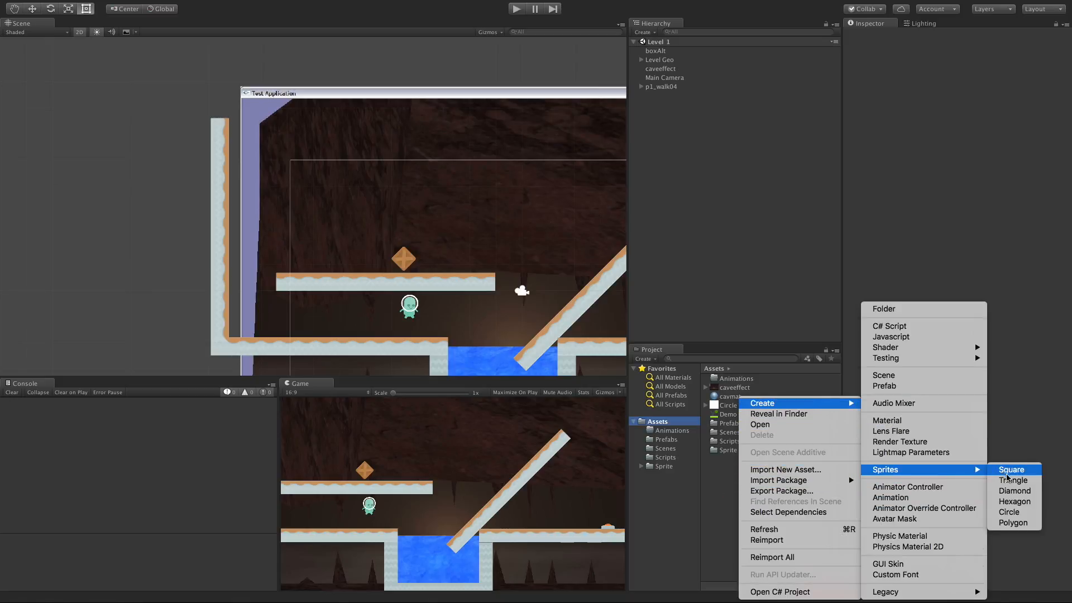
mouse_move(1009, 512)
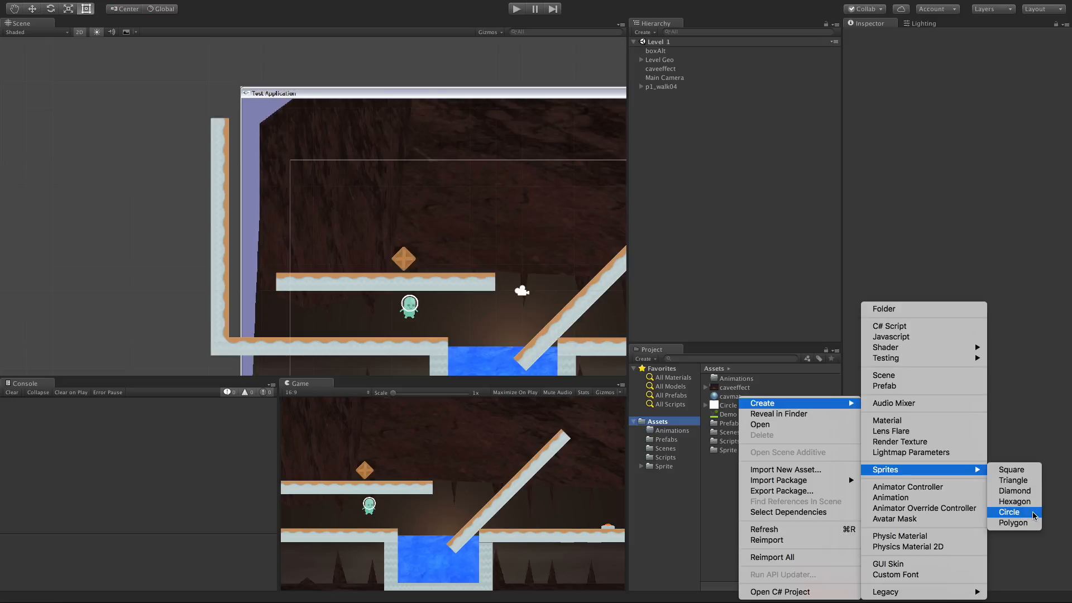
click(1009, 511)
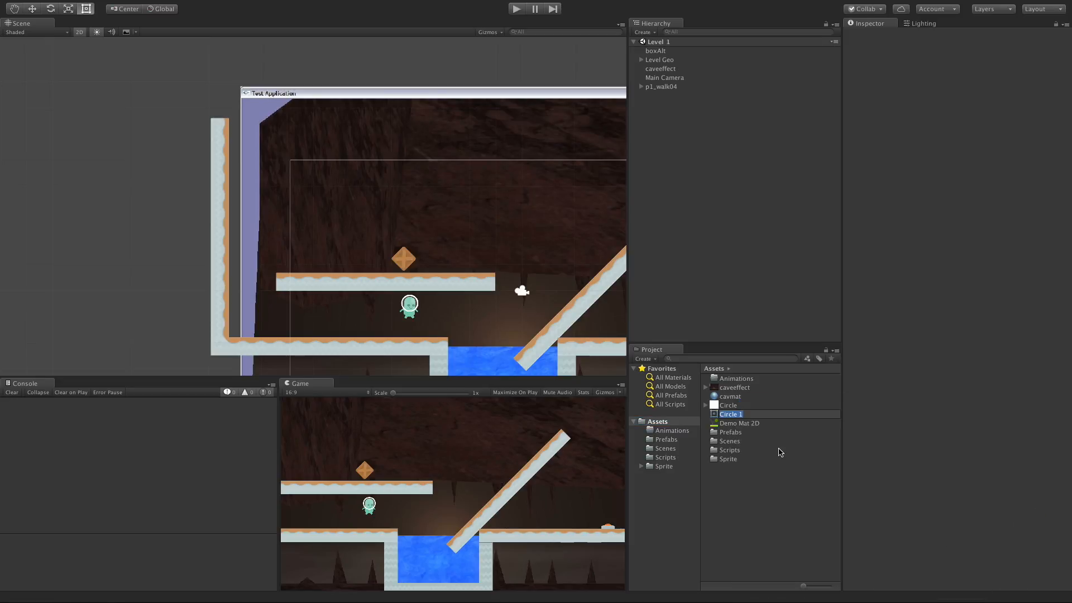
click(728, 404)
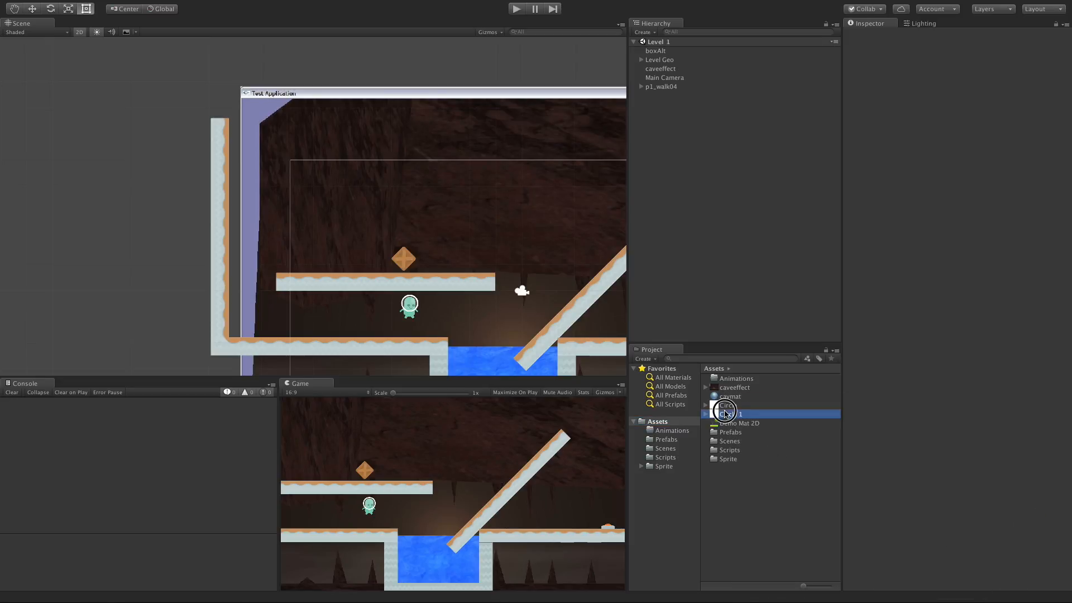
Delete the duplicate 'Circle 1' sprite asset
right_click(725, 414)
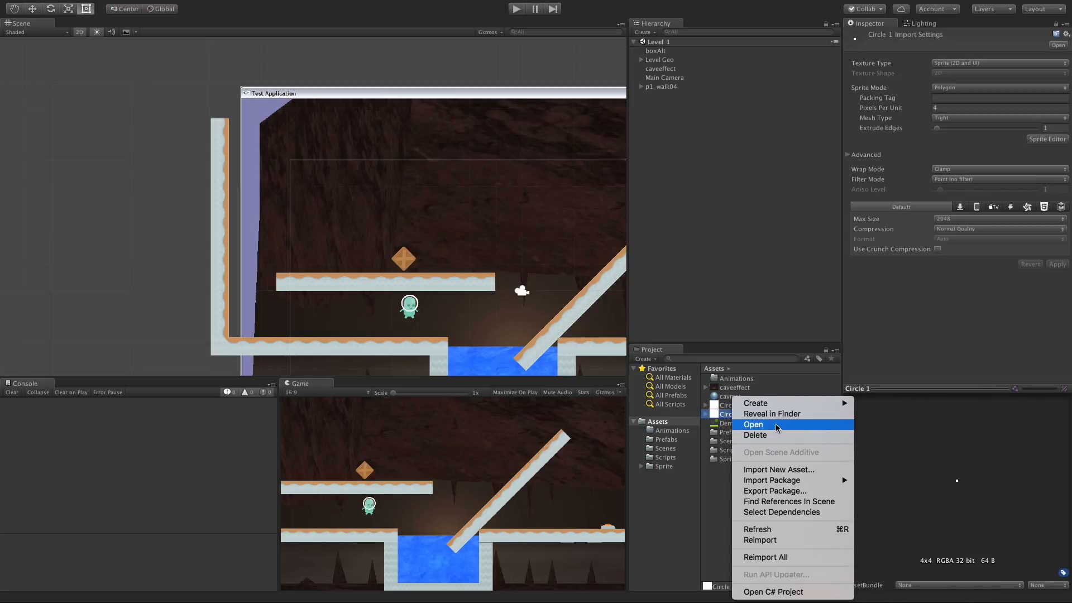
click(755, 435)
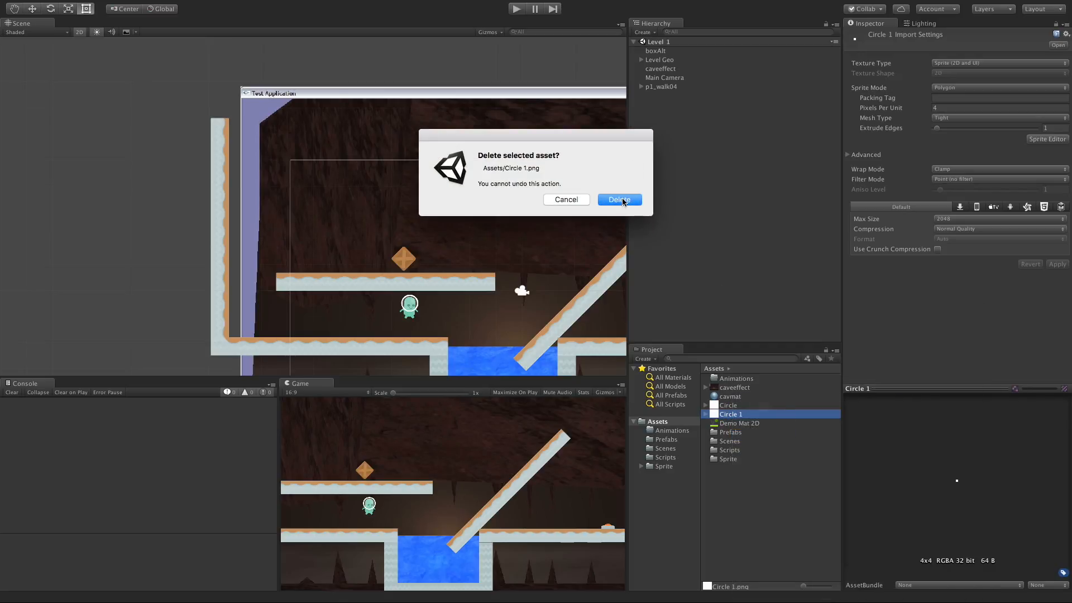
click(618, 199)
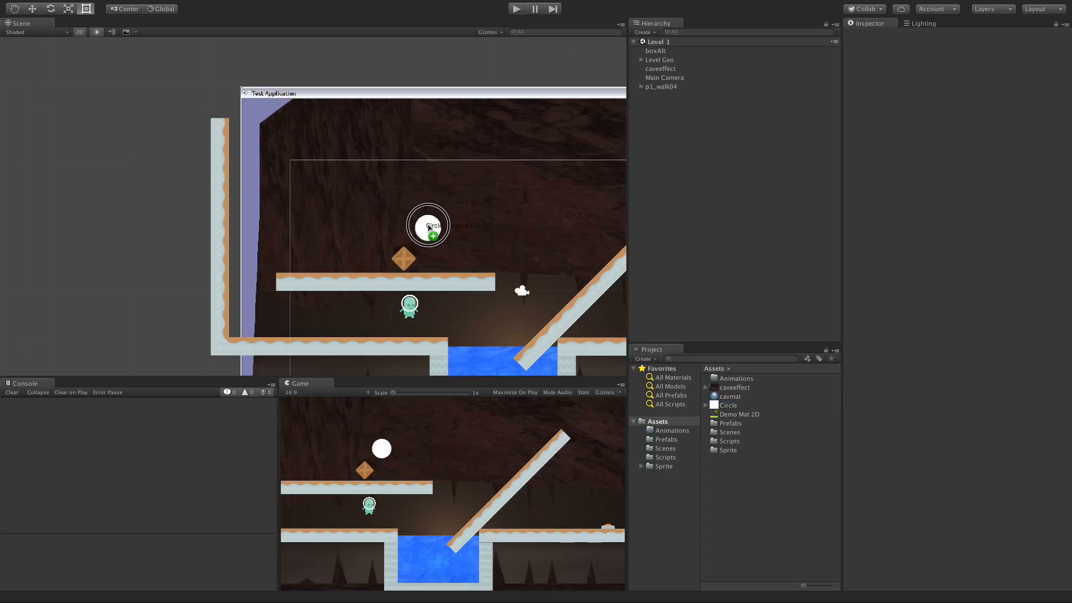
Add a Circle Collider 2D to the Circle, then search components for 'effec'
click(428, 226)
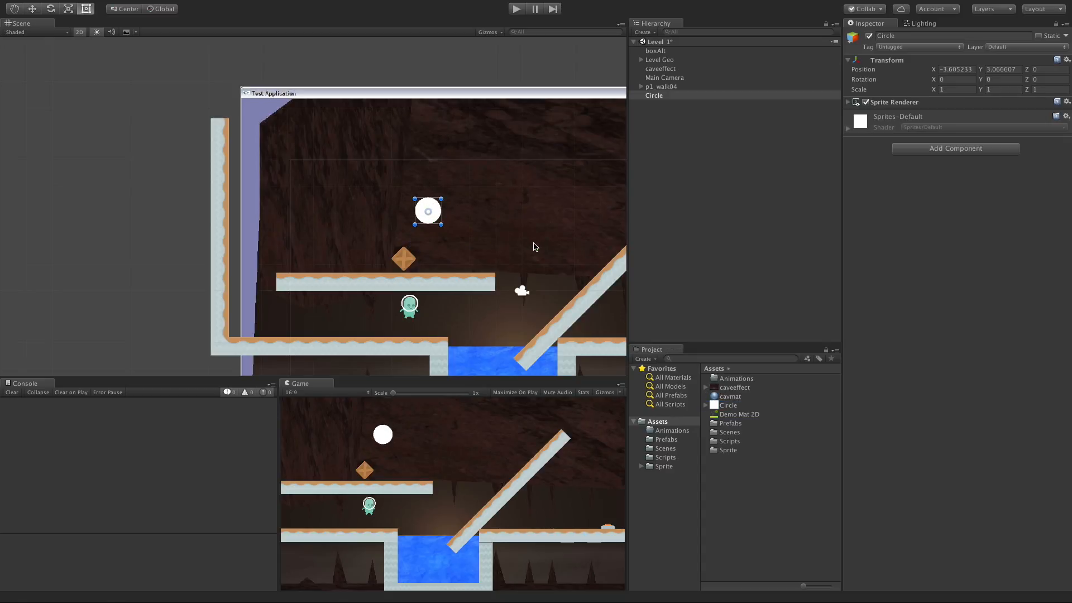
click(848, 116)
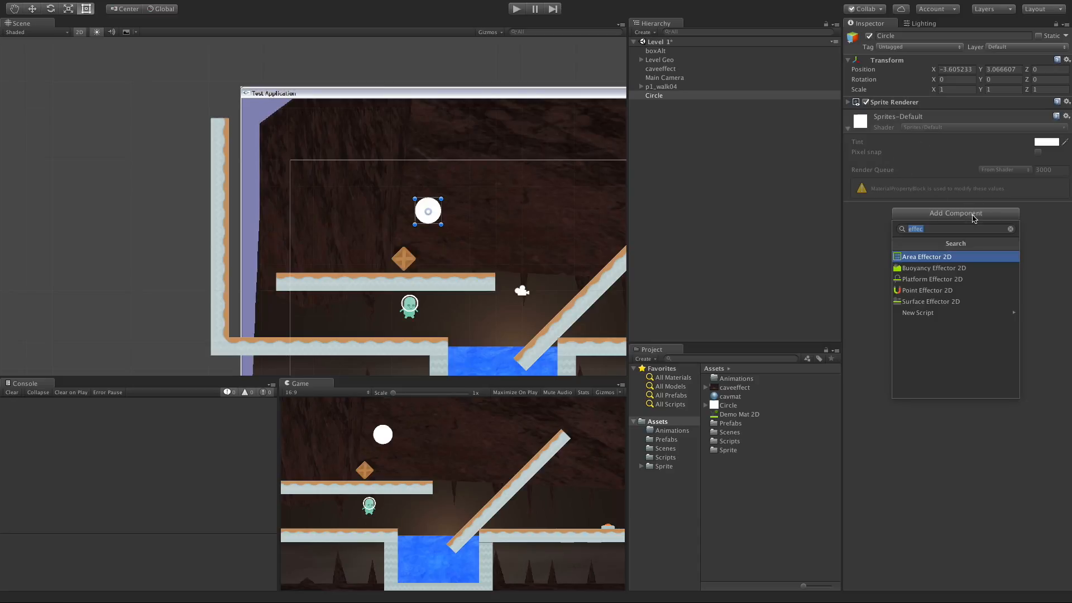
text(circ)
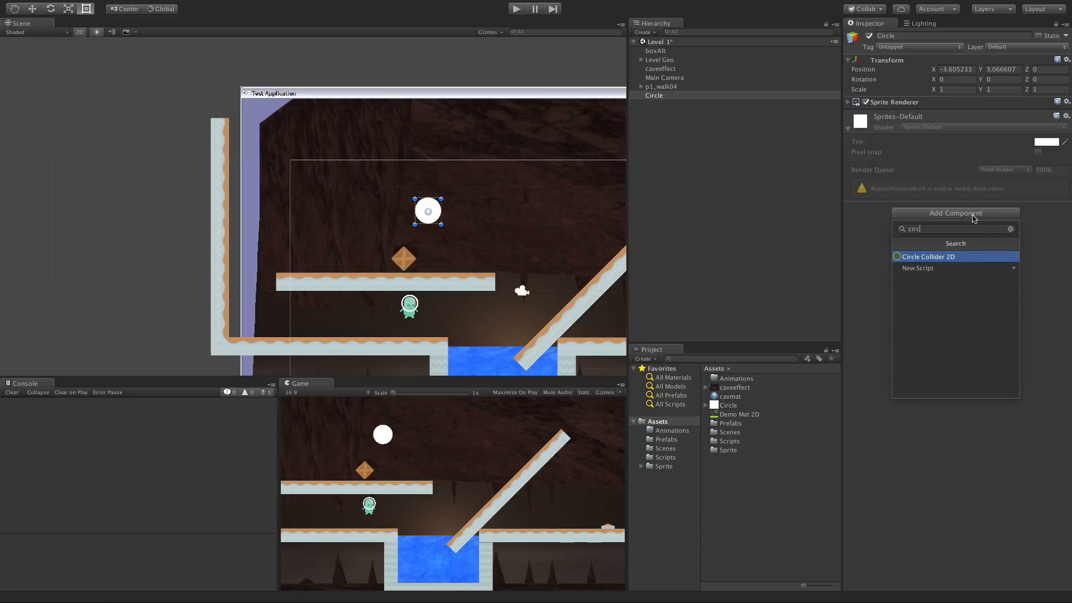
click(929, 256)
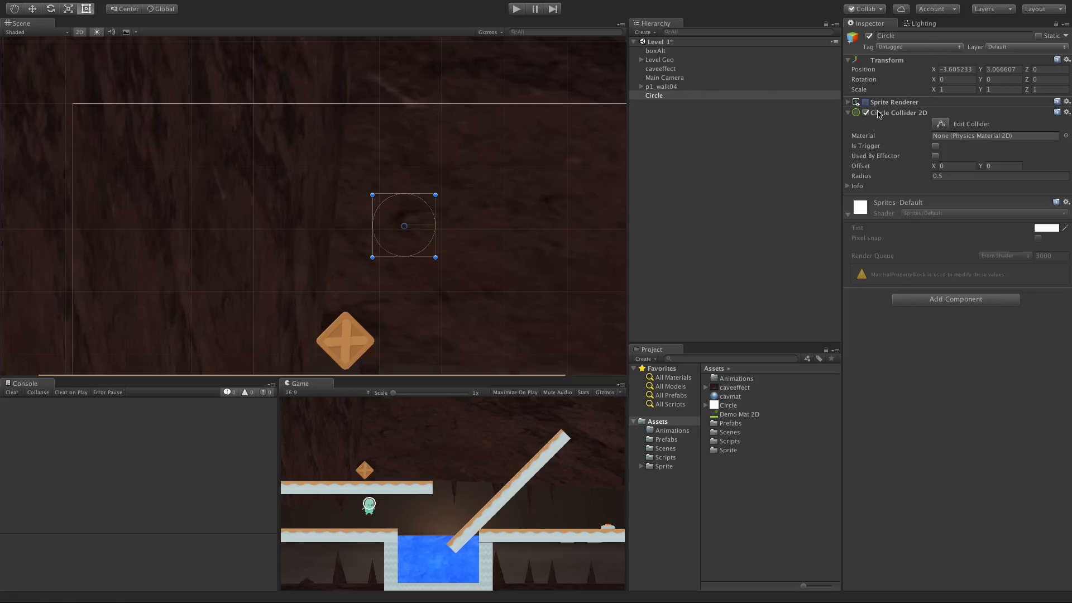
click(866, 102)
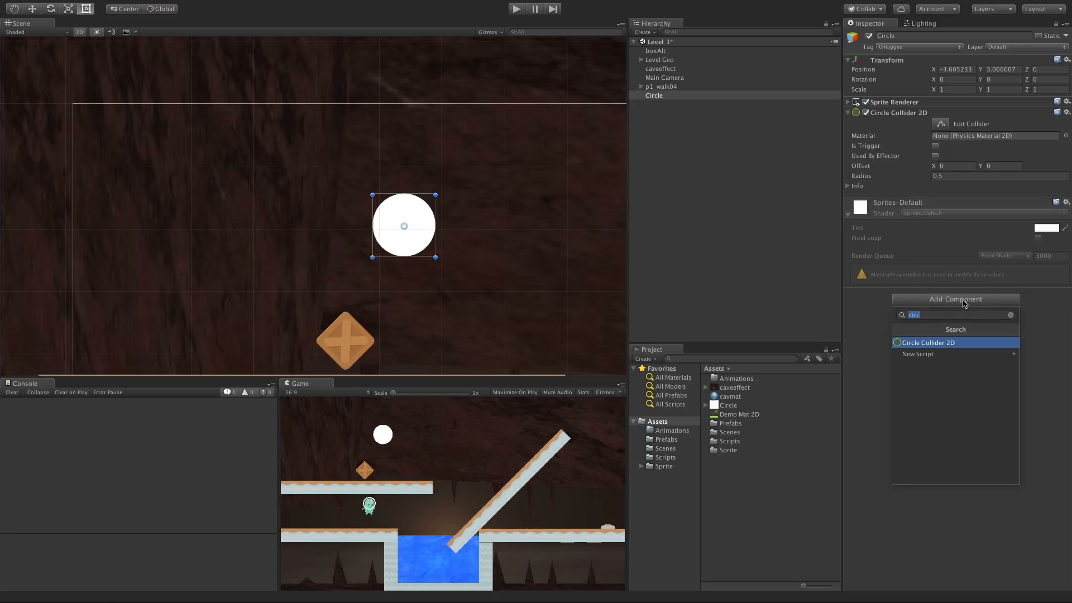
text(effec)
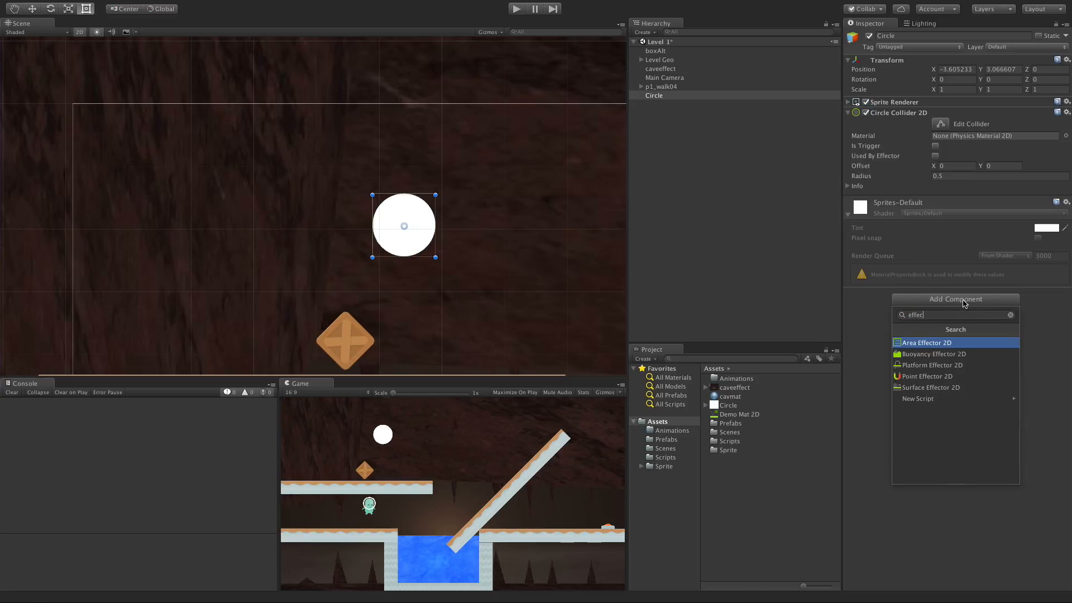
Add Point Effector 2D and tick Used By Effector and Is Trigger on the collider
click(928, 375)
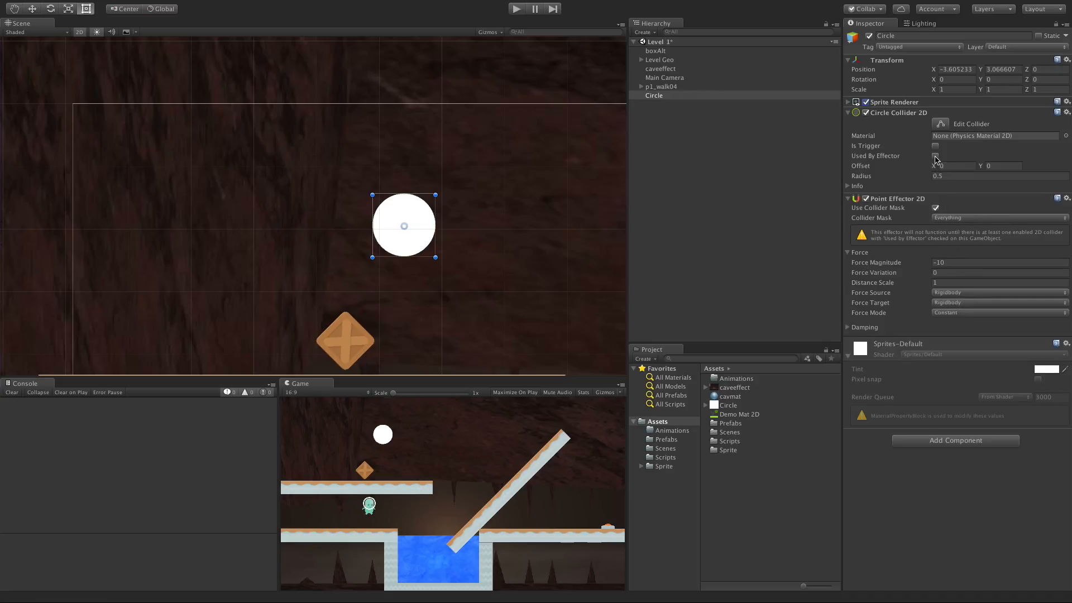
click(935, 156)
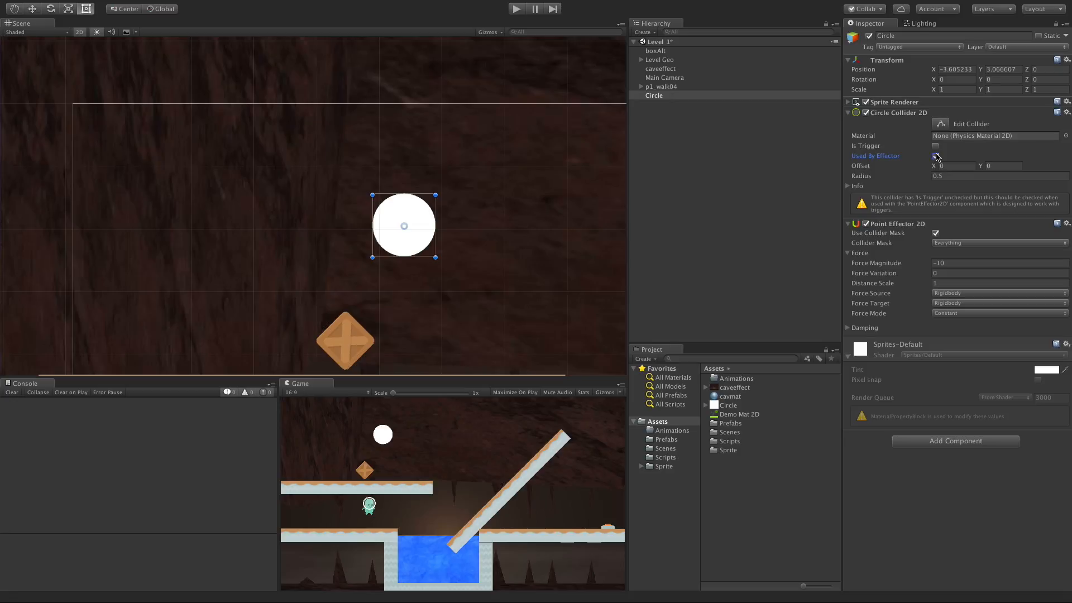
click(935, 156)
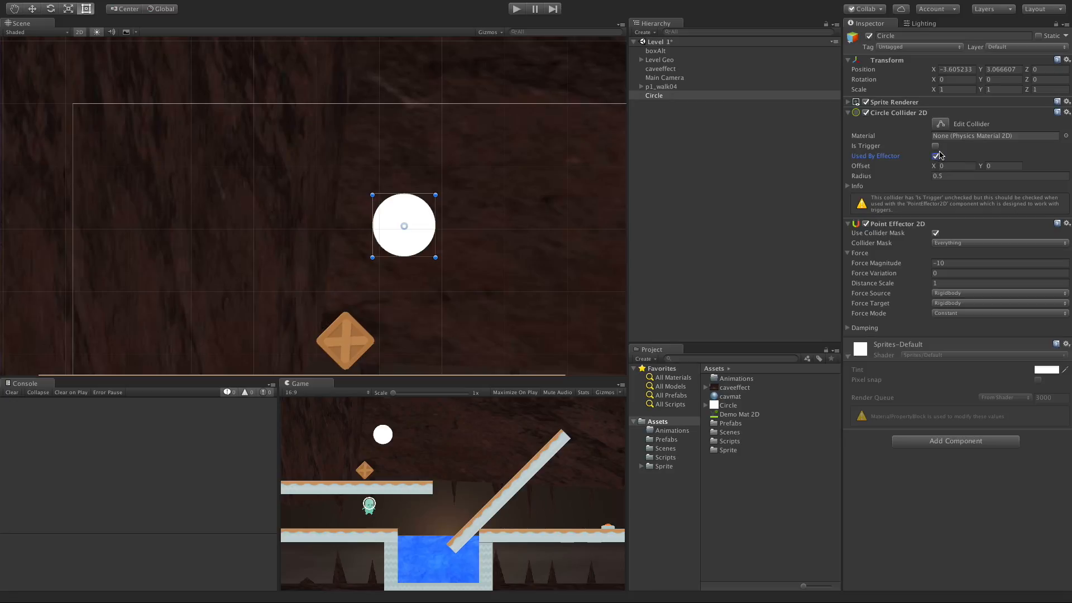
click(936, 146)
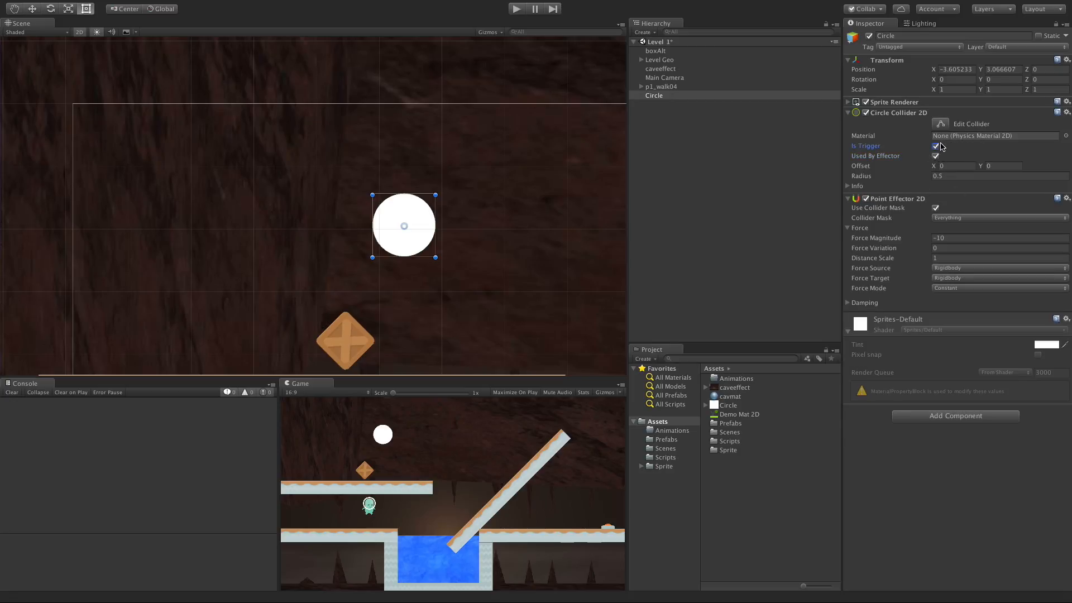
click(936, 145)
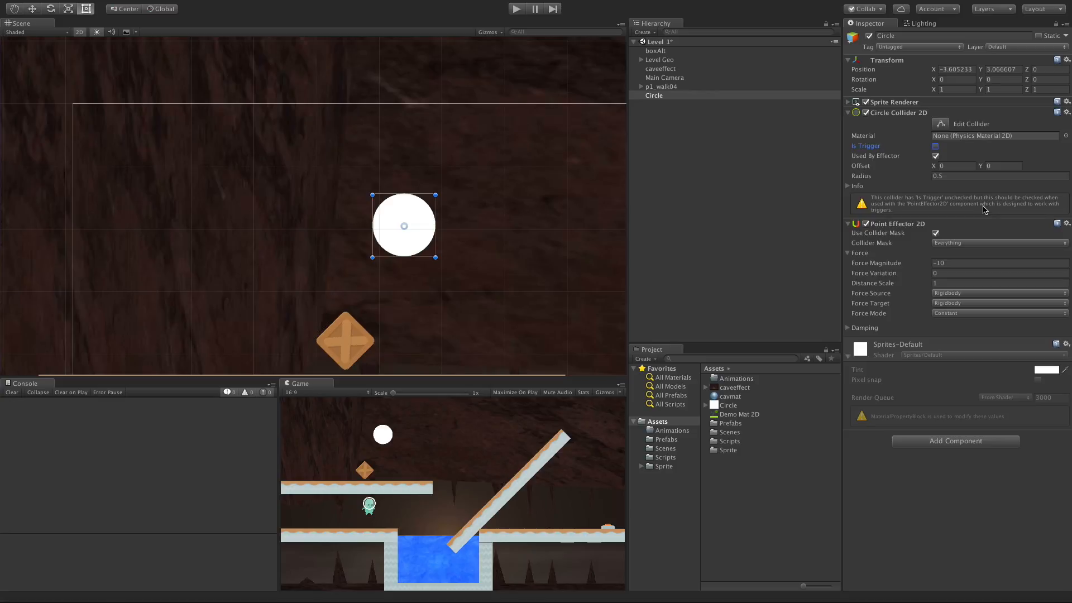
mouse_move(901, 162)
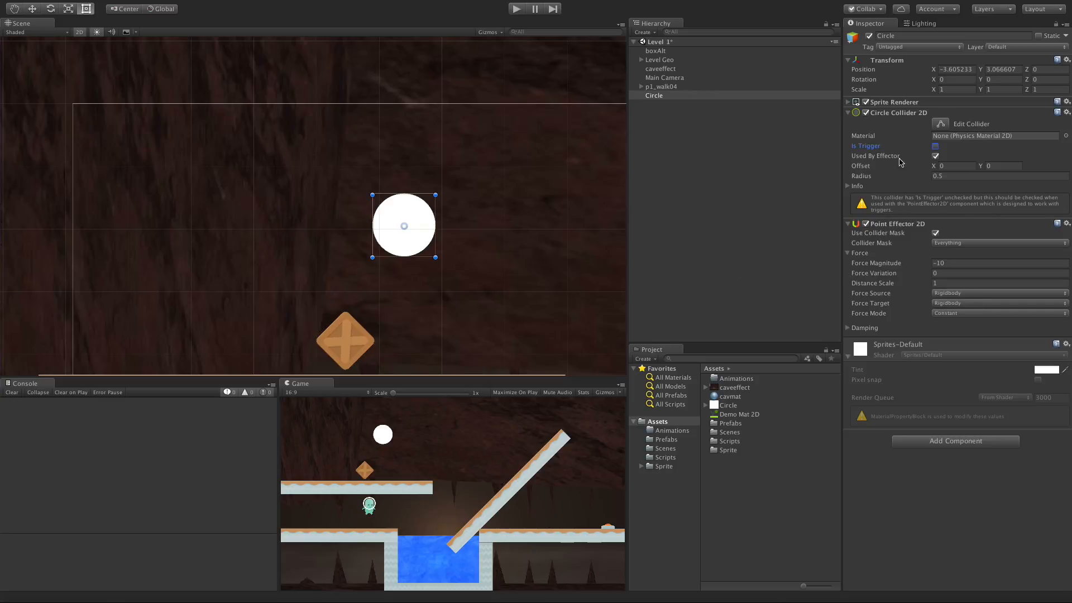
mouse_move(501, 204)
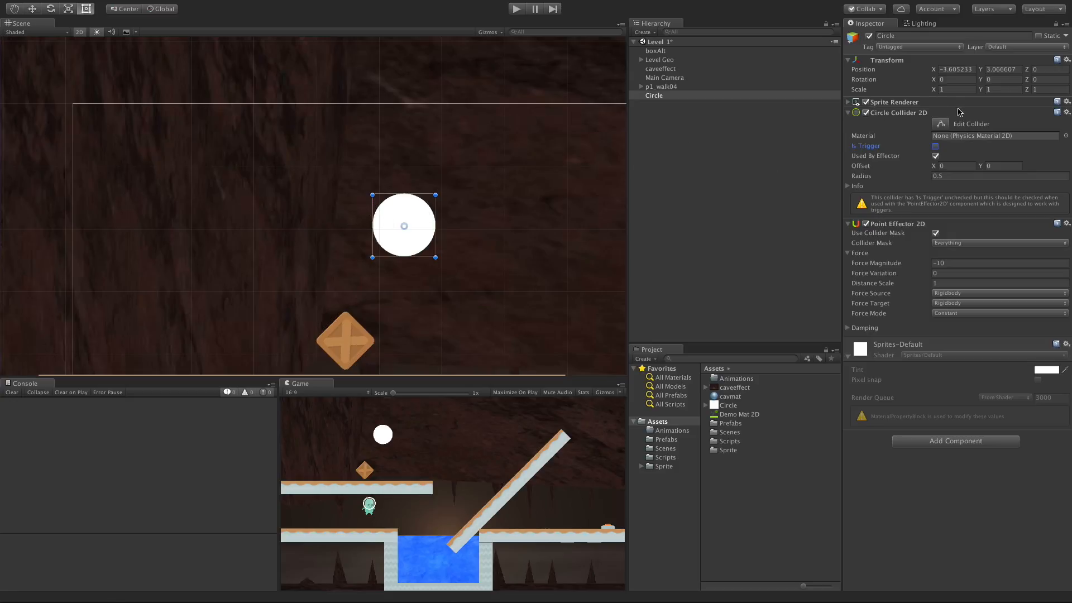
click(936, 146)
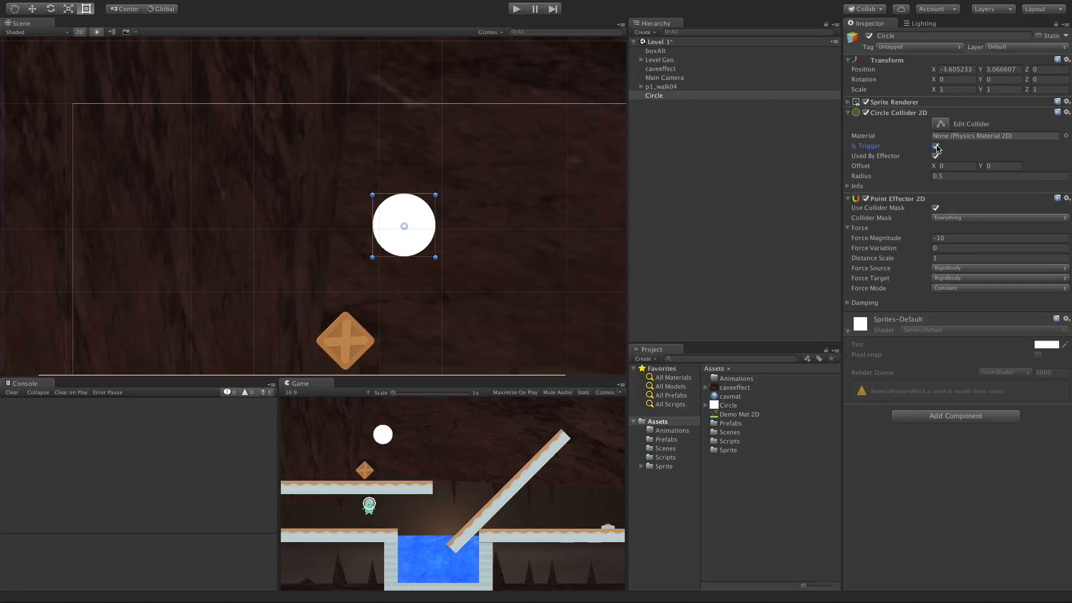
click(935, 146)
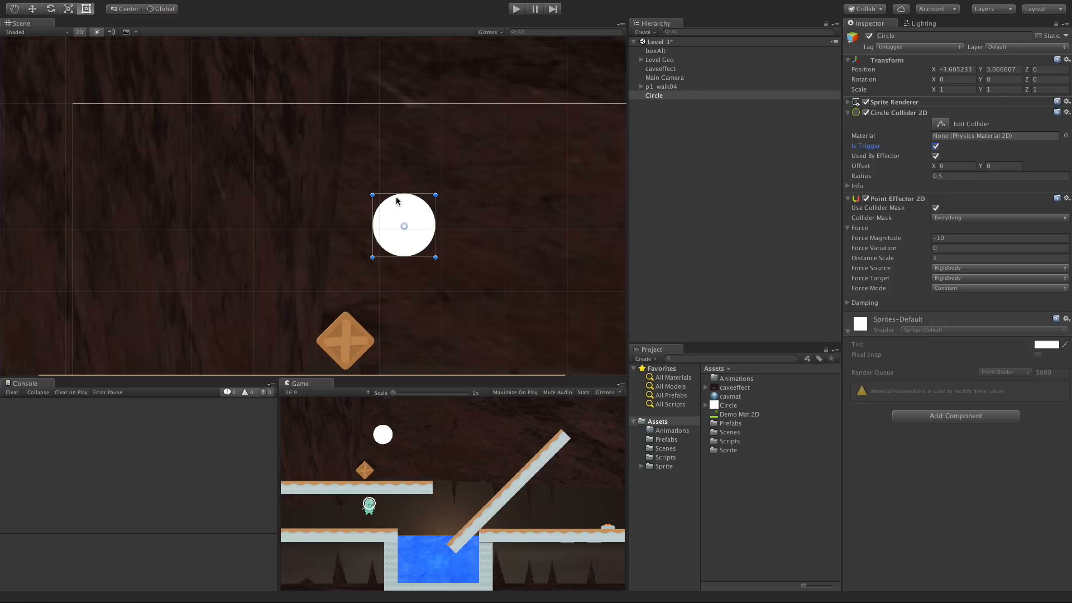
mouse_move(405, 247)
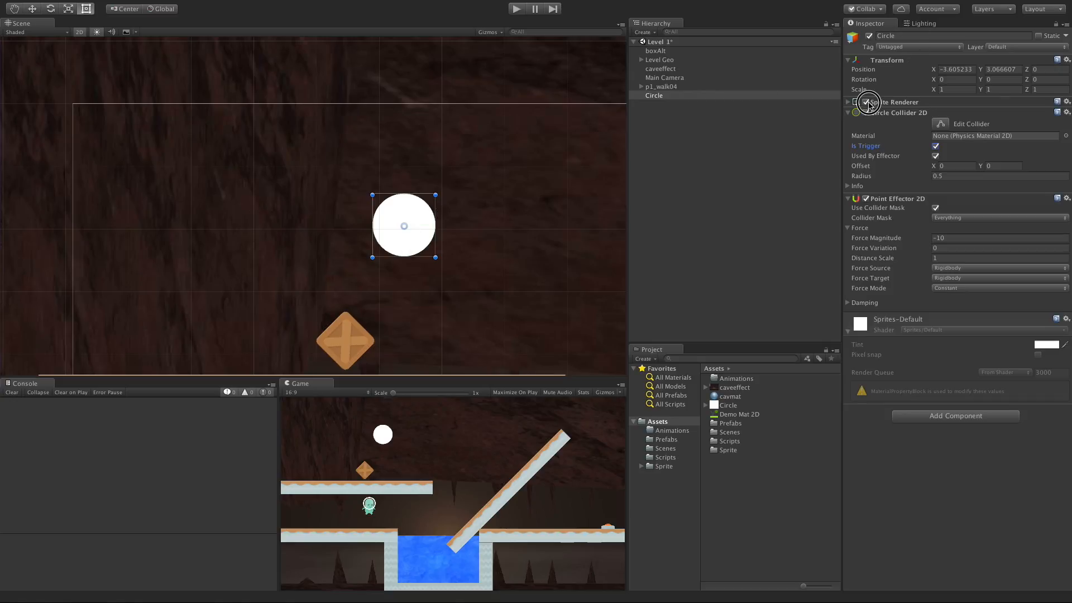
Hide the Circle sprite, then set Force Variation to 10 and back to 0
click(866, 101)
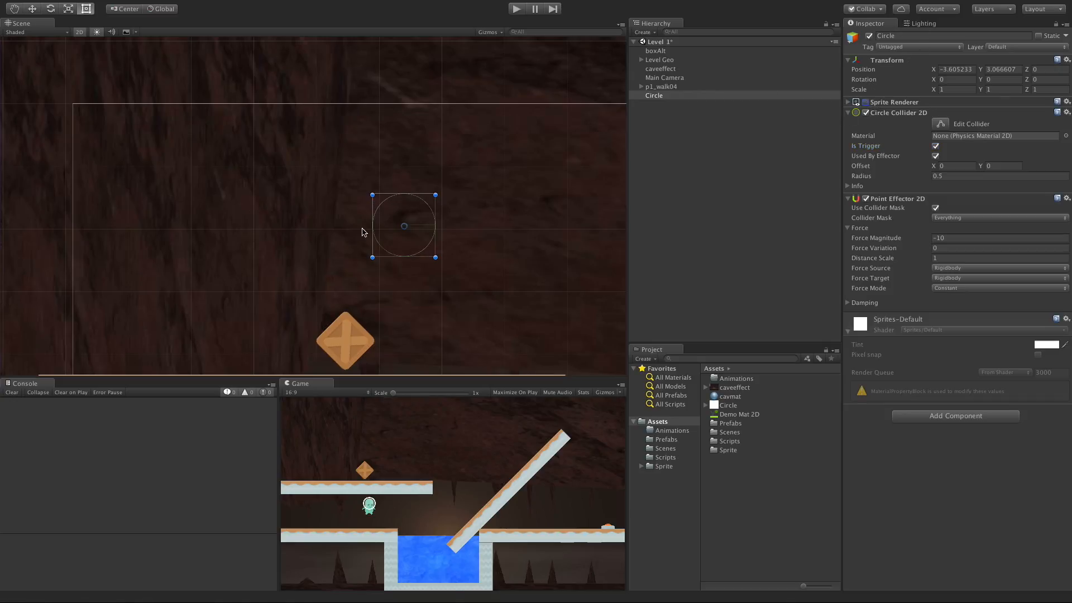
mouse_move(408, 219)
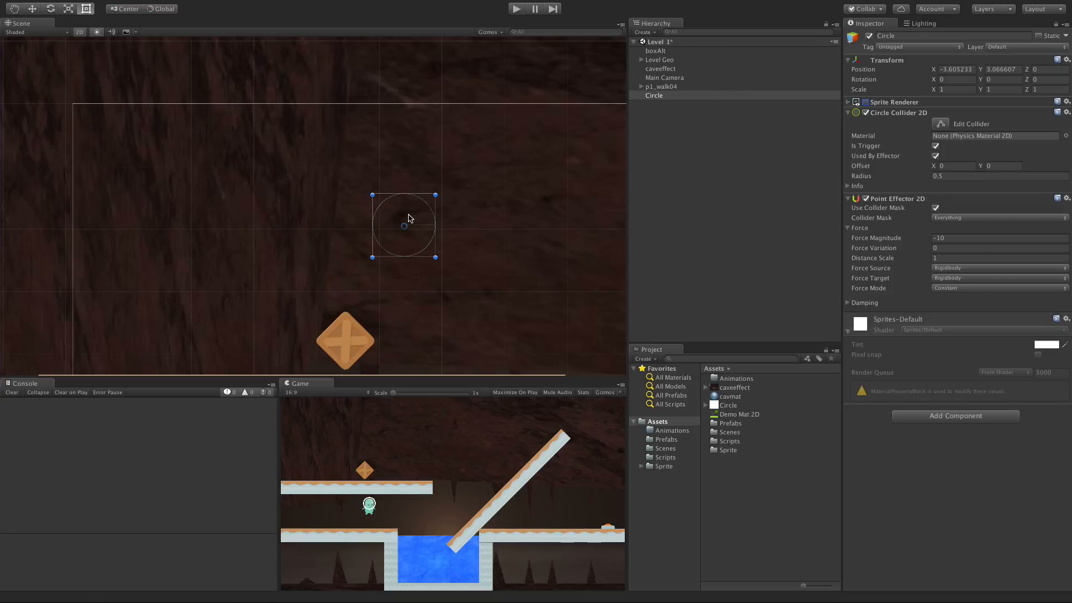
mouse_move(896, 224)
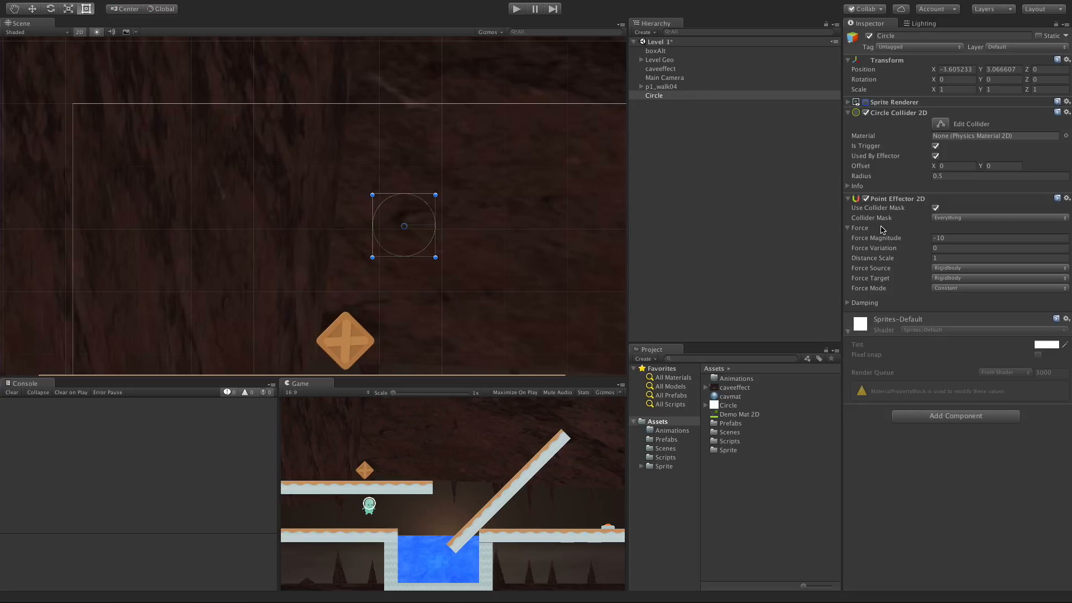
mouse_move(881, 231)
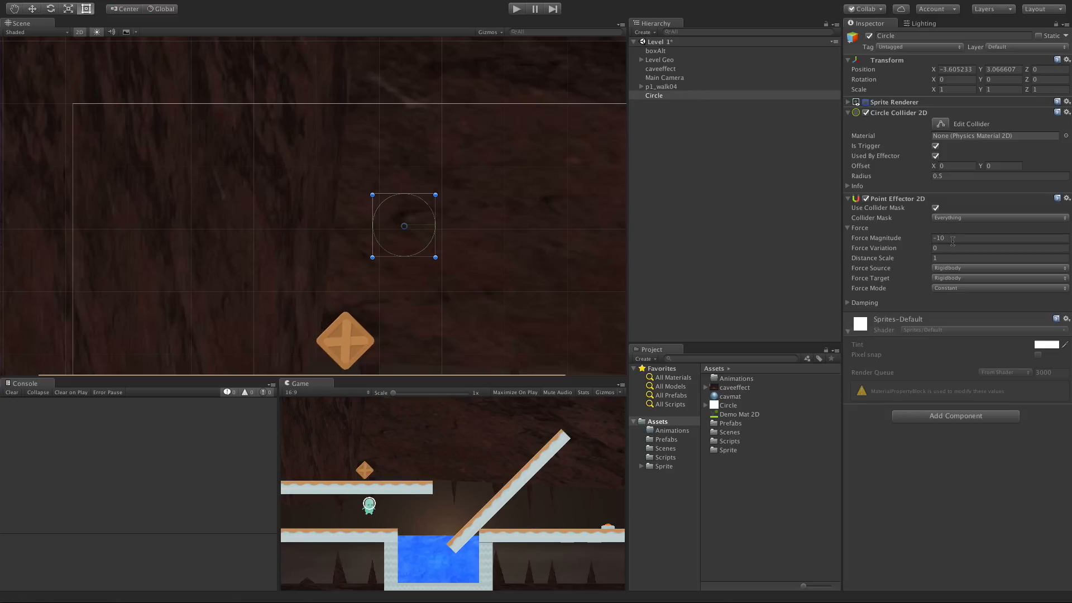
mouse_move(131, 305)
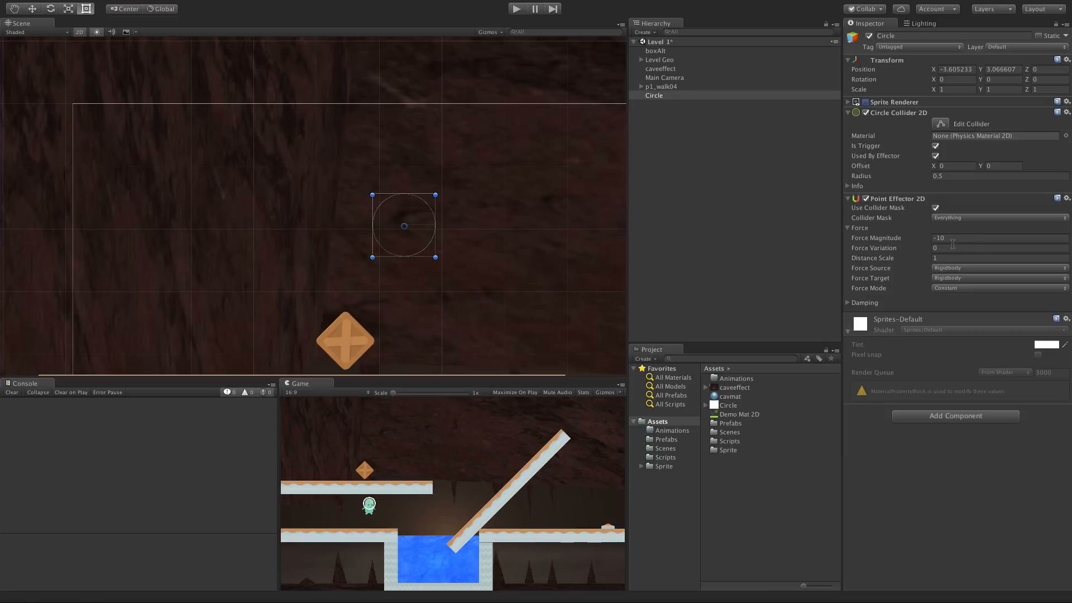
click(999, 248)
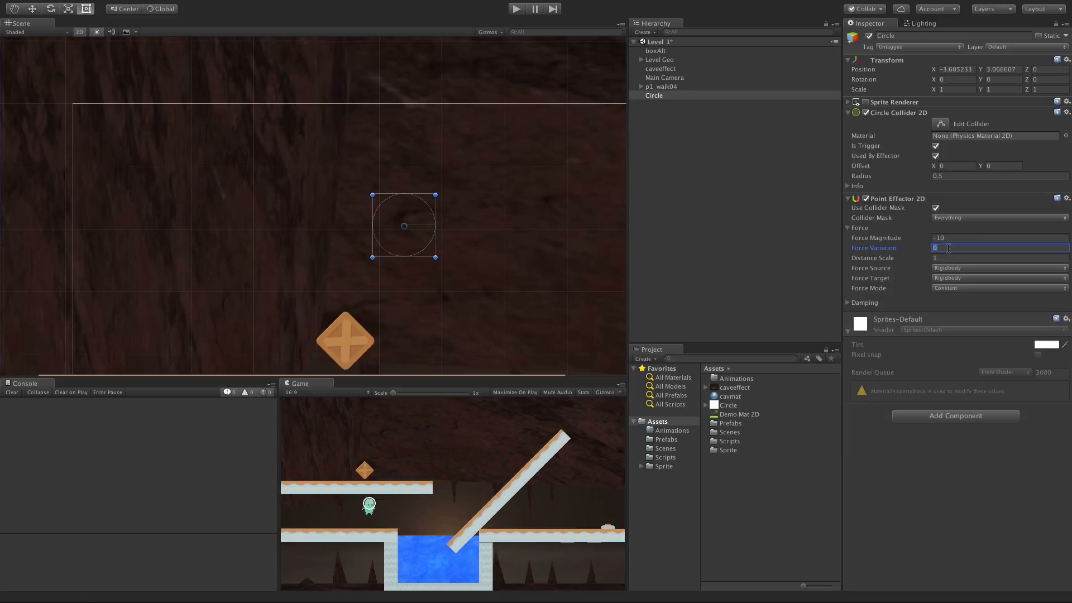
text(10)
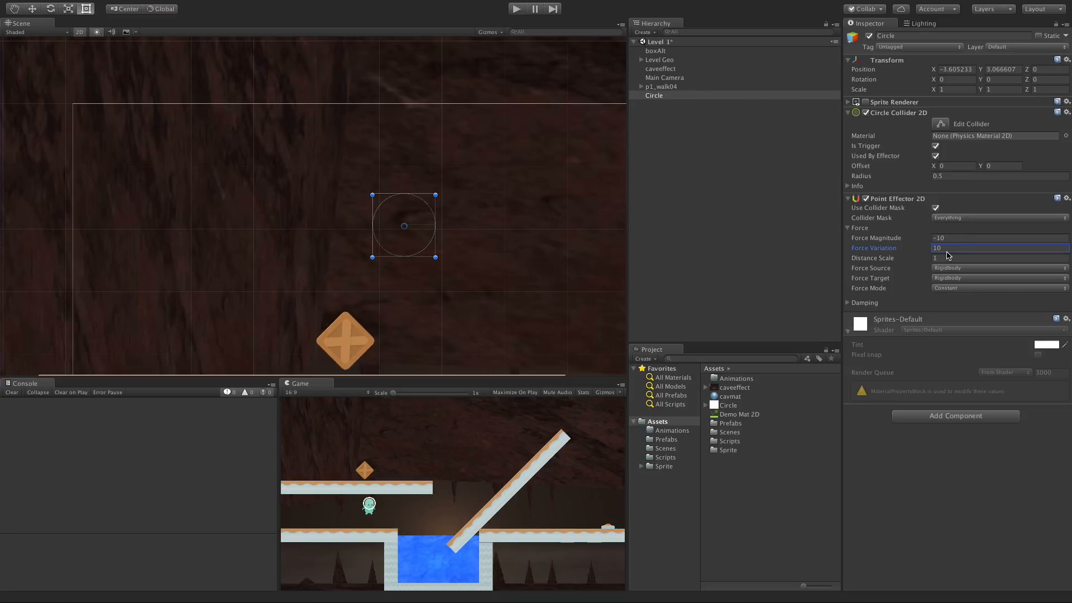
text(0)
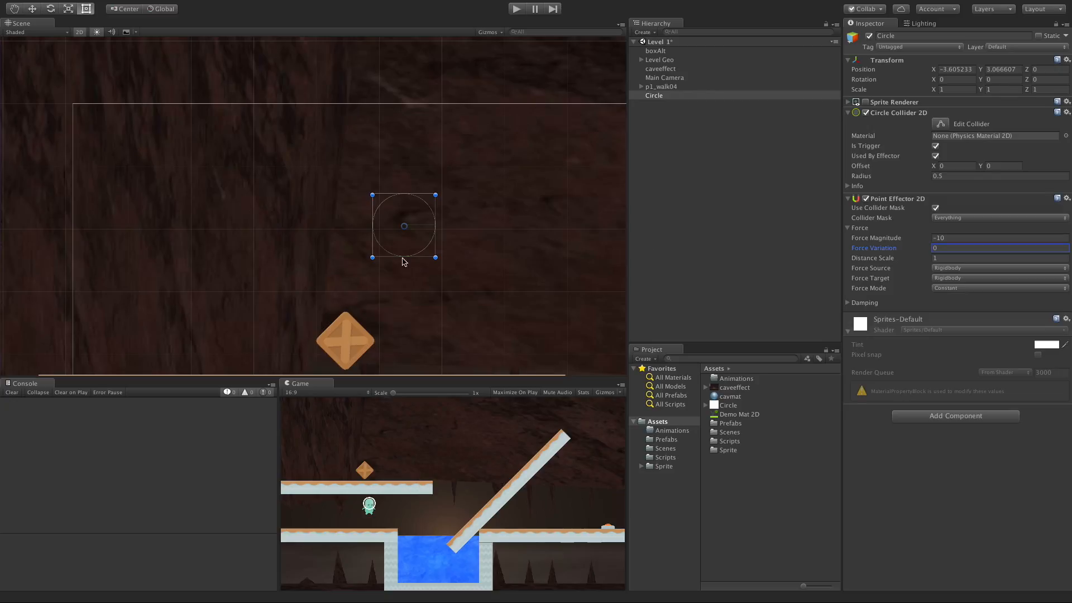
mouse_move(386, 241)
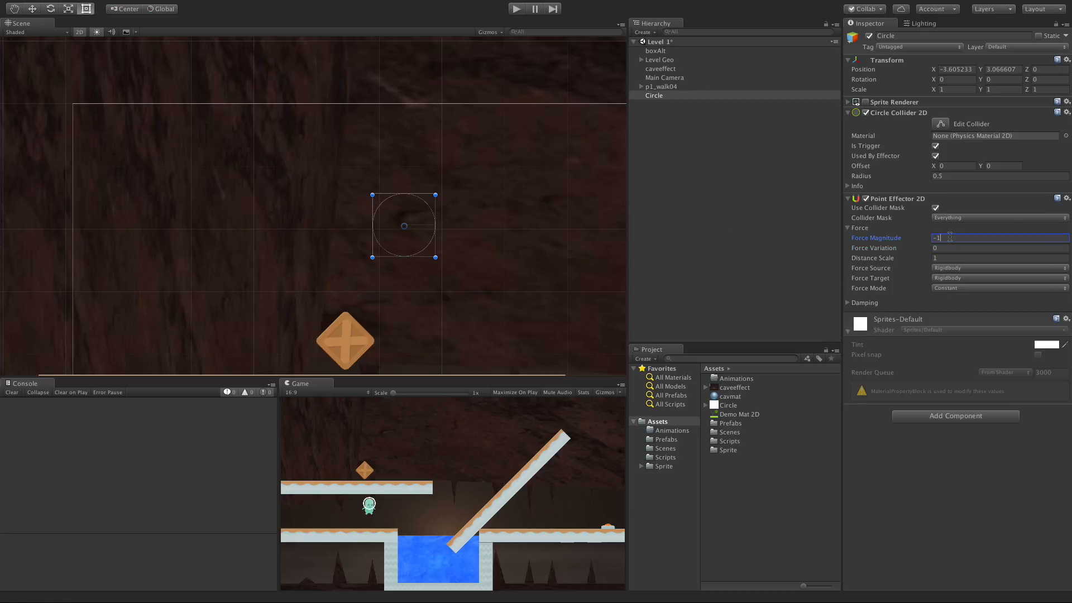
Play with Force Magnitude -50 and a larger collider radius, then enter force 50
text(-50)
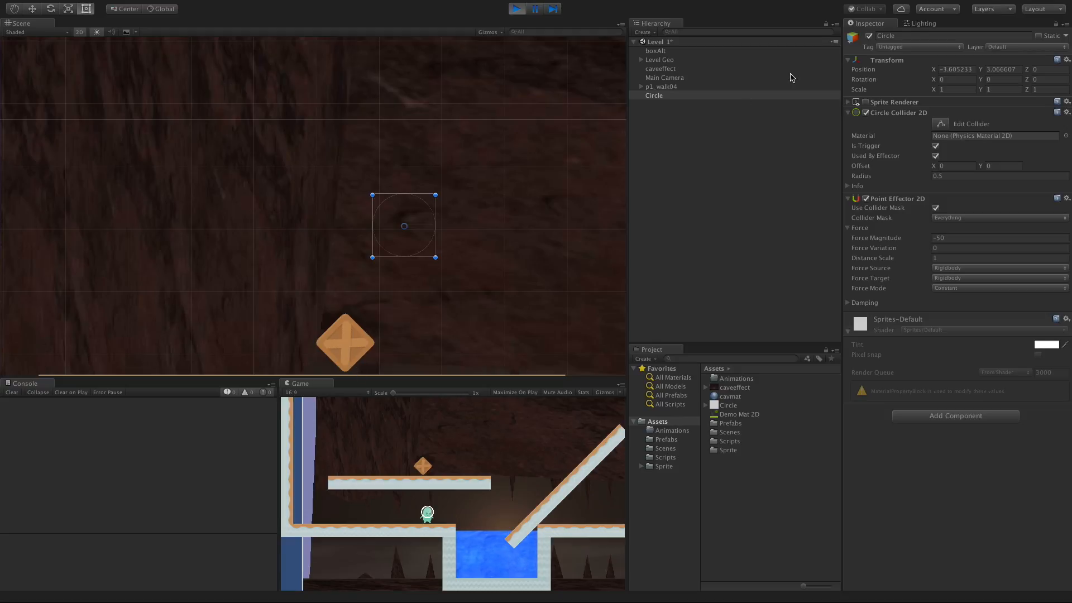
mouse_move(380, 289)
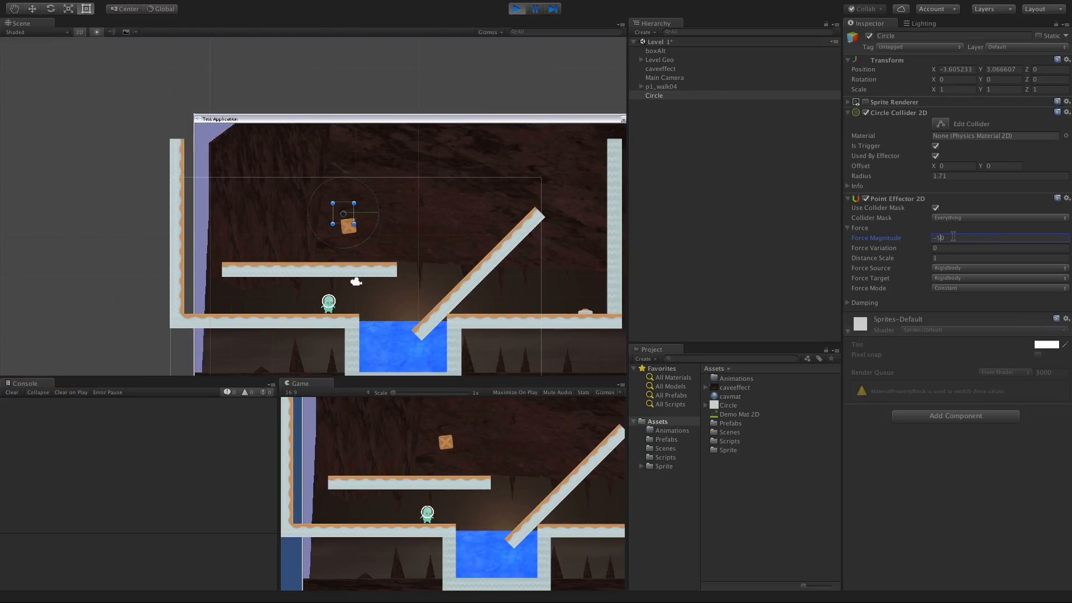
text(50)
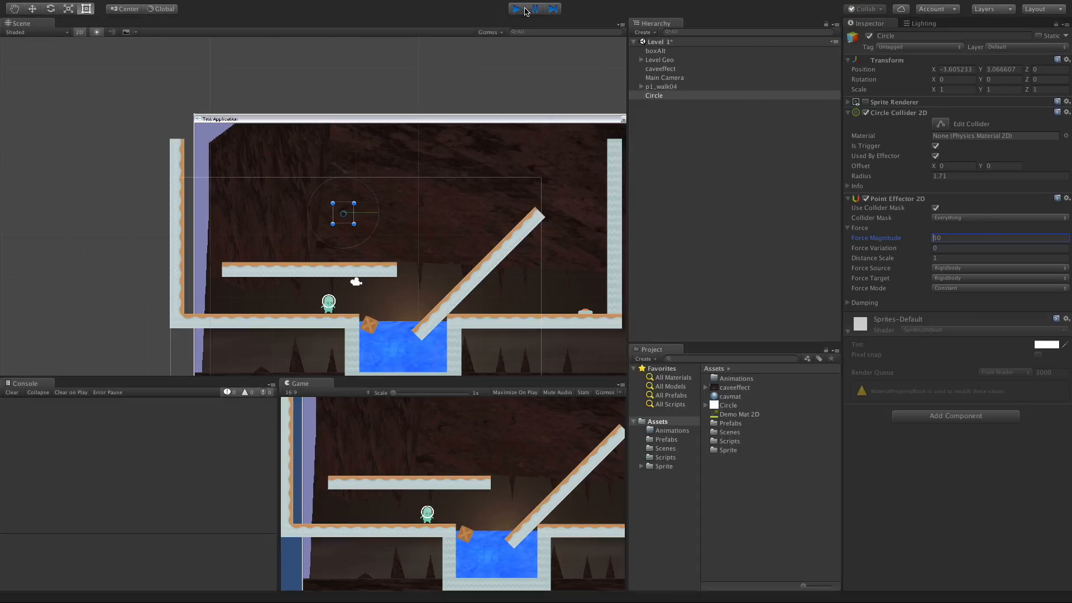
Exit play mode and enter -50 back into Force Magnitude
click(513, 9)
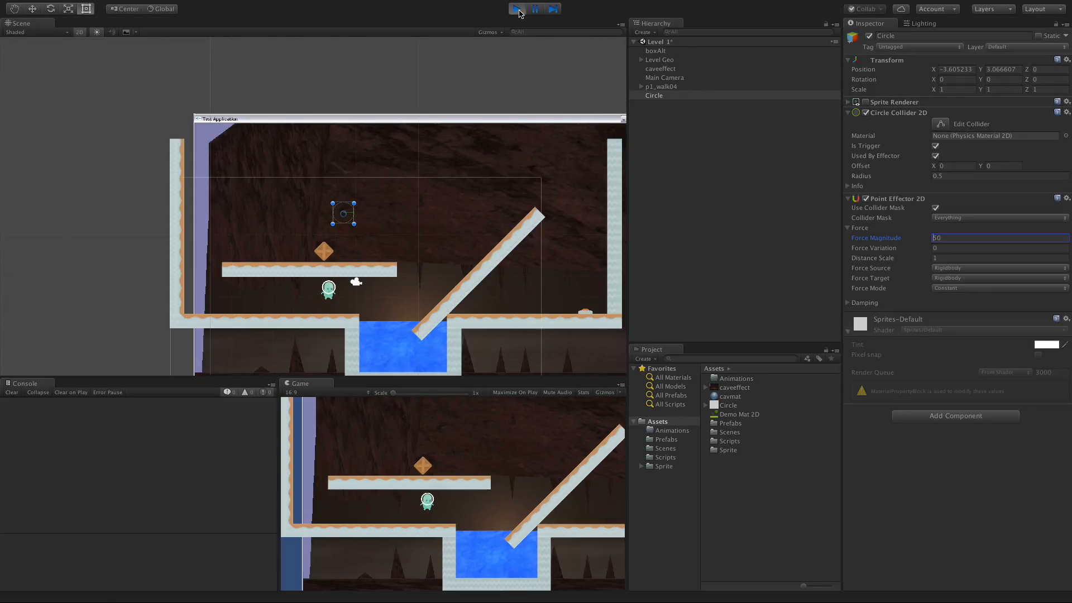
text(-50)
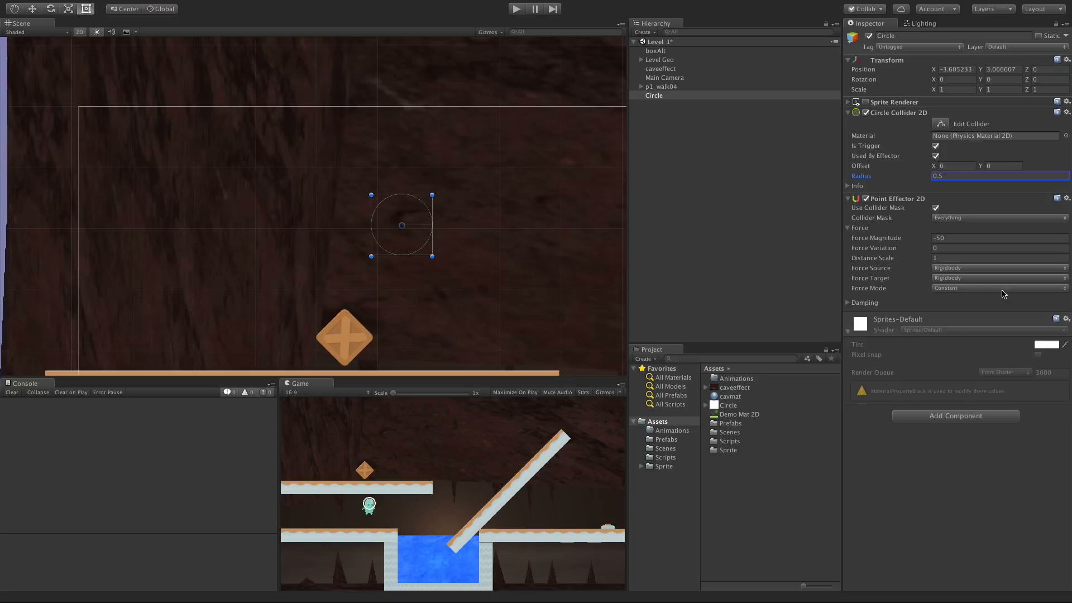
mouse_move(877, 268)
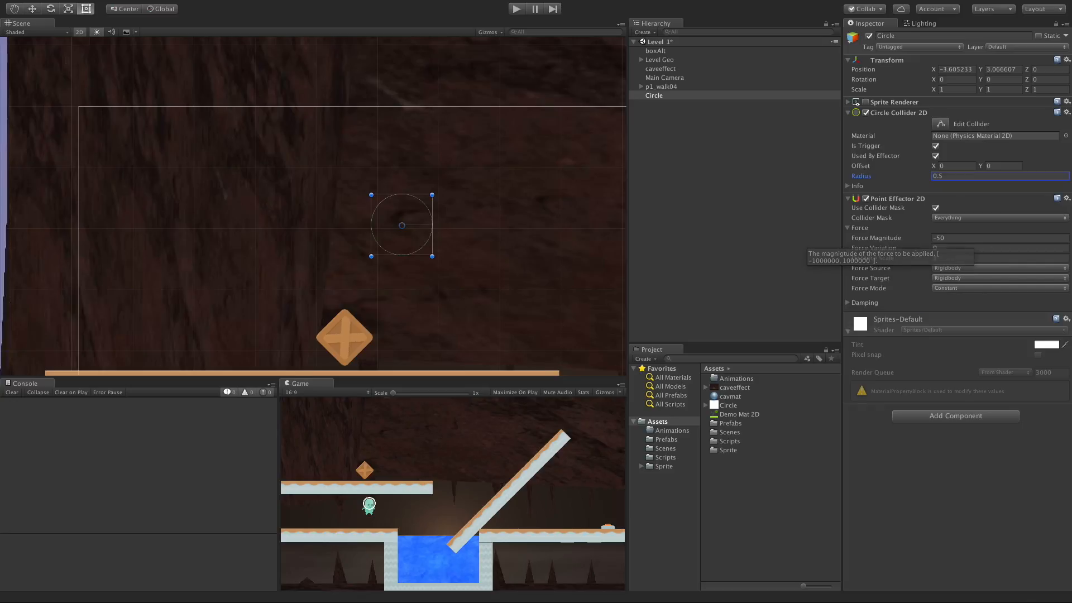
mouse_move(407, 233)
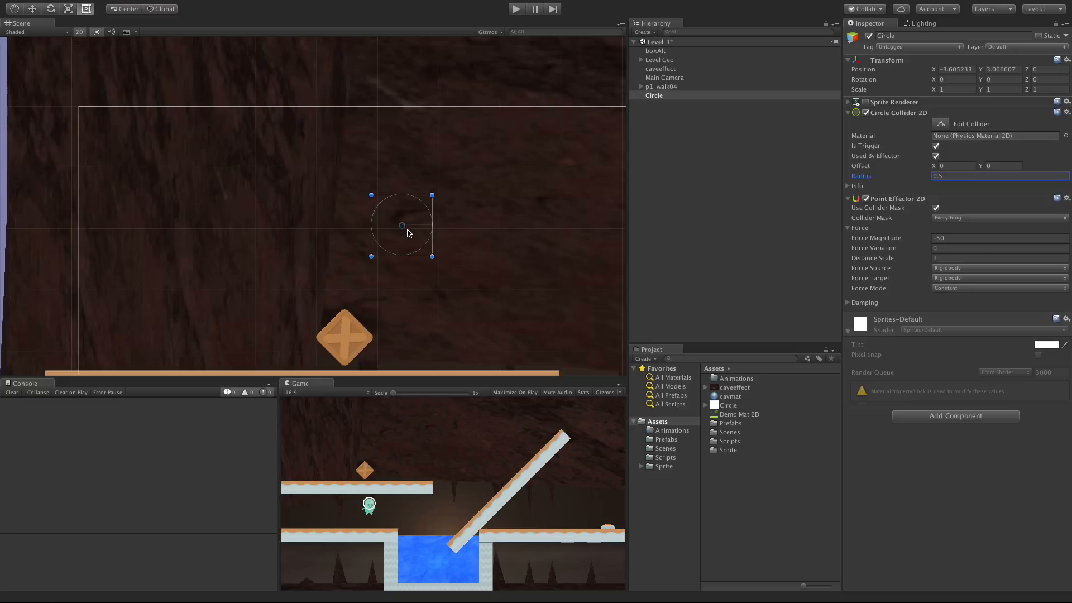
mouse_move(964, 268)
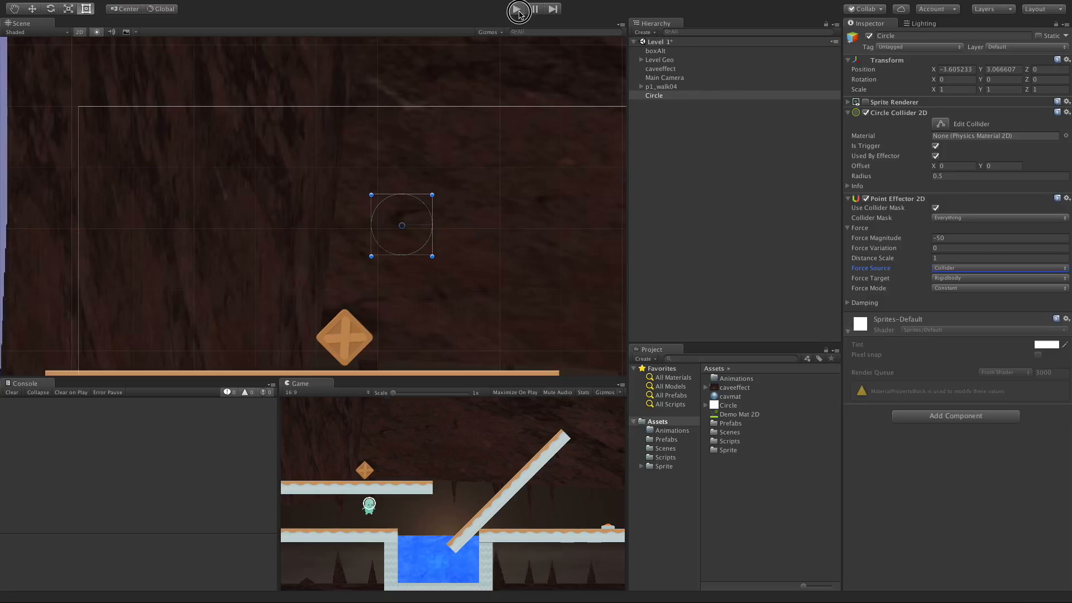
click(517, 8)
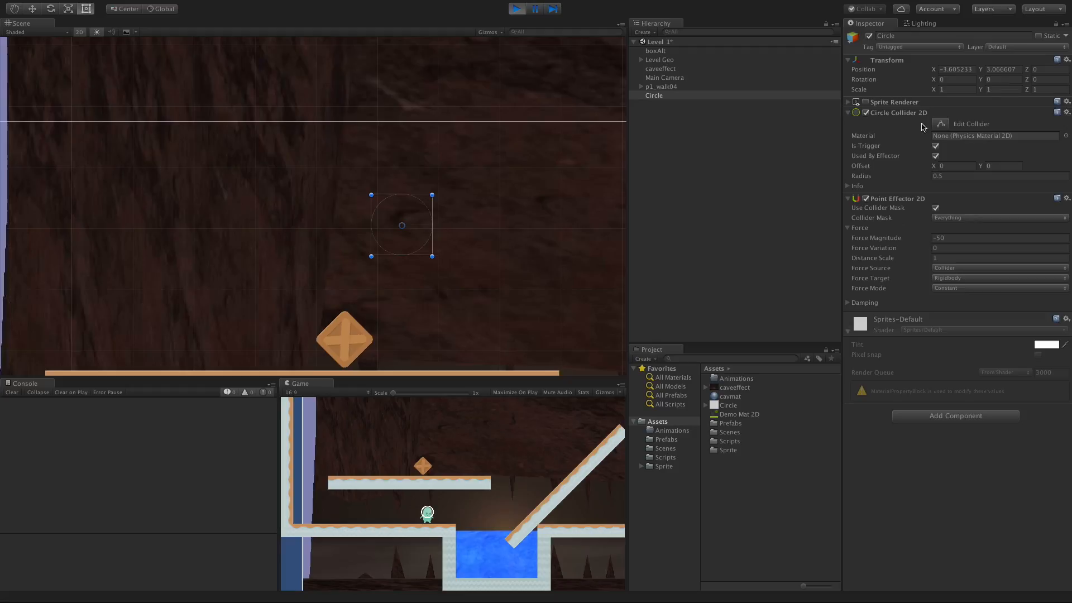
click(946, 176)
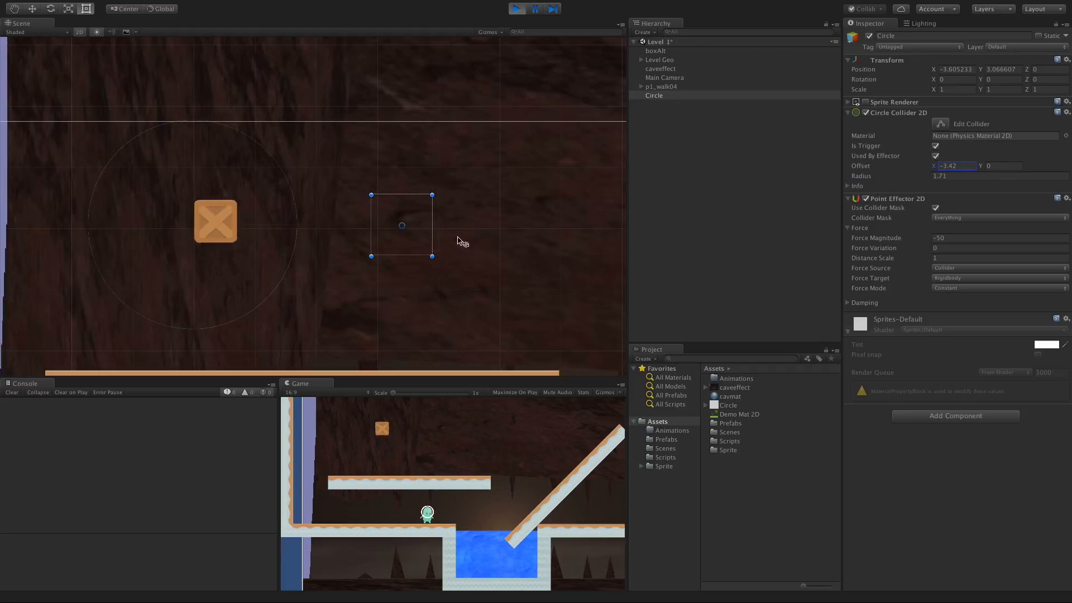
click(517, 9)
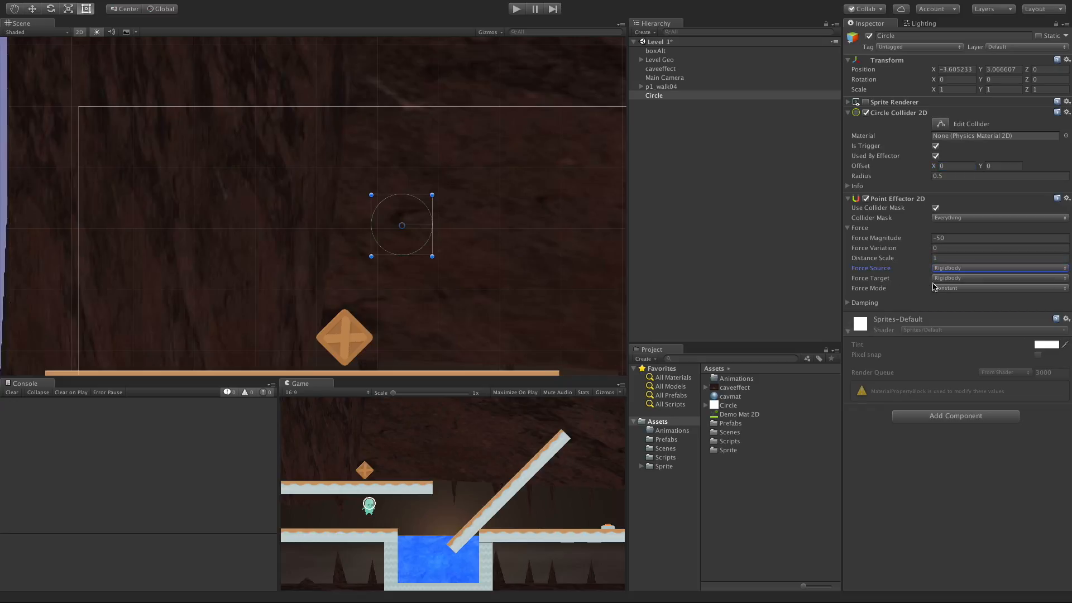
Keep Force Source at Rigidbody and set Force Target to Collider
click(996, 268)
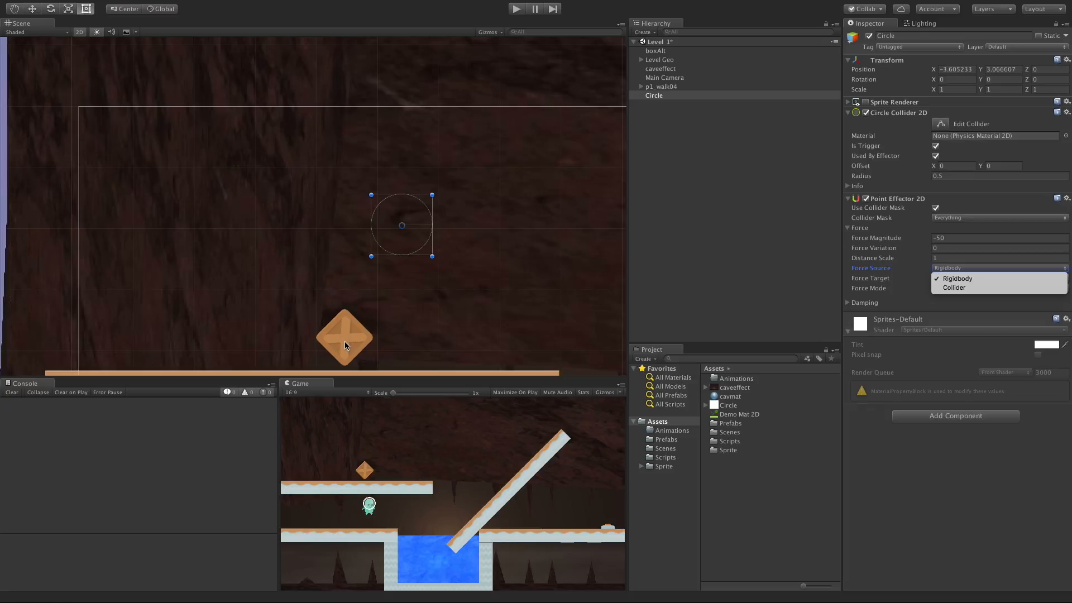
mouse_move(655, 294)
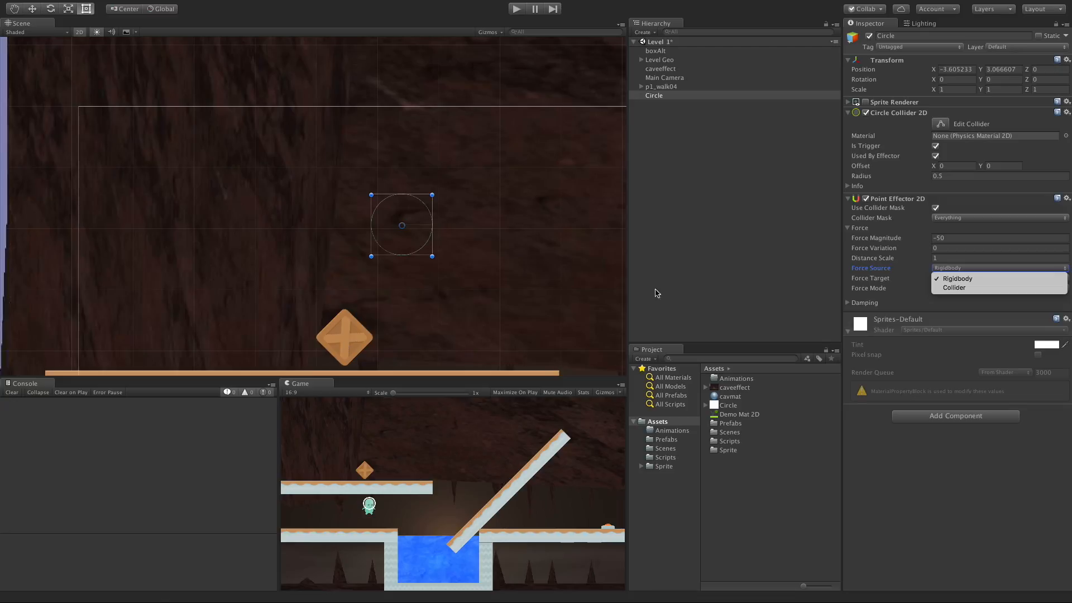
click(953, 287)
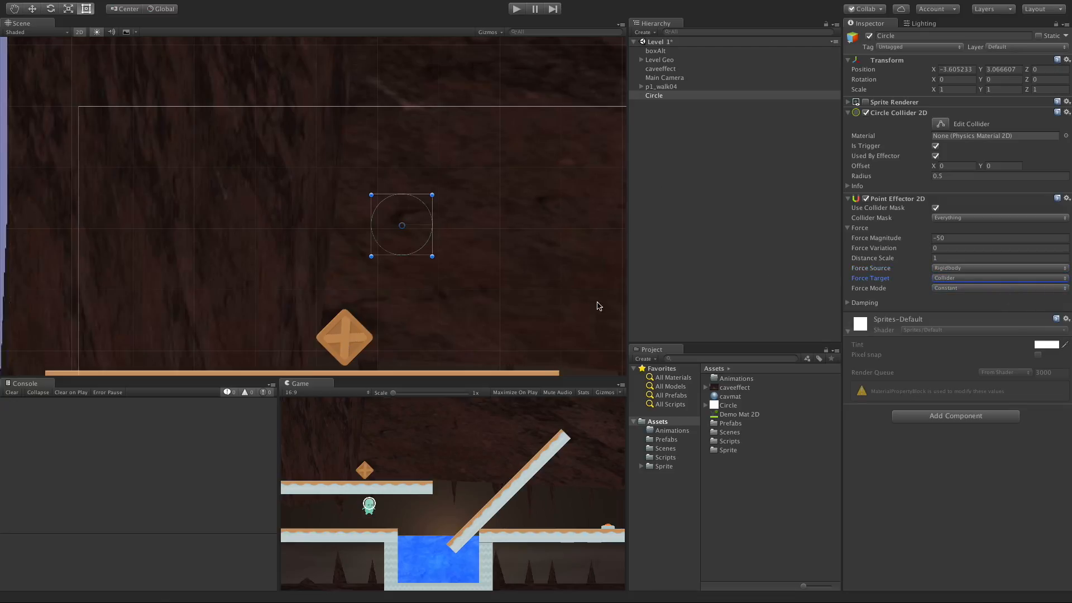
mouse_move(365, 335)
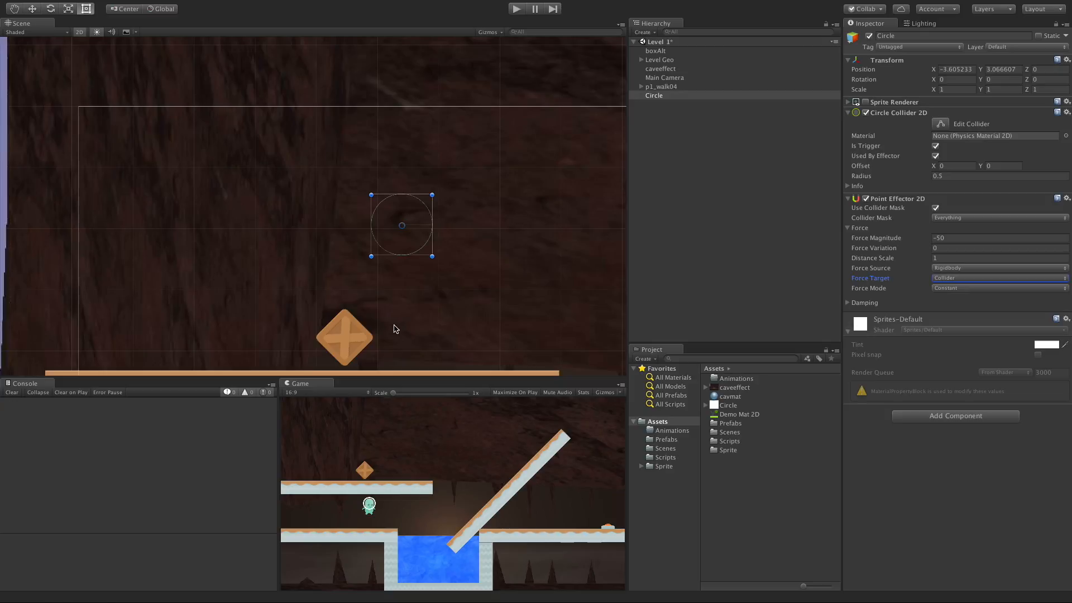
mouse_move(325, 341)
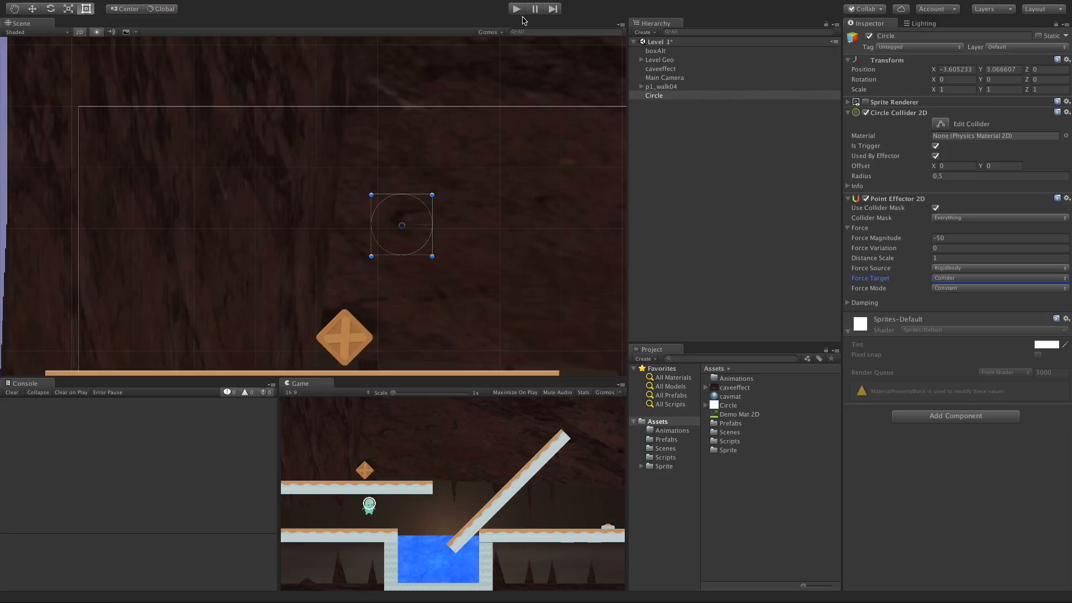
Test-play while dragging the collider radius to about 1.73, then enter 0.5
click(516, 8)
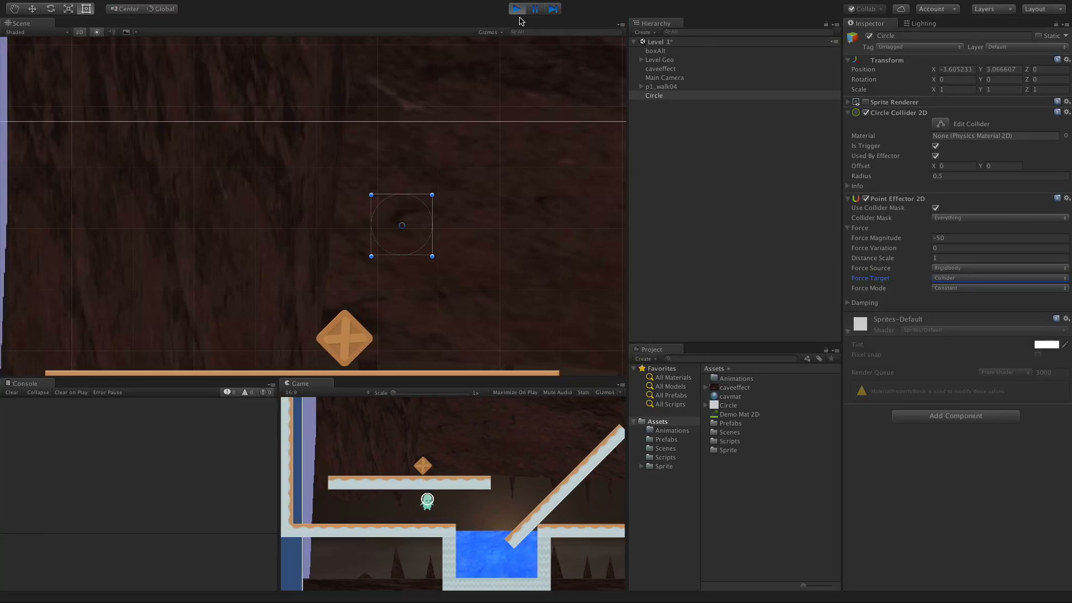
click(517, 9)
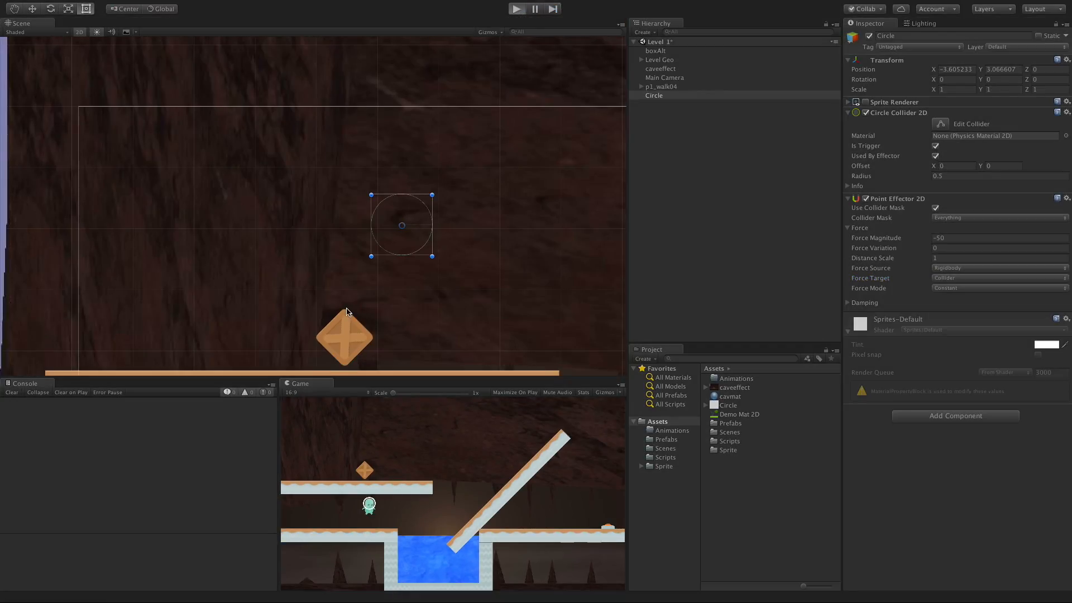
click(515, 8)
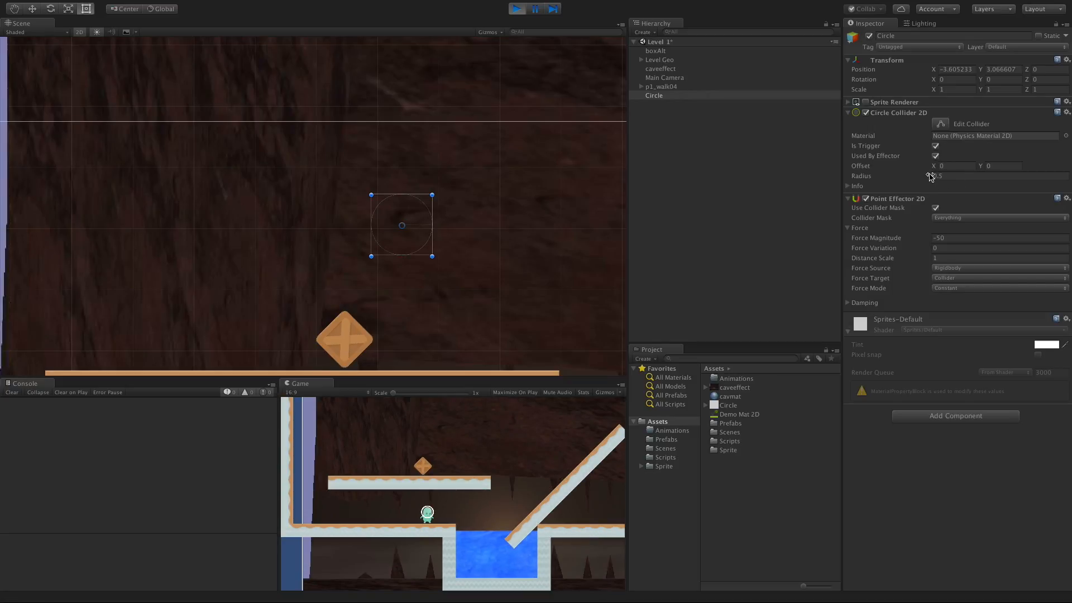
drag(940, 176, 957, 176)
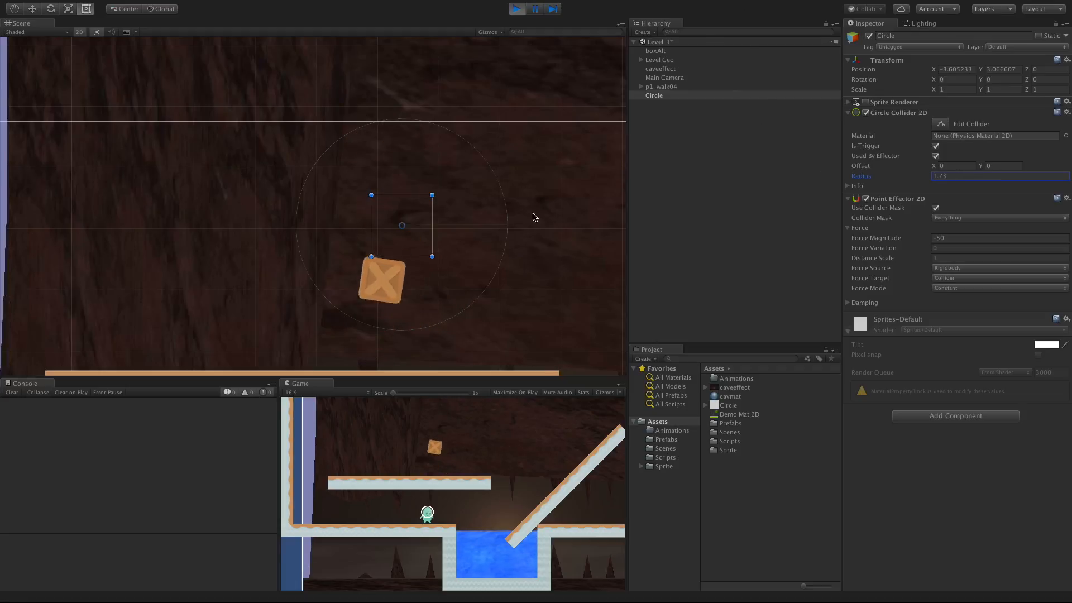
text(0.5)
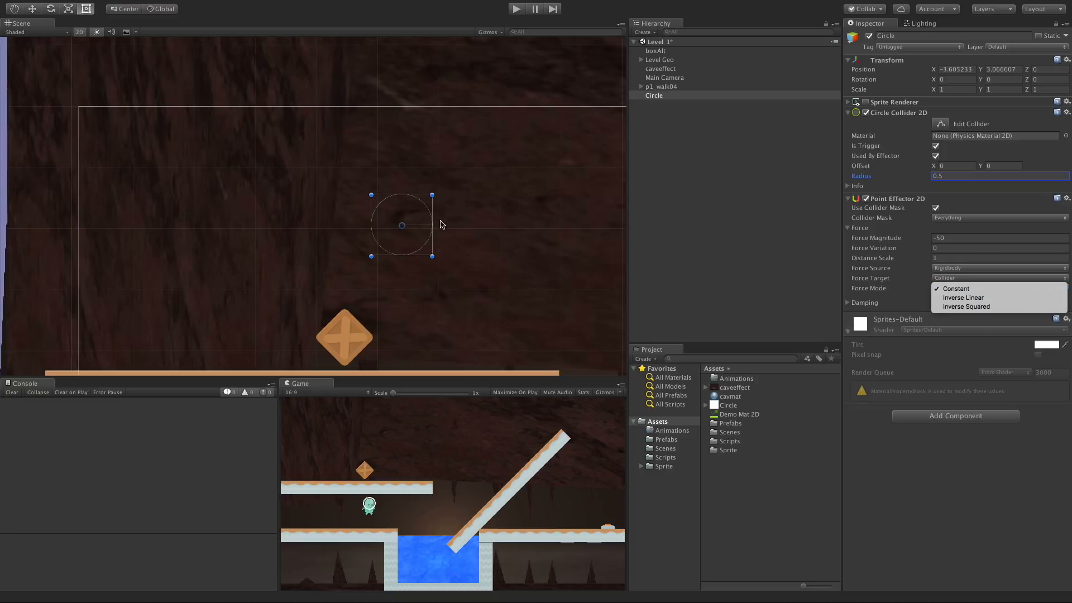
mouse_move(840, 151)
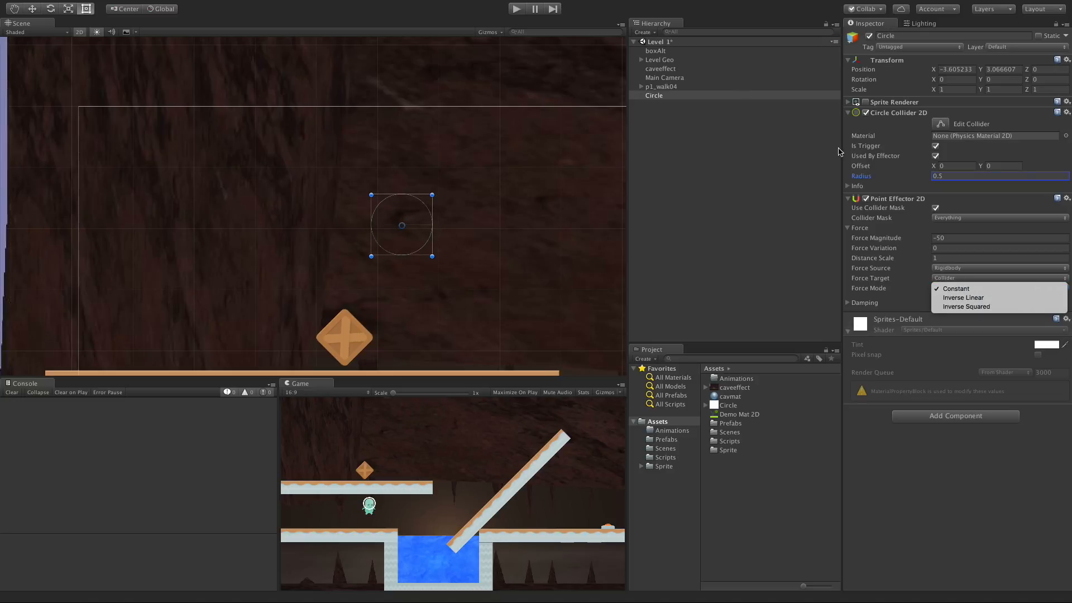
Enter 1.75 as the Circle Collider 2D radius, keeping Force Mode Constant
click(956, 288)
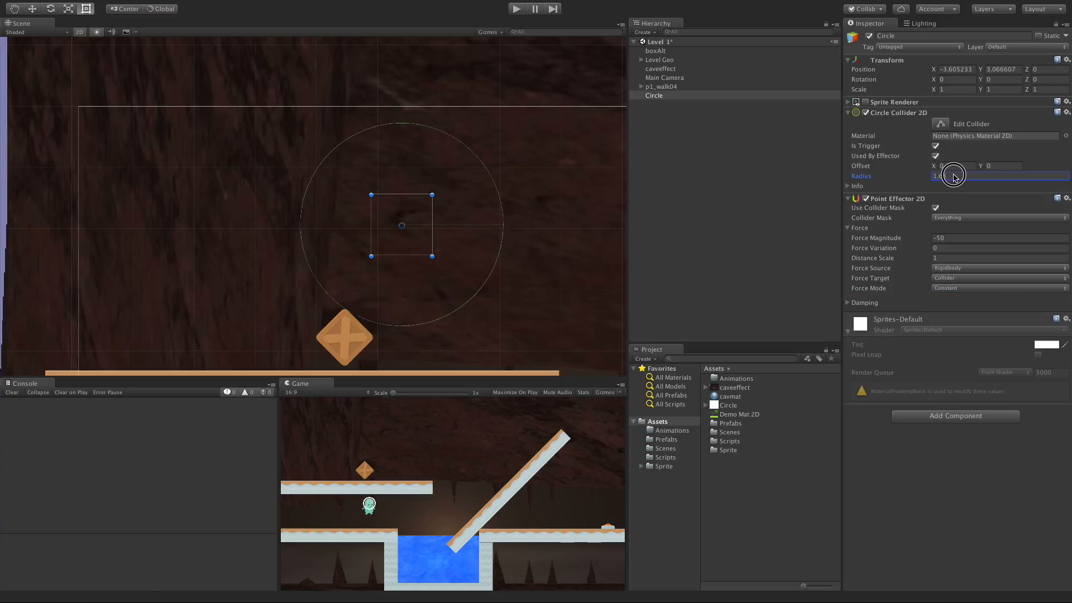
text(1.75)
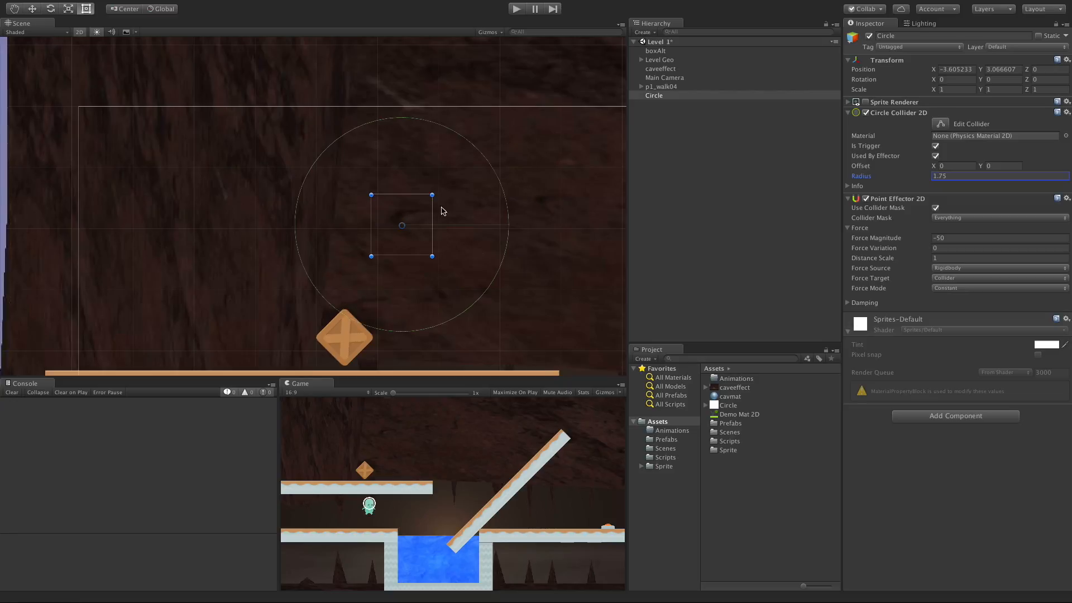
mouse_move(864, 268)
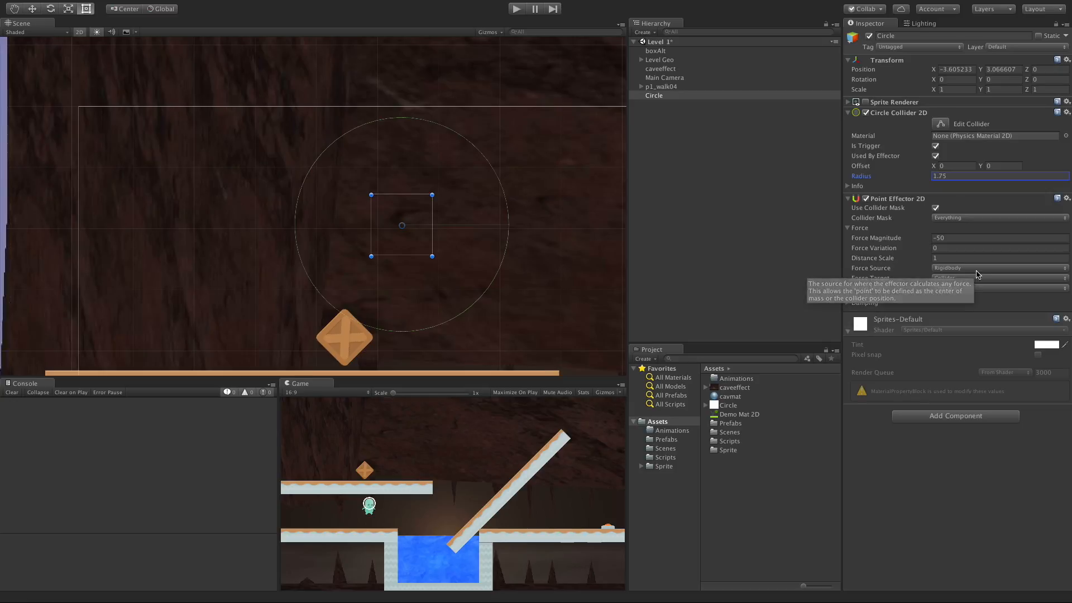
click(998, 288)
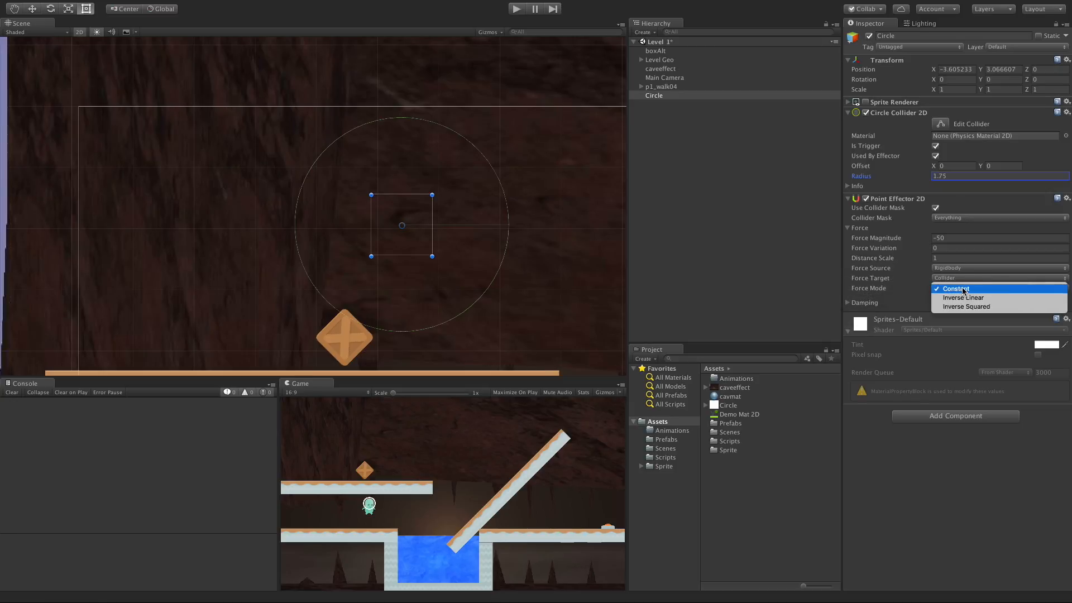
mouse_move(966, 307)
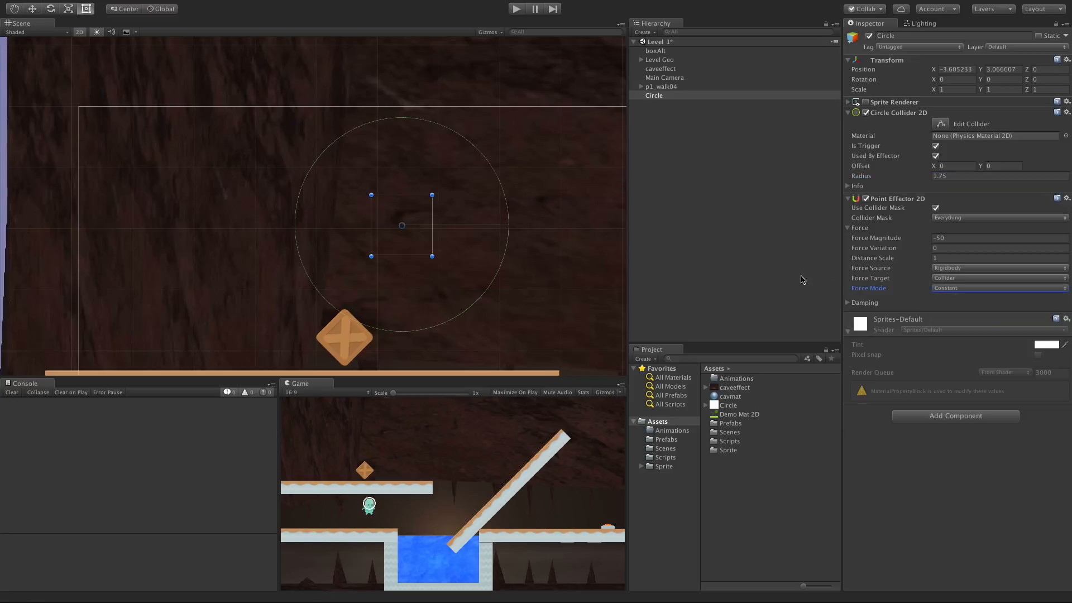
mouse_move(497, 159)
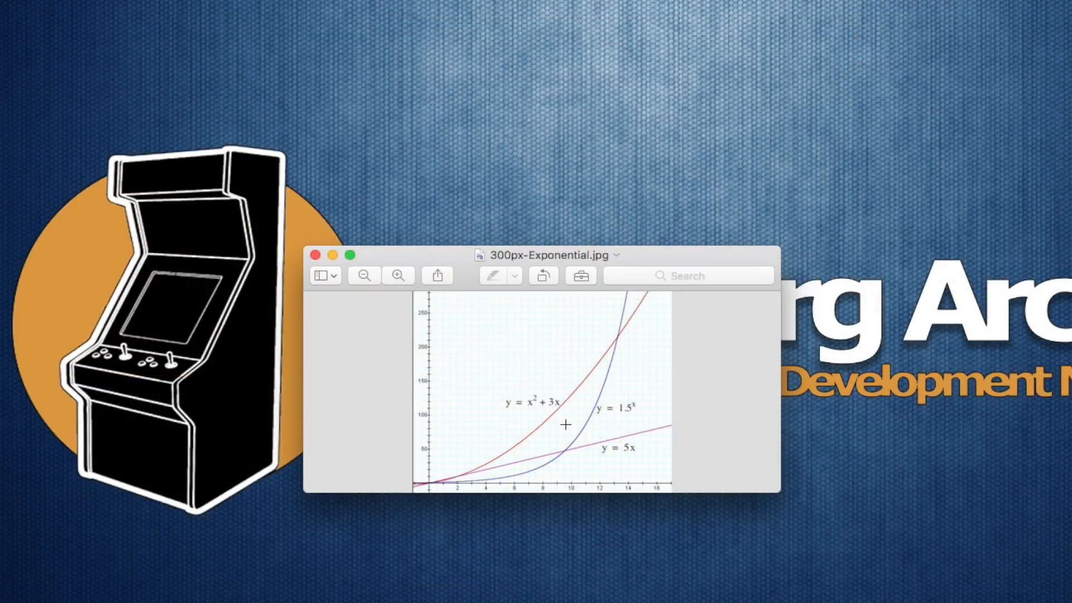
mouse_move(499, 474)
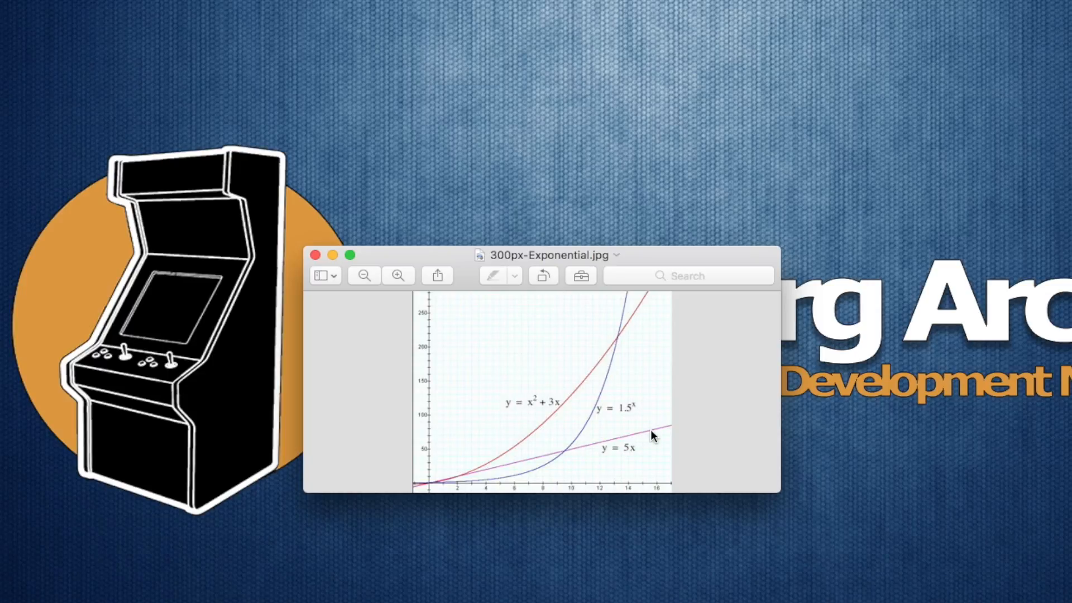
mouse_move(573, 457)
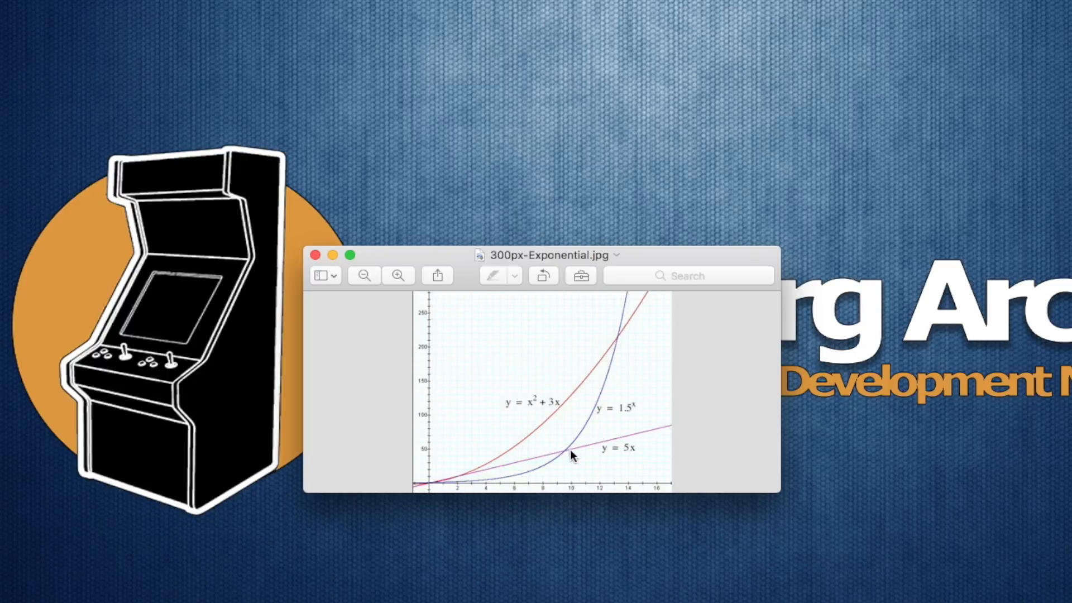
mouse_move(457, 487)
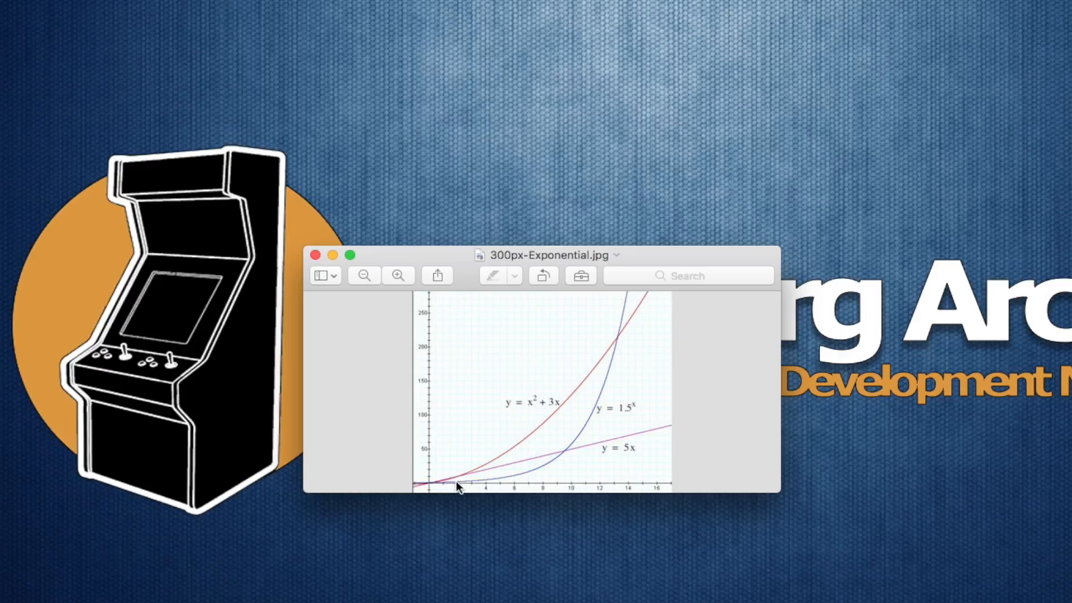
mouse_move(509, 470)
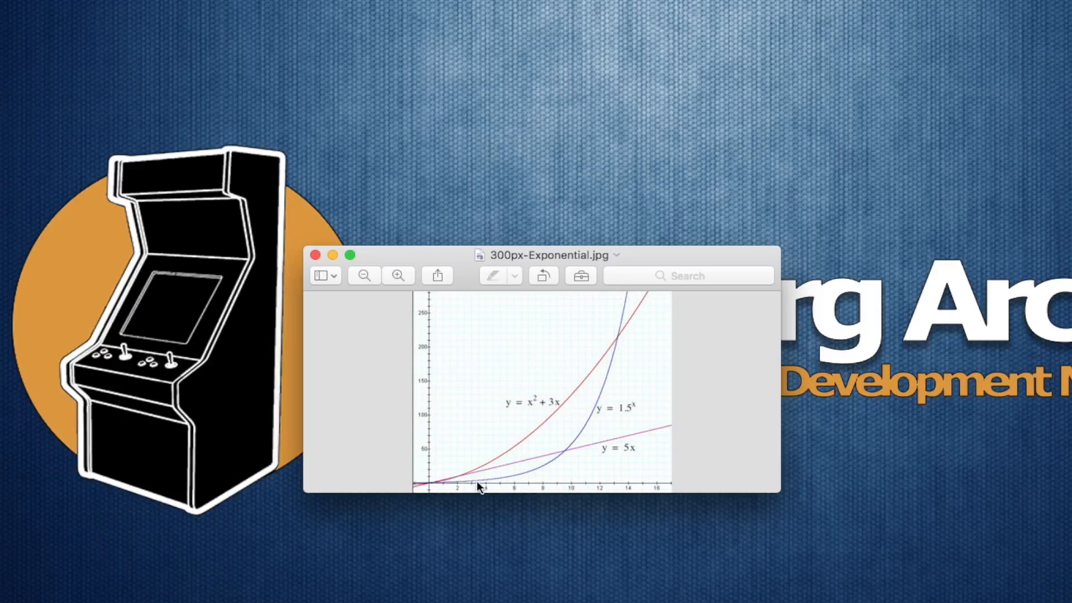
mouse_move(615, 450)
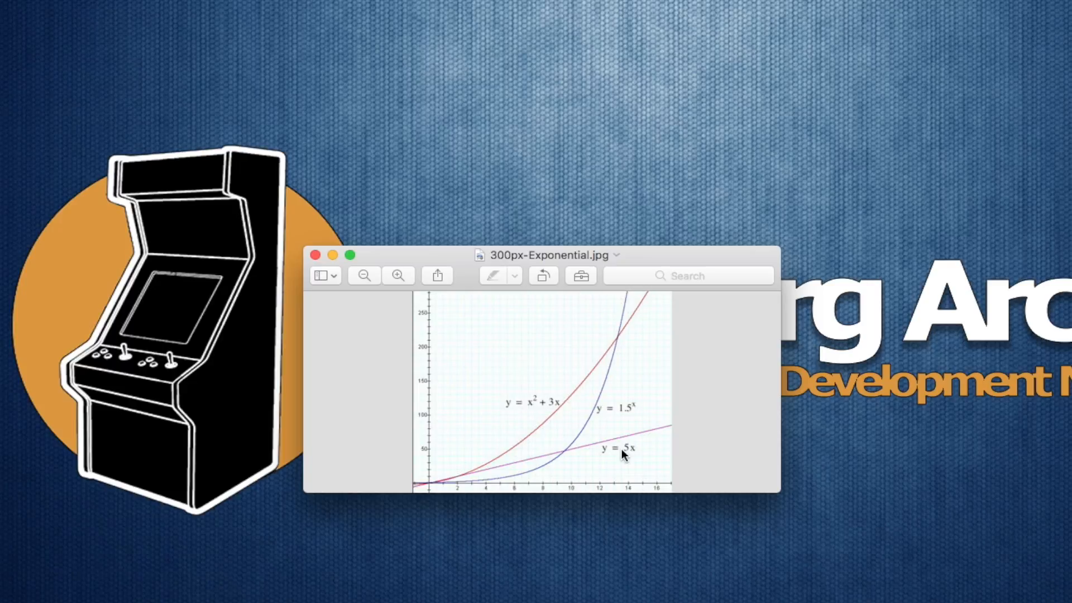
mouse_move(462, 485)
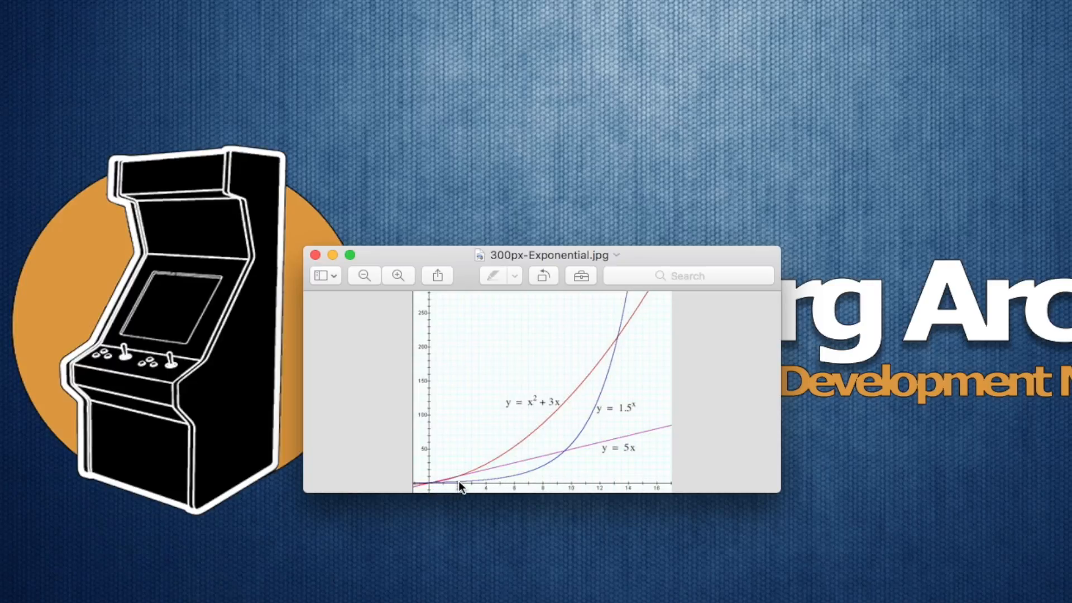
mouse_move(600, 430)
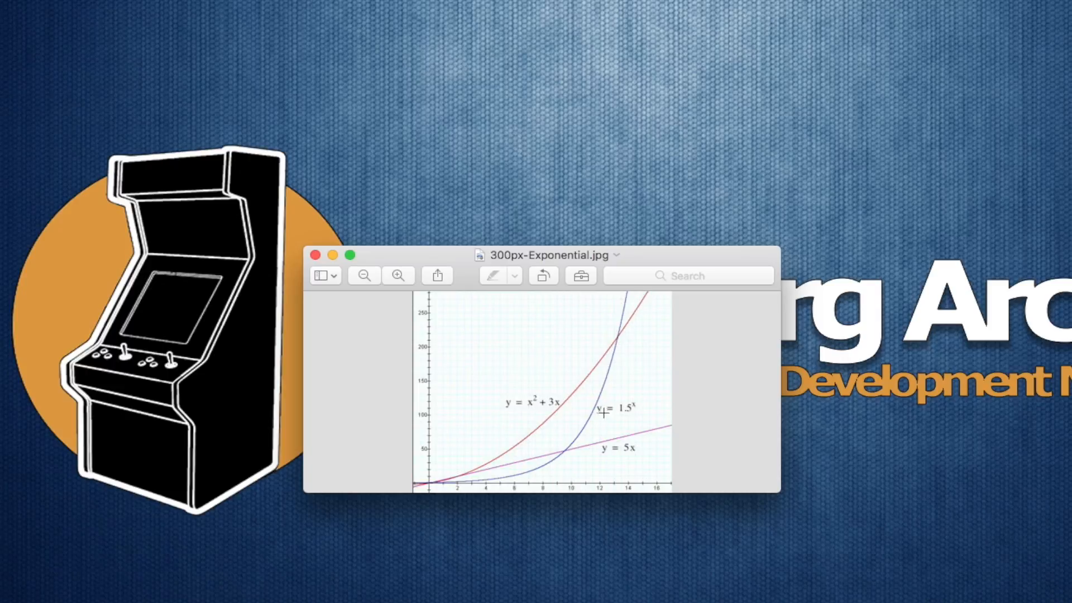
mouse_move(642, 420)
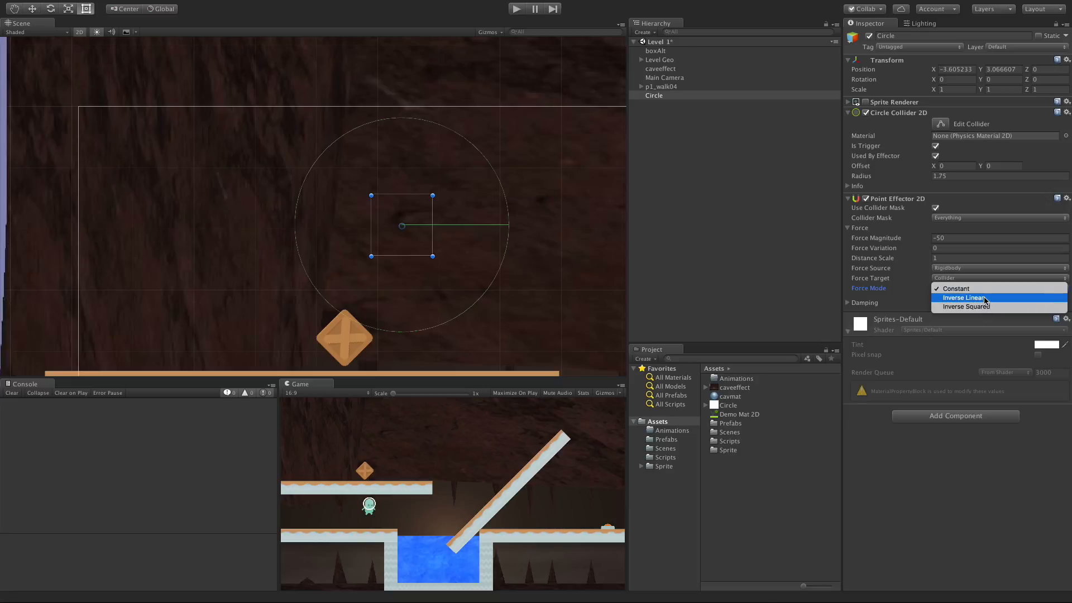
Switch Force Mode to Inverse Linear, test the falling box, and stop play
click(965, 298)
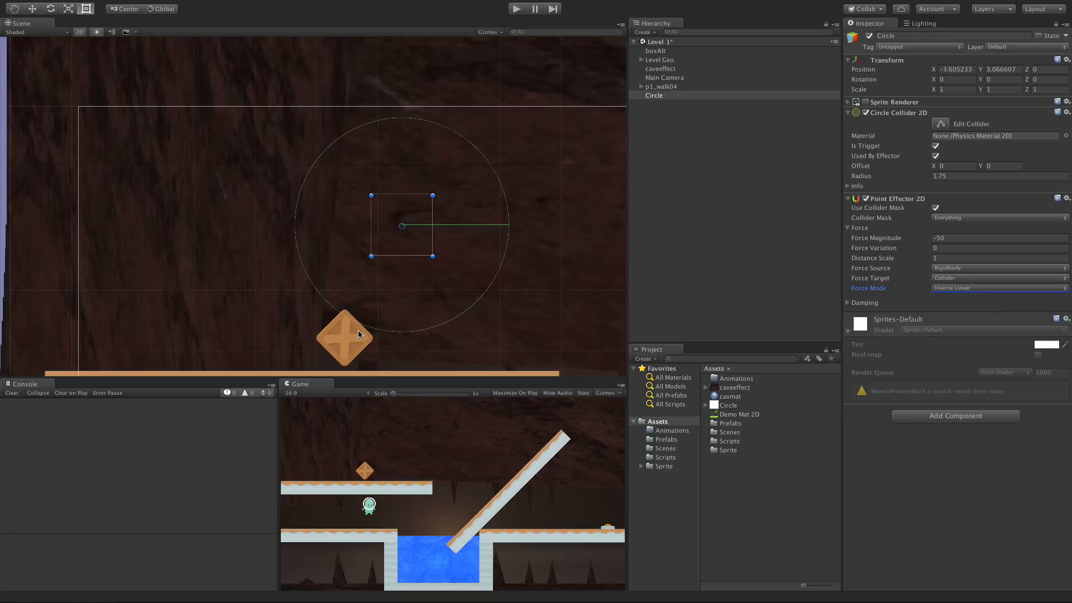
mouse_move(523, 106)
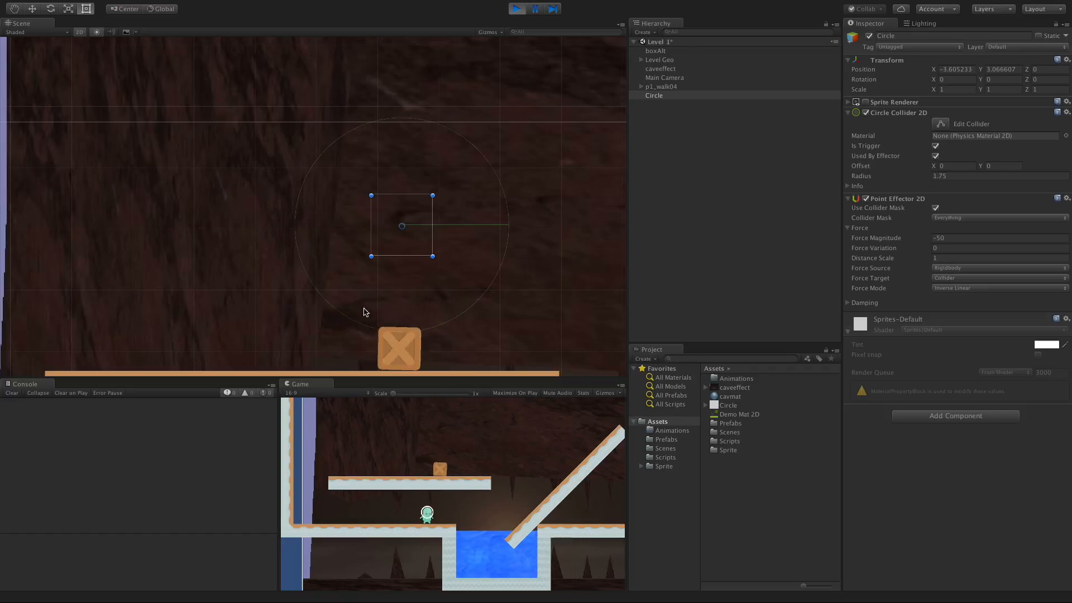
click(517, 8)
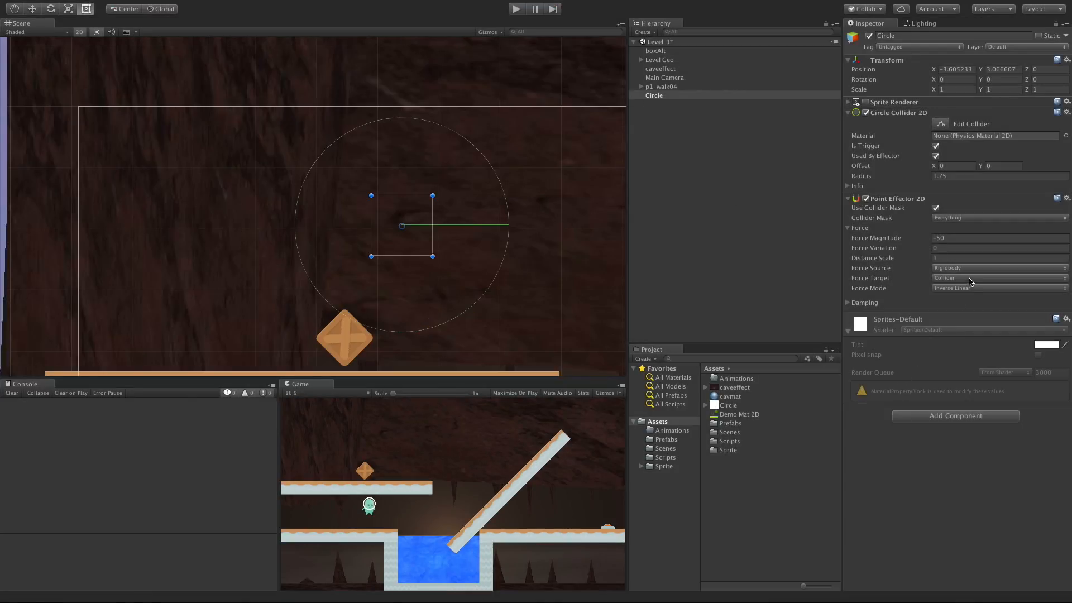
Switch the Point Effector 2D force mode to Inverse Squared, test-run it, then stop
click(999, 288)
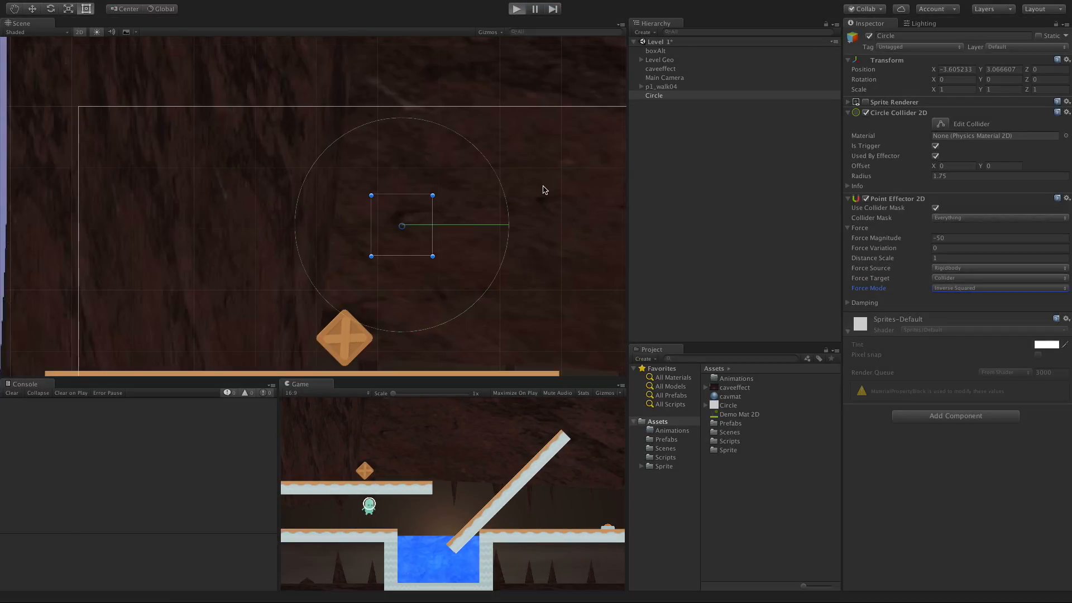
click(515, 9)
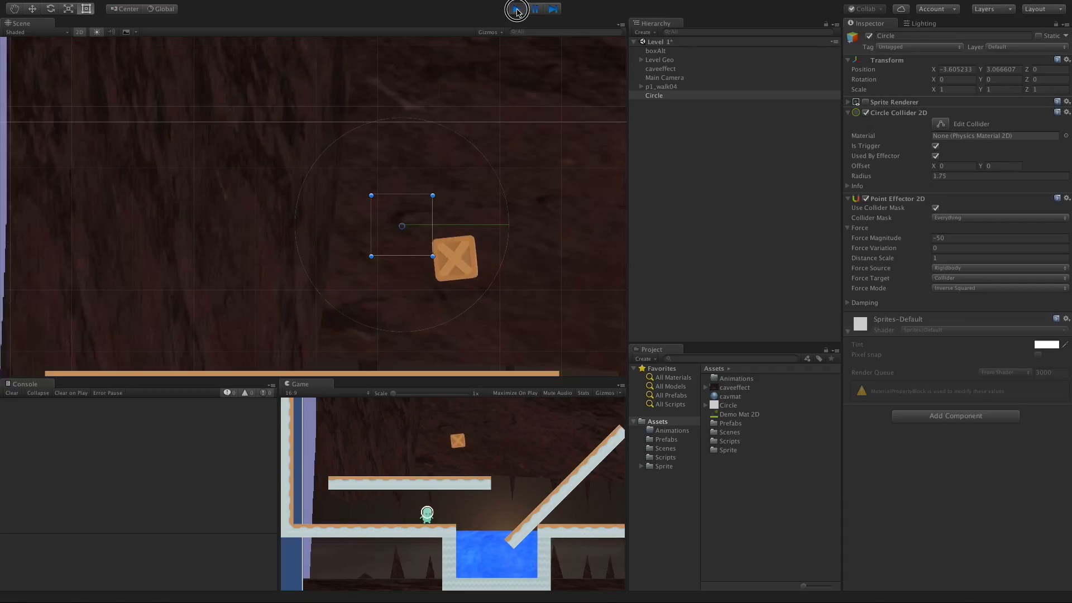
click(518, 9)
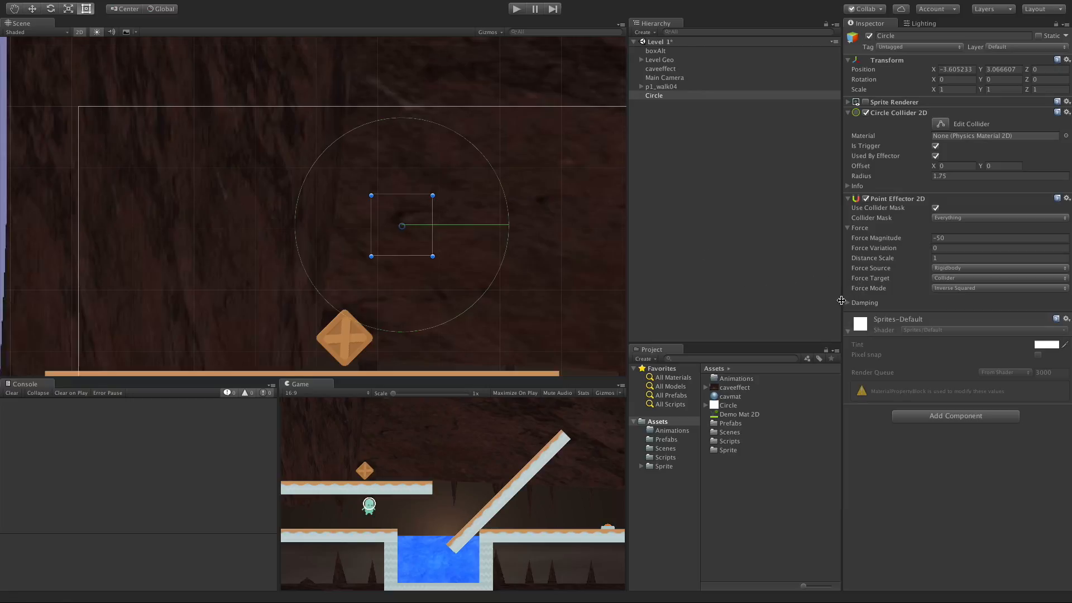
Try Point Effector 2D drag damping values of 5, 10 and 100 during a test run
click(849, 302)
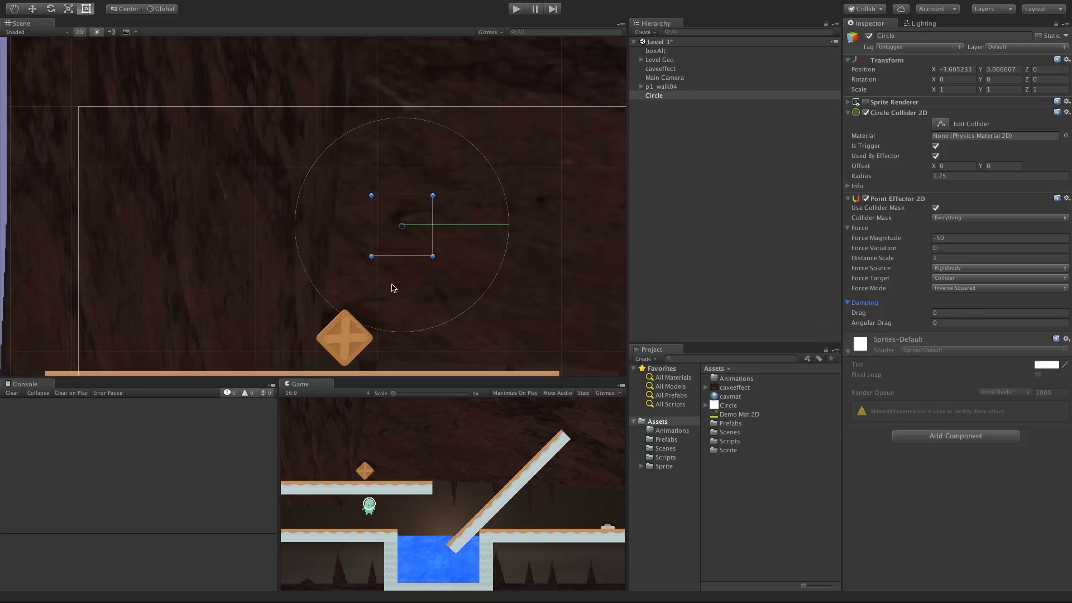
mouse_move(703, 235)
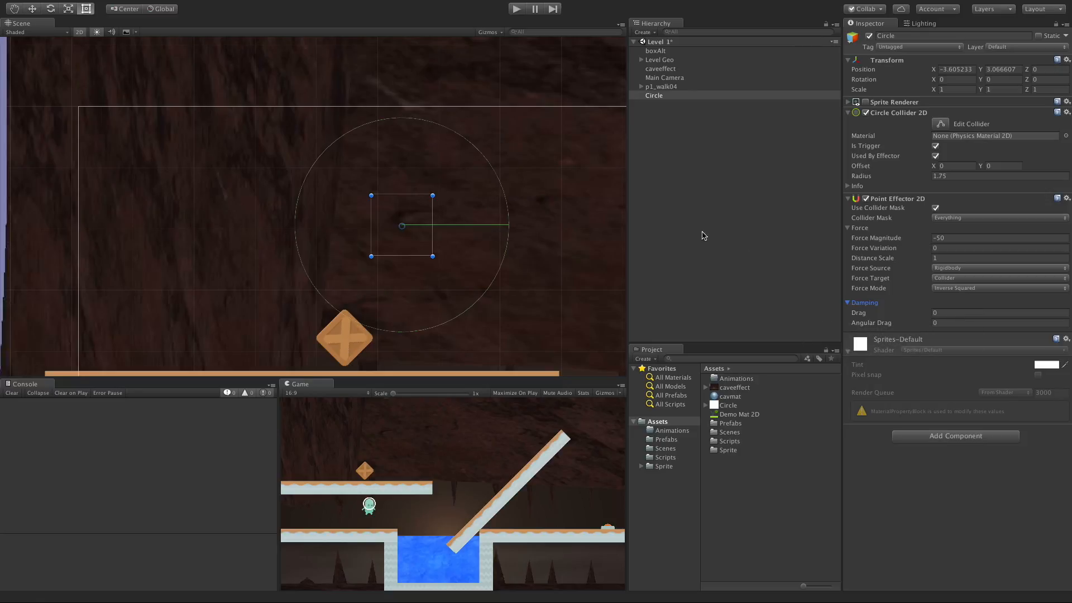
mouse_move(449, 330)
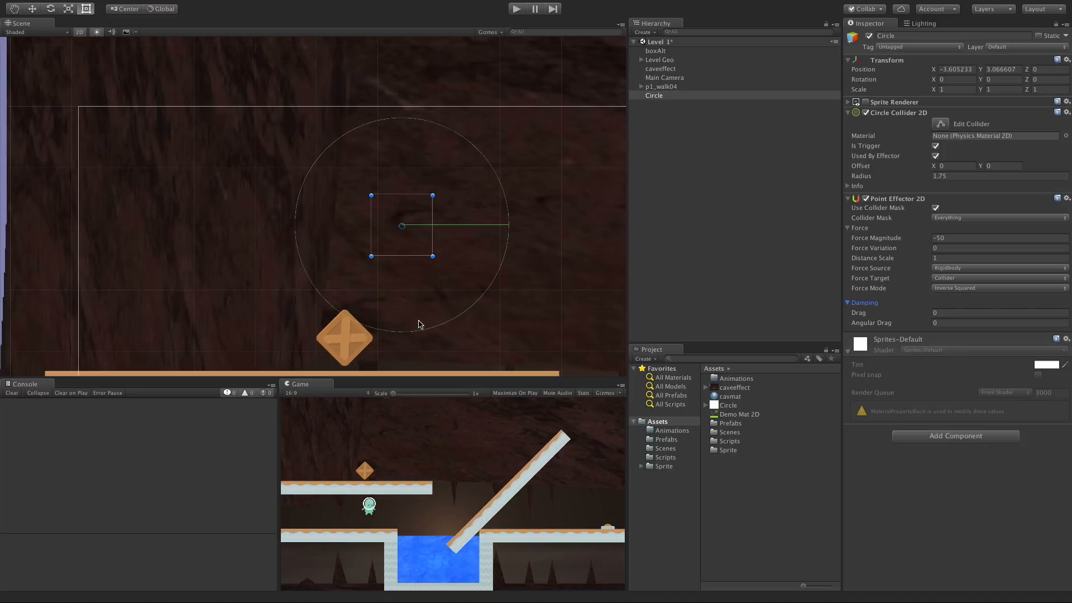
mouse_move(420, 207)
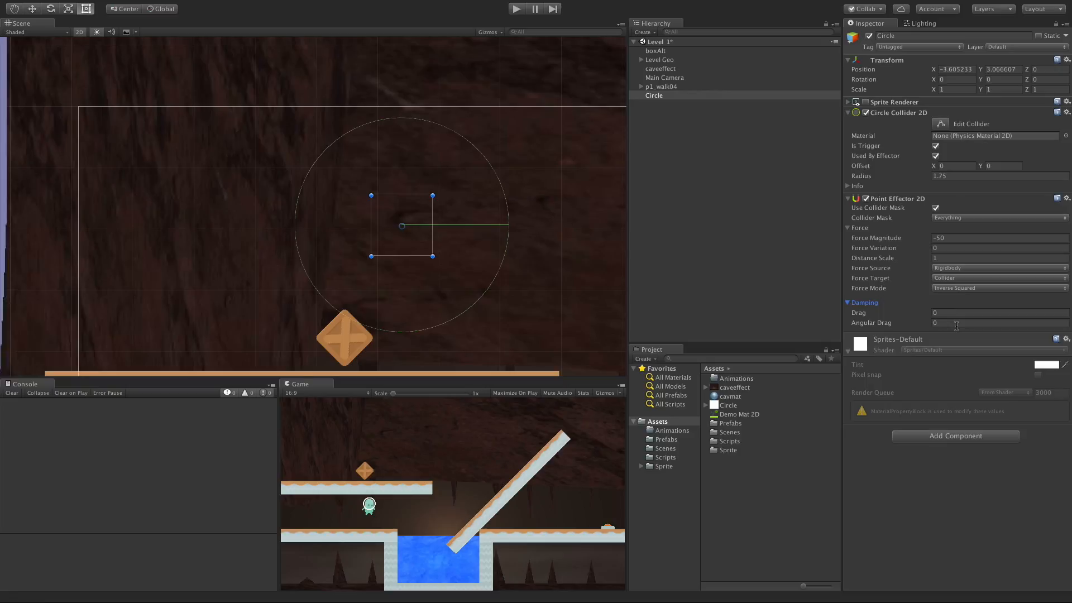
mouse_move(590, 68)
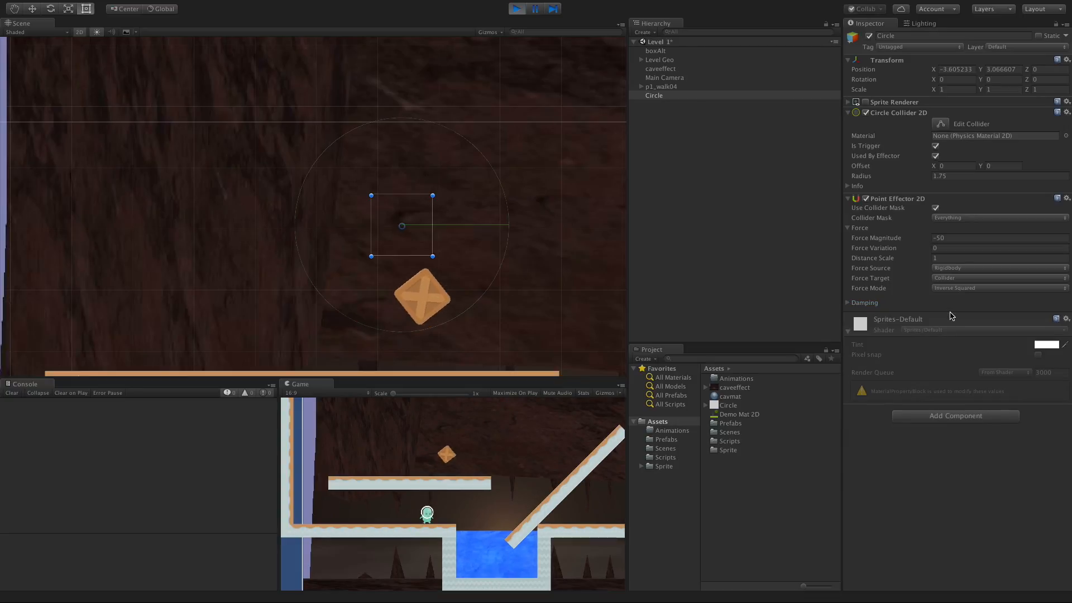
click(849, 302)
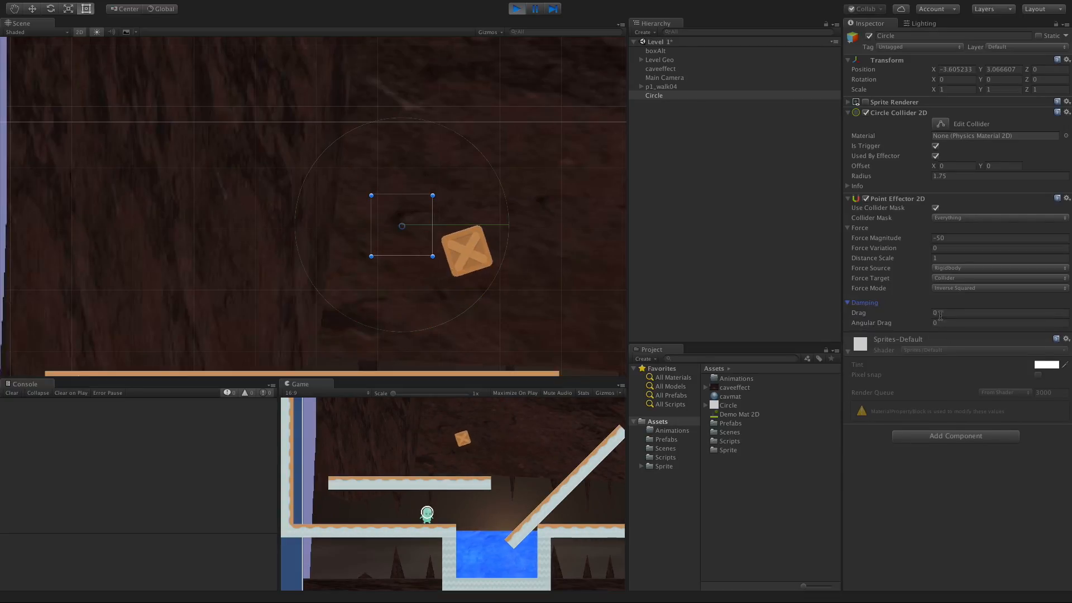
text(5)
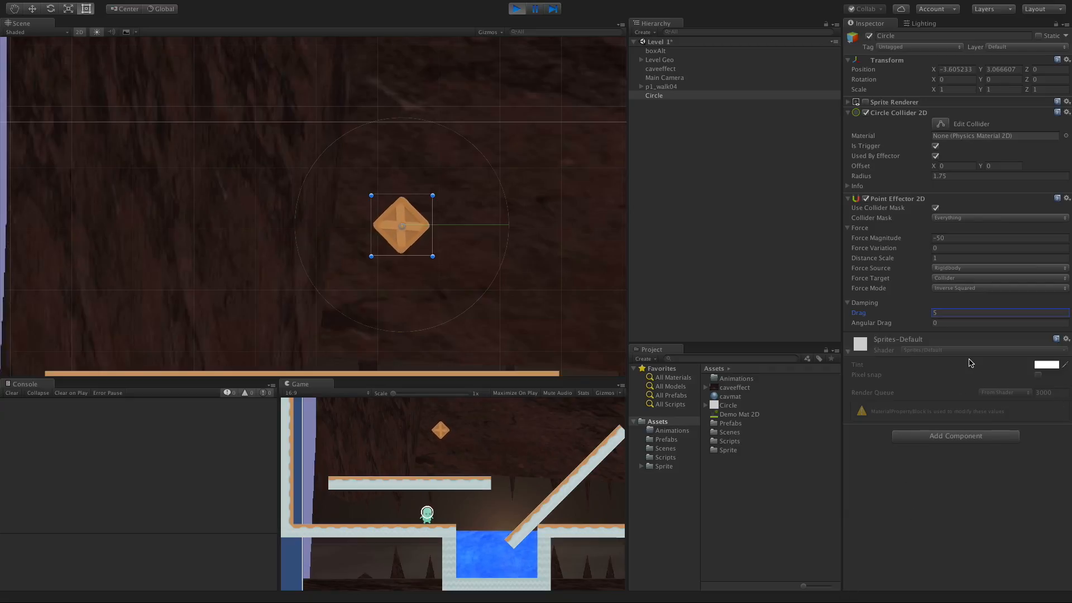
text(10)
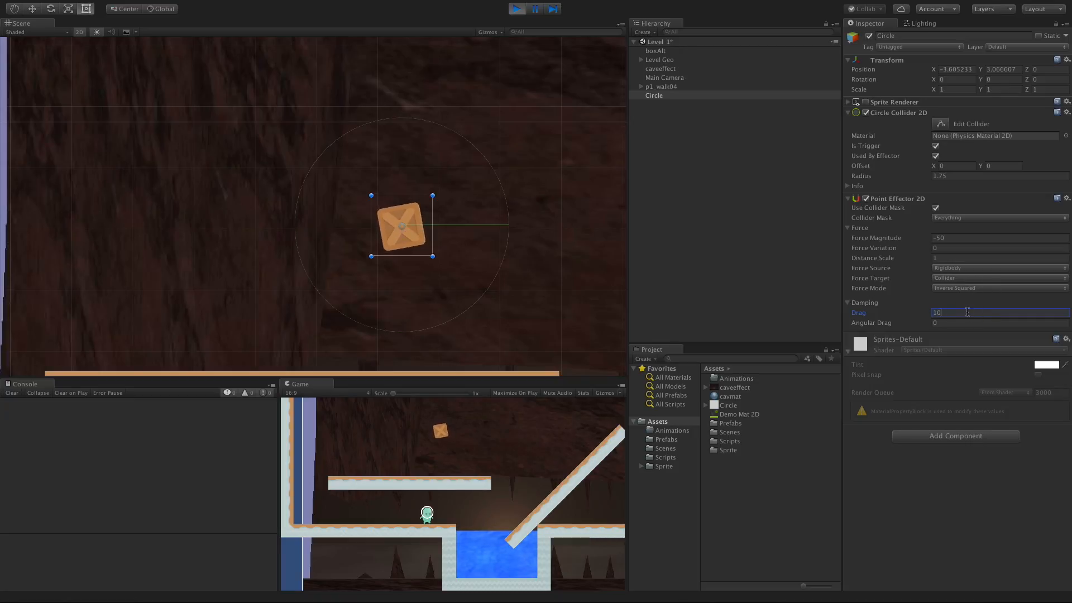
text(100)
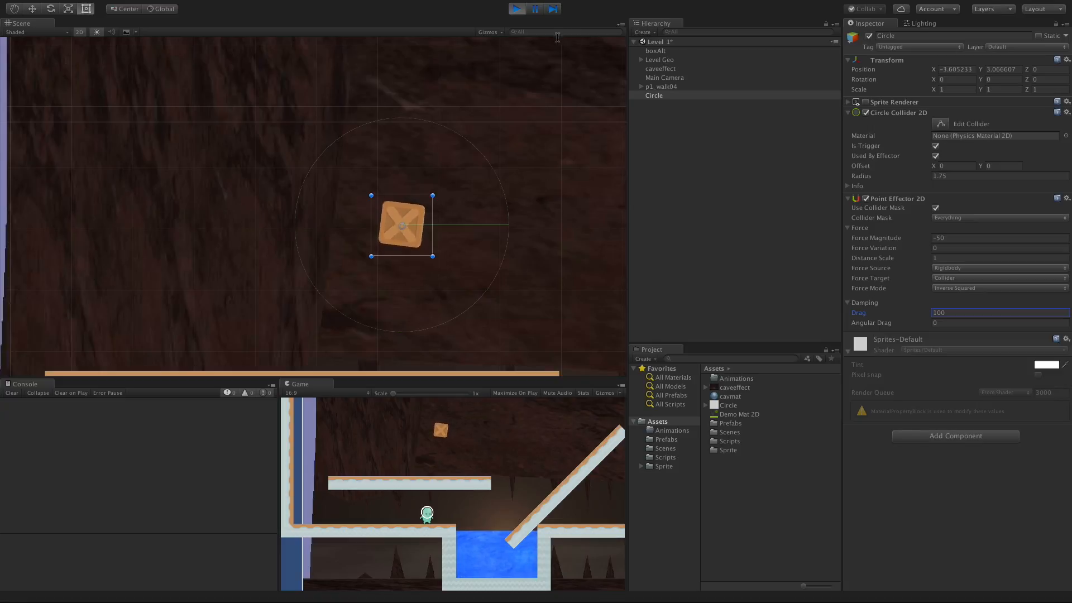
Stop the game, run the level again, and stop it
click(534, 9)
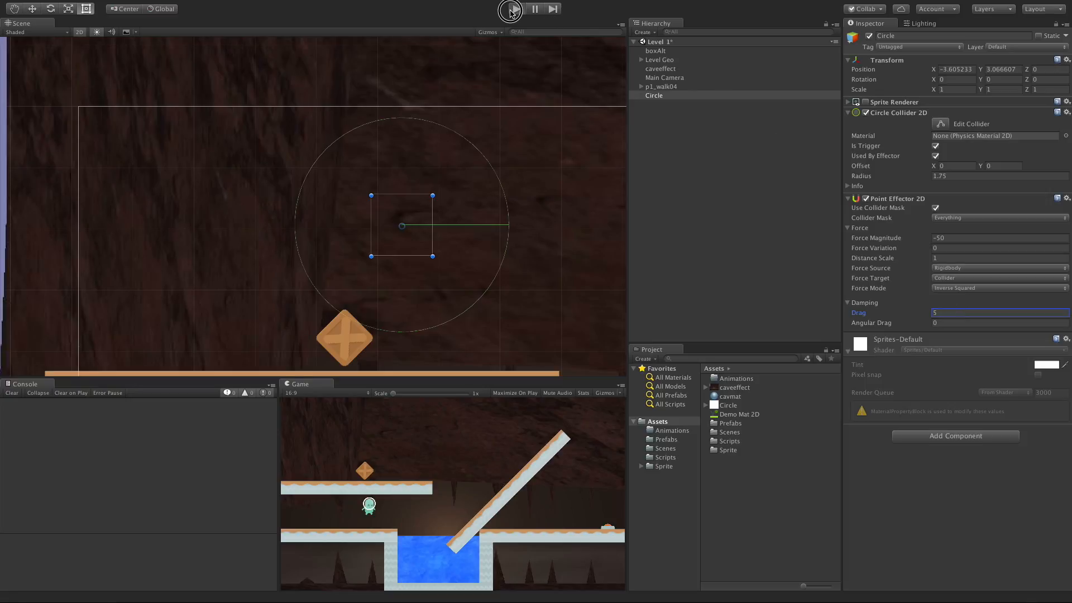
click(511, 9)
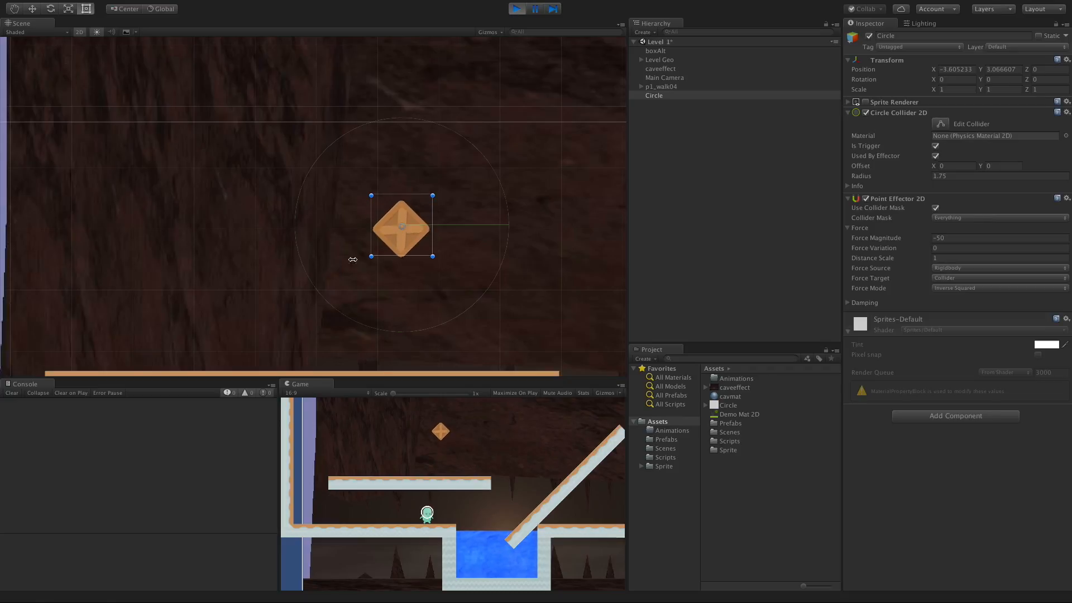
click(517, 8)
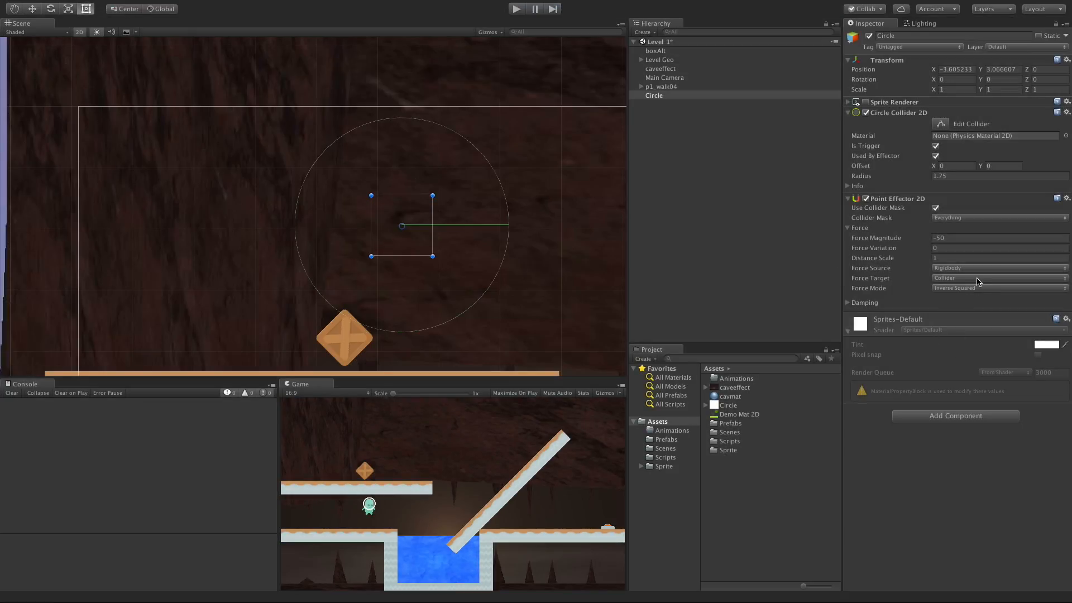
click(849, 302)
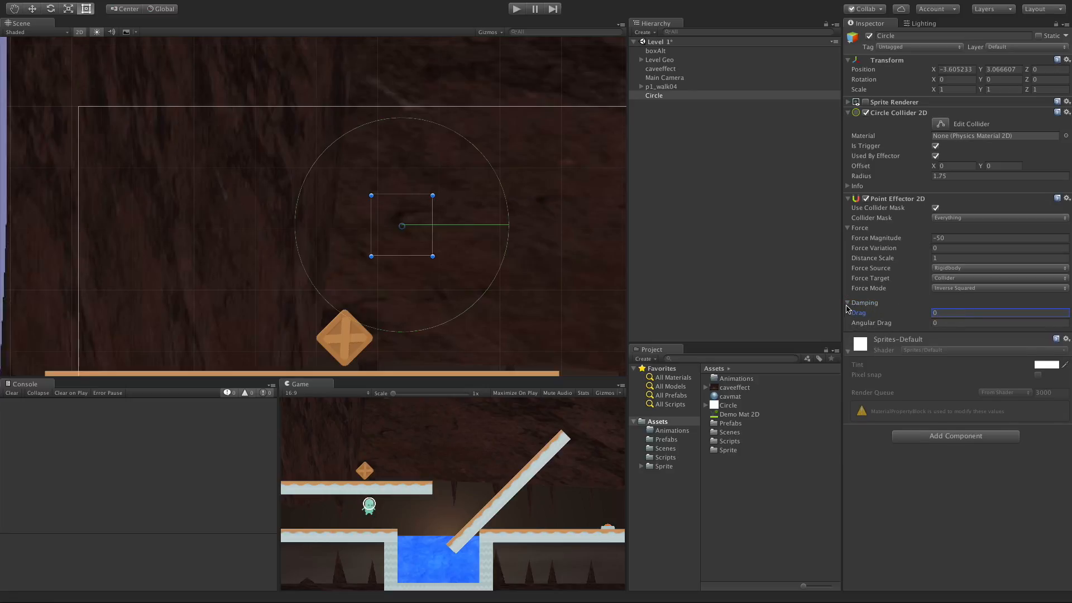
click(847, 302)
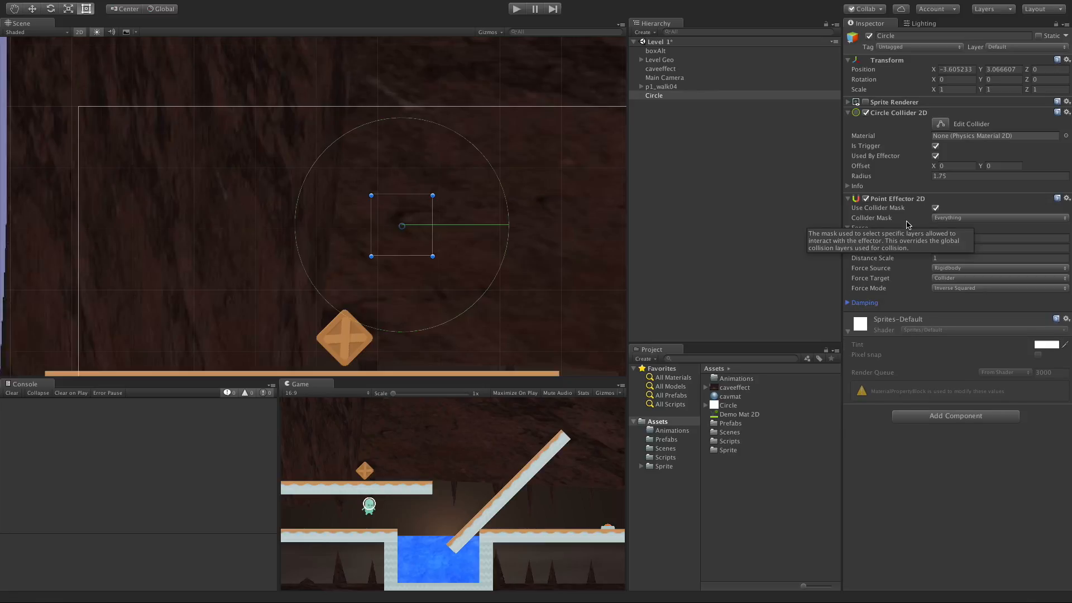
click(936, 207)
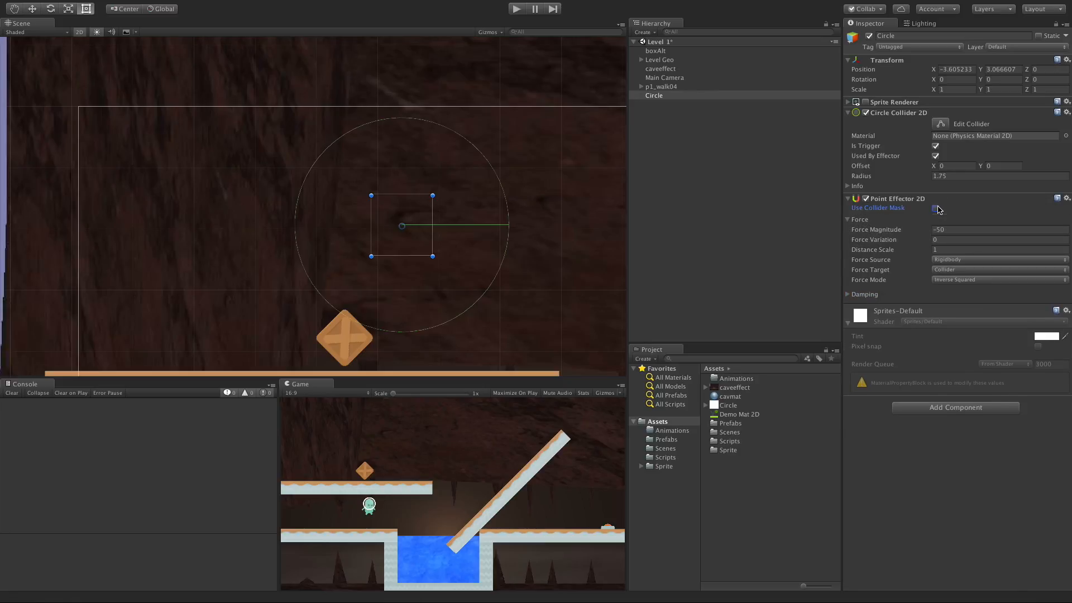
click(936, 207)
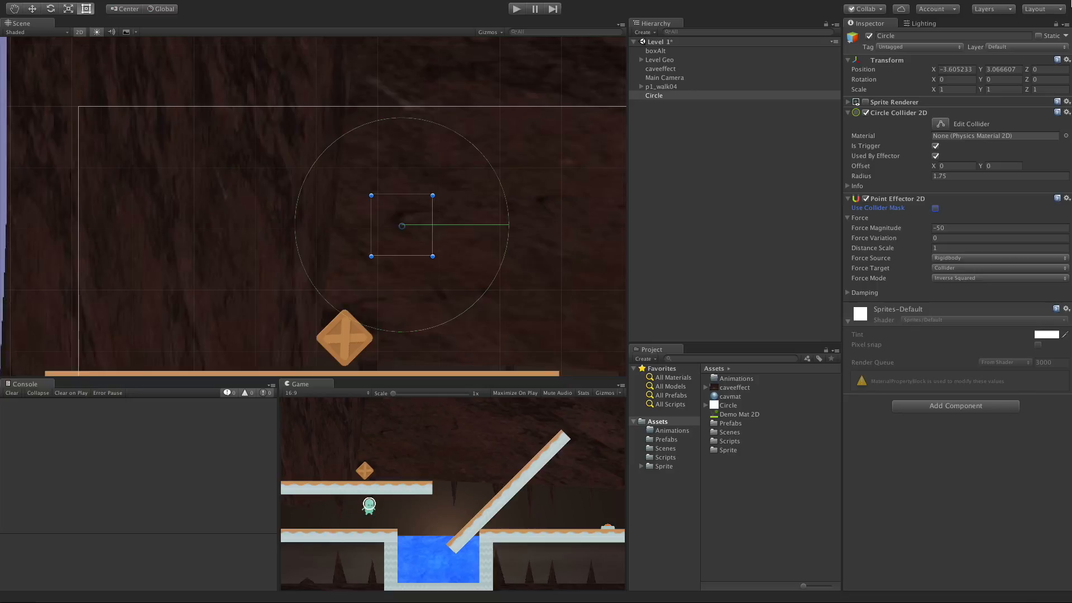
click(1005, 46)
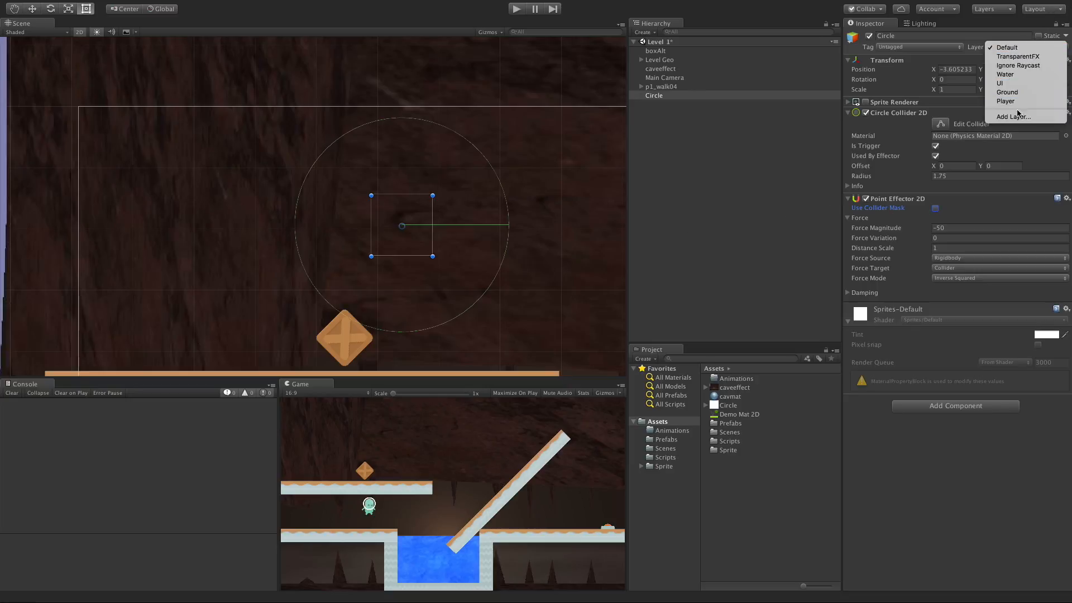
mouse_move(734, 215)
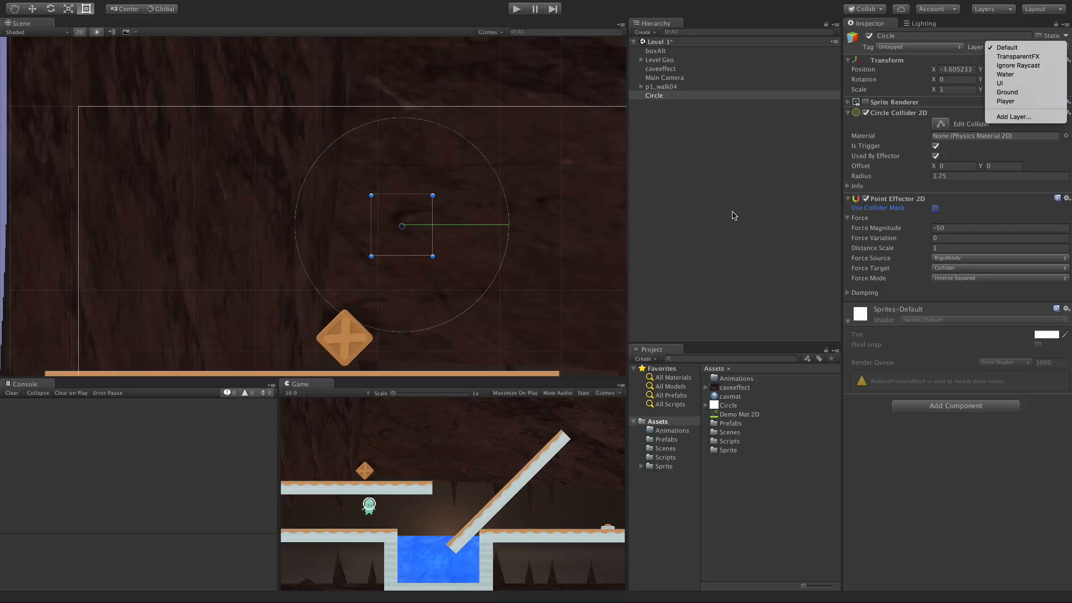
mouse_move(1019, 56)
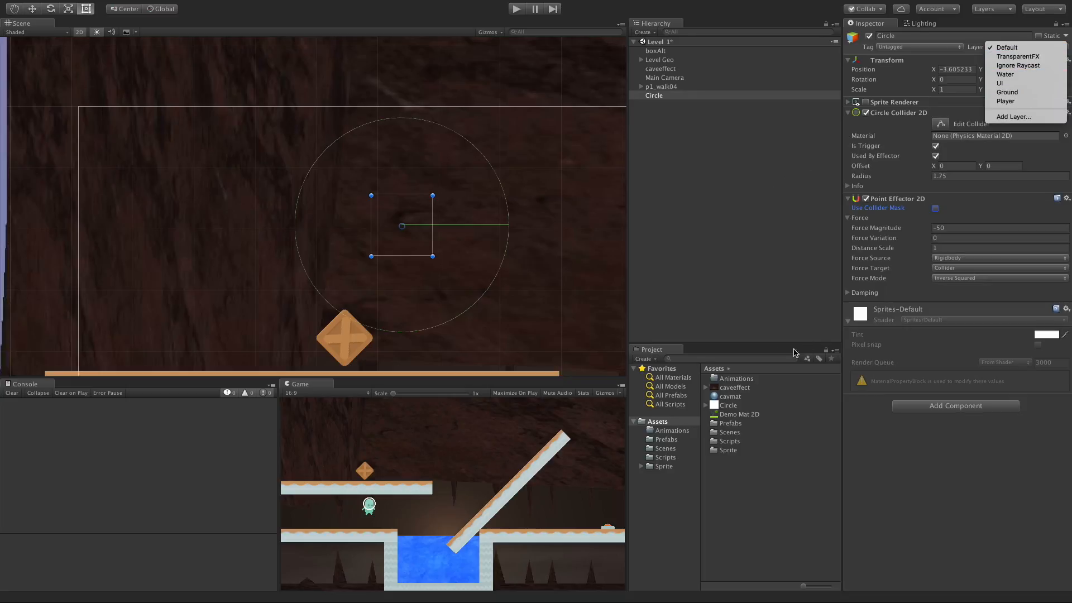
mouse_move(789, 342)
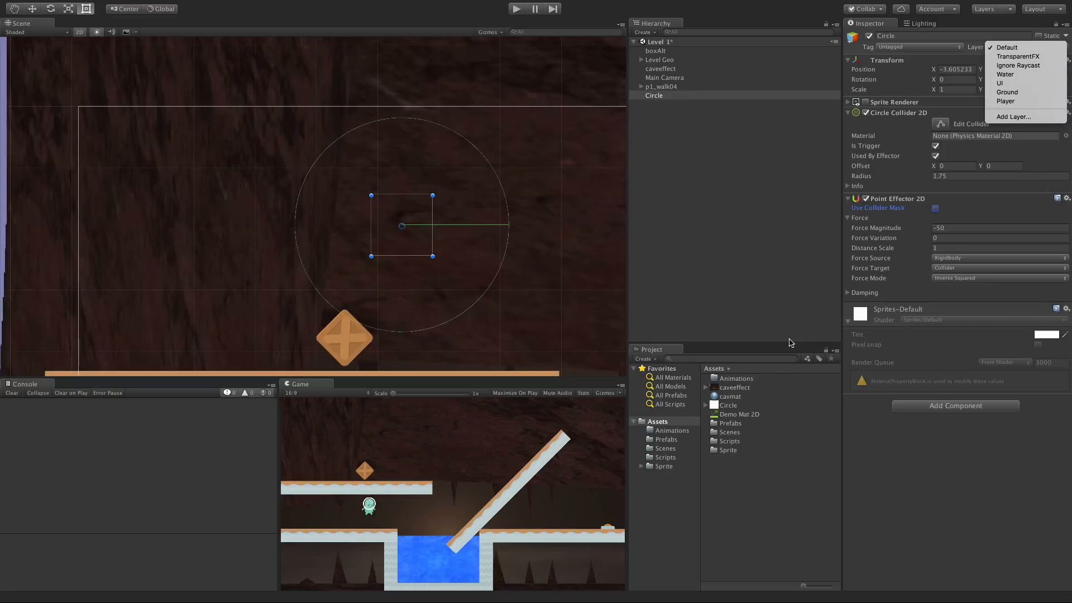
click(1005, 47)
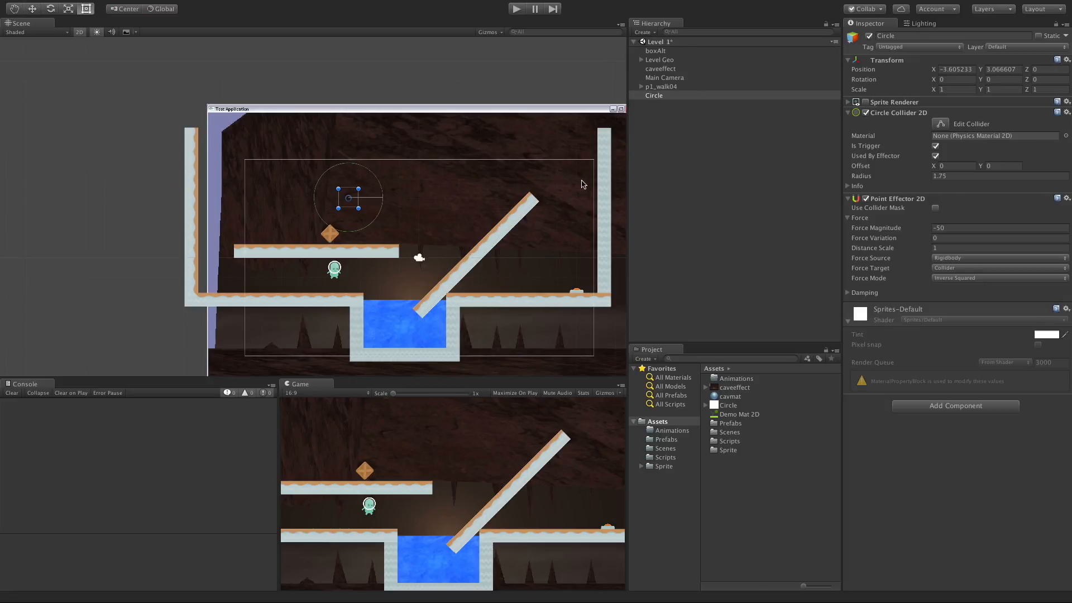
mouse_move(667, 162)
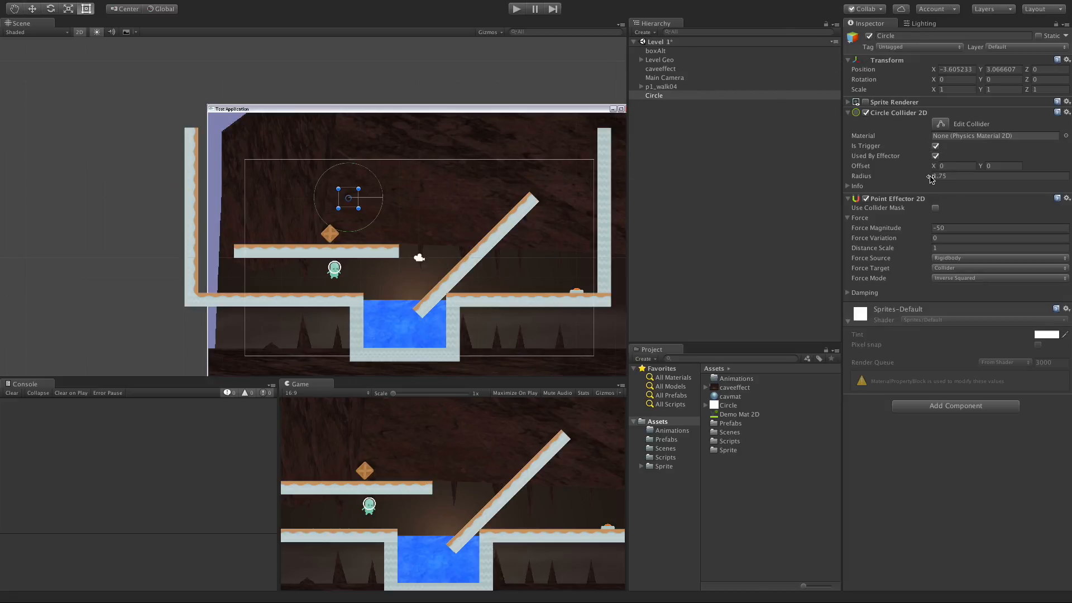
Widen the Circle Collider 2D radius to 4.76, test-run it, and enter force -100
drag(944, 175, 984, 176)
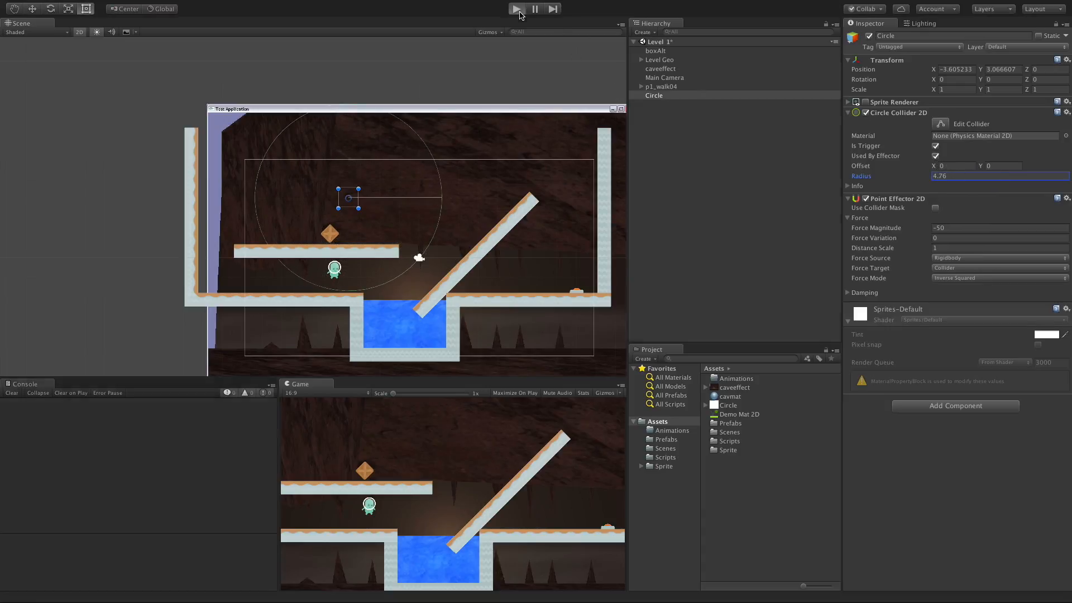
click(517, 9)
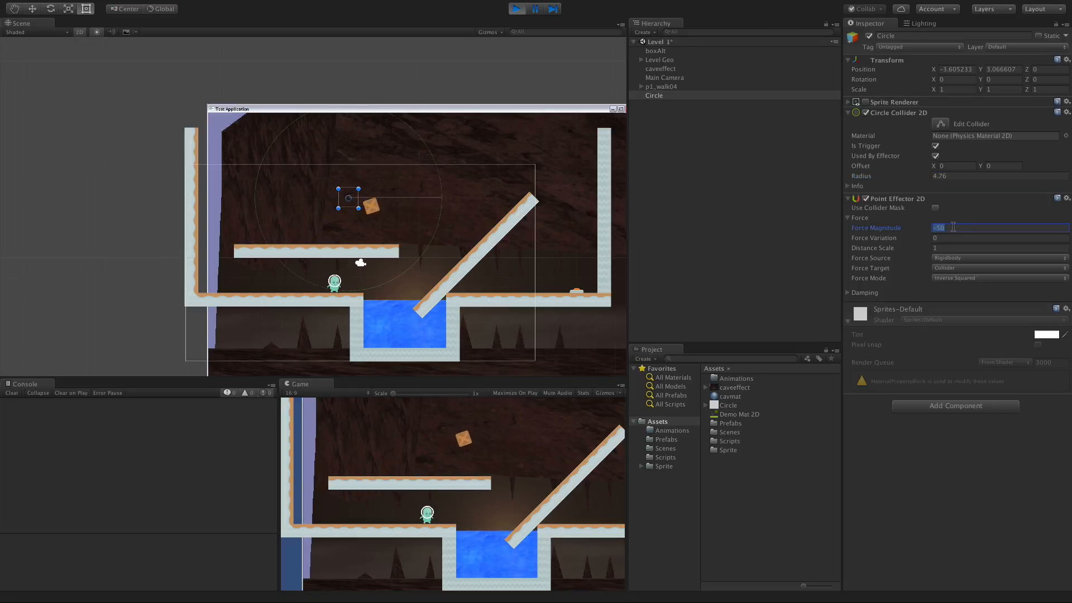
text(-100)
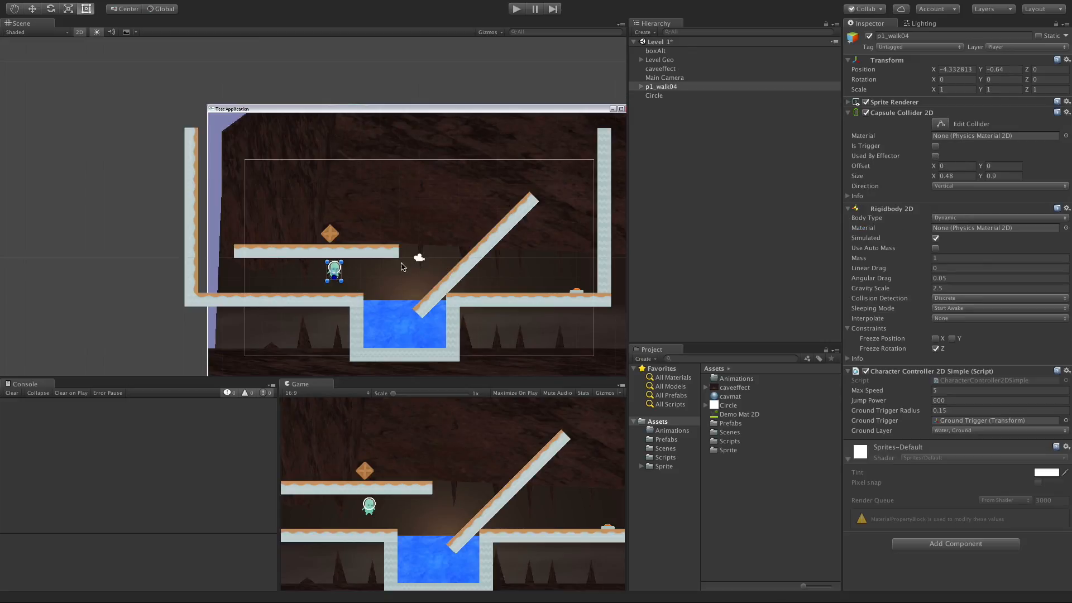
mouse_move(807, 60)
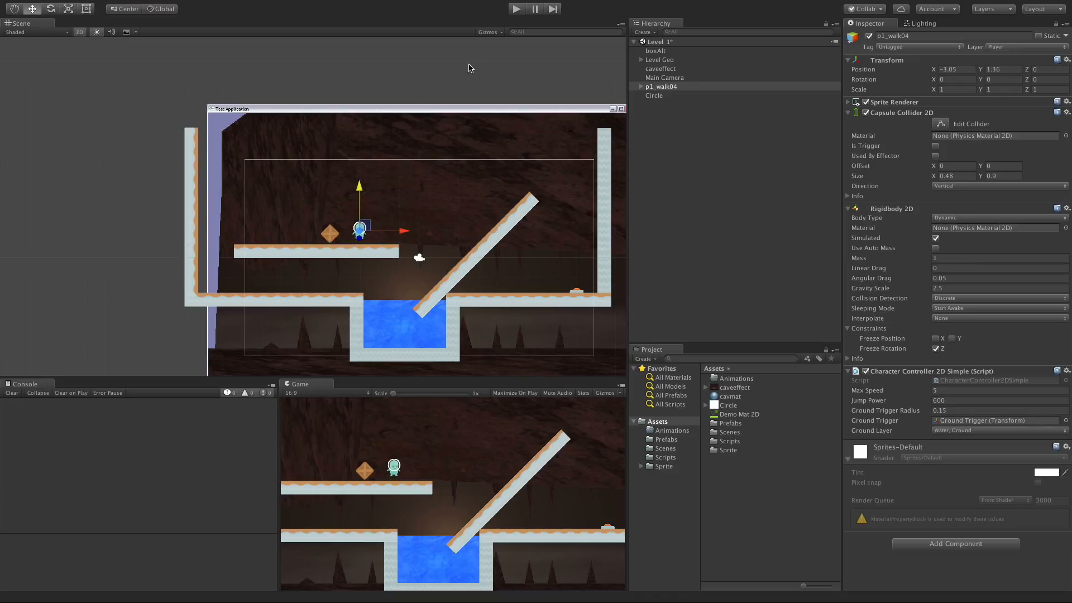
Test-run with the player placed, then set the Circle's force magnitude to -100
click(516, 8)
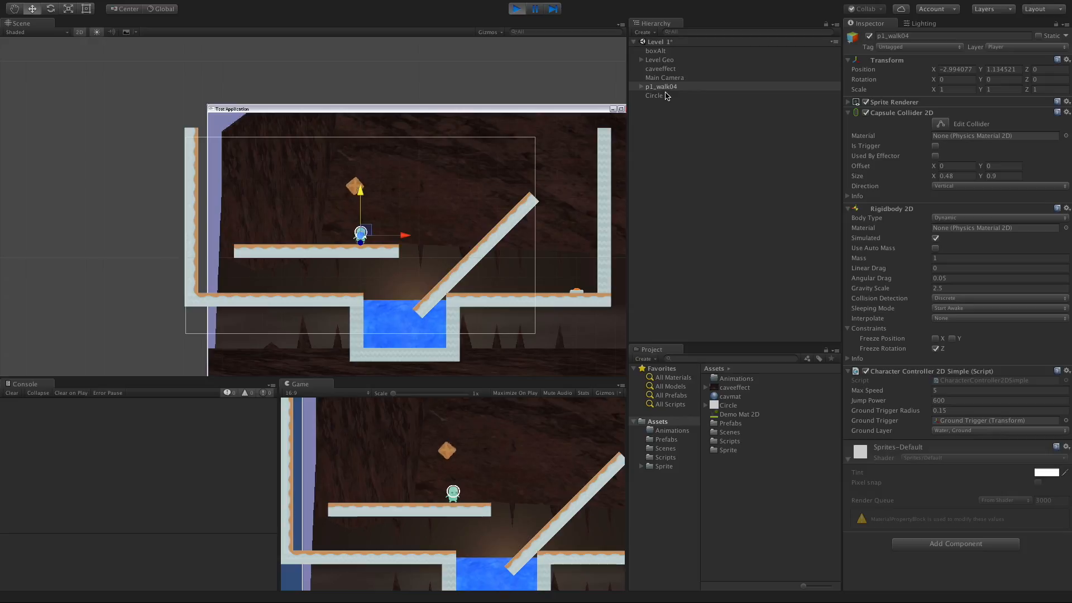
click(654, 95)
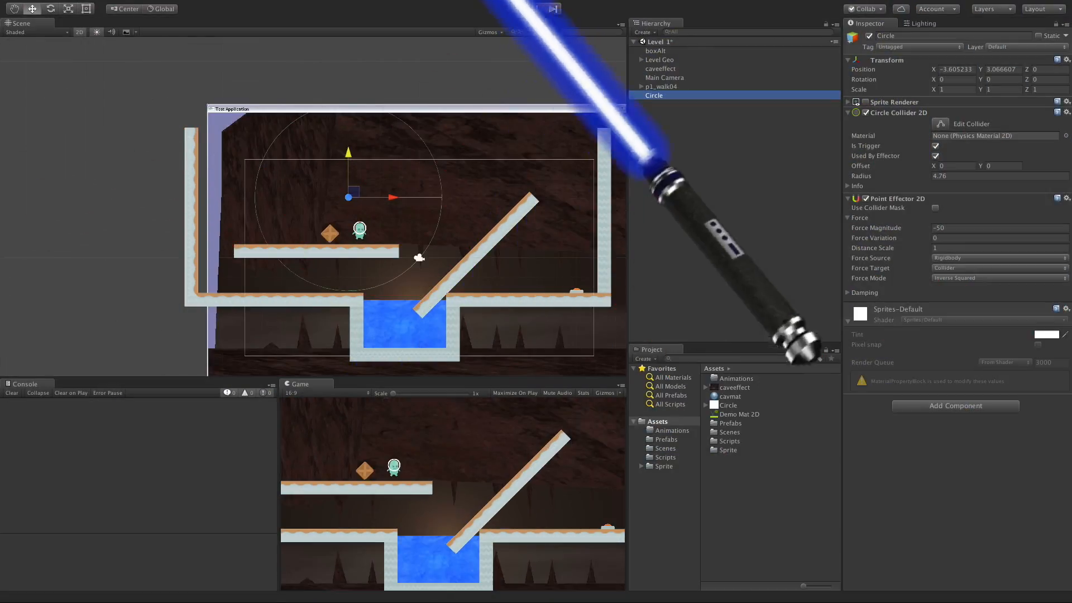
click(978, 227)
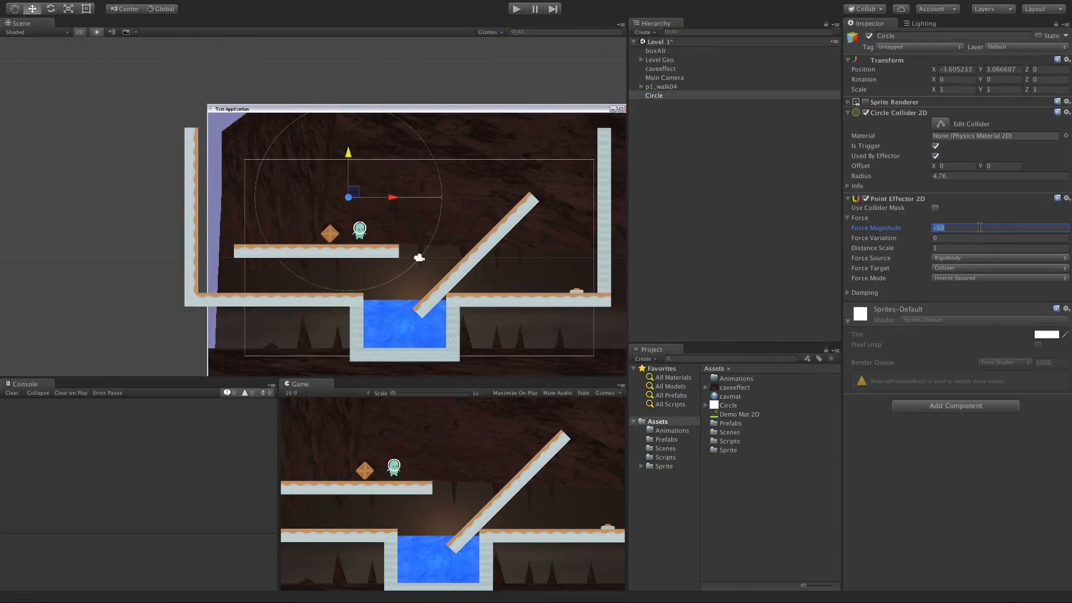
text(-100)
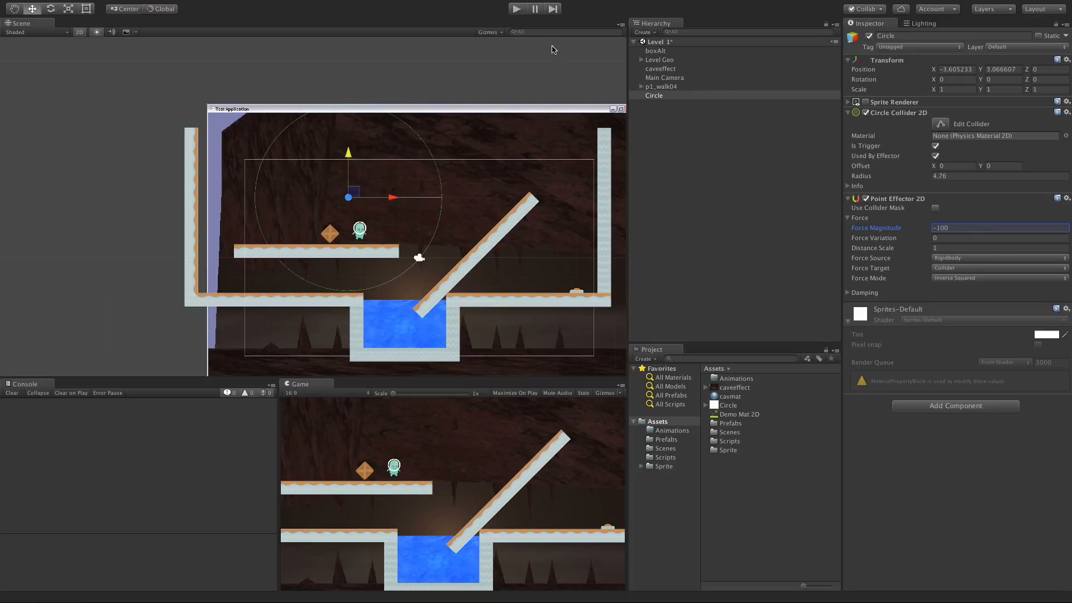
Run the stronger pull, inspecting boxAlt and p1_walk04, then reselect Circle
click(516, 8)
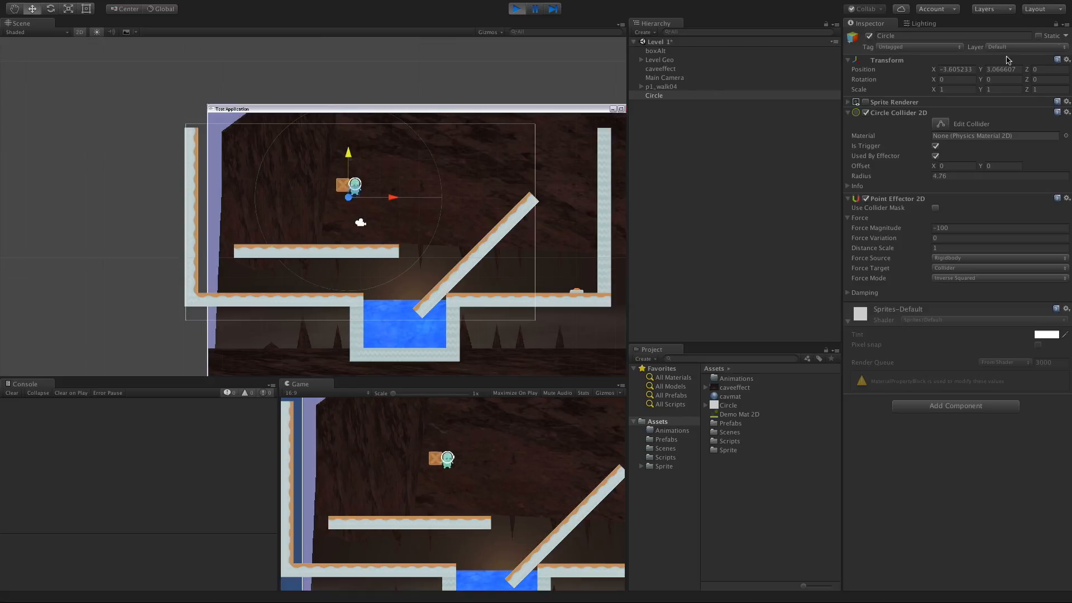
click(655, 51)
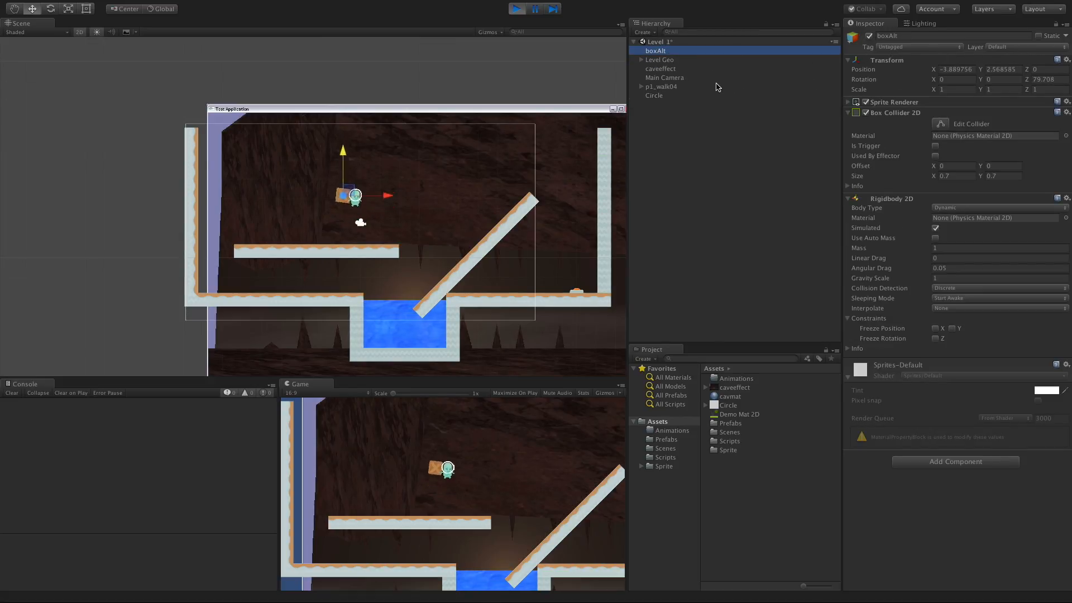
click(661, 86)
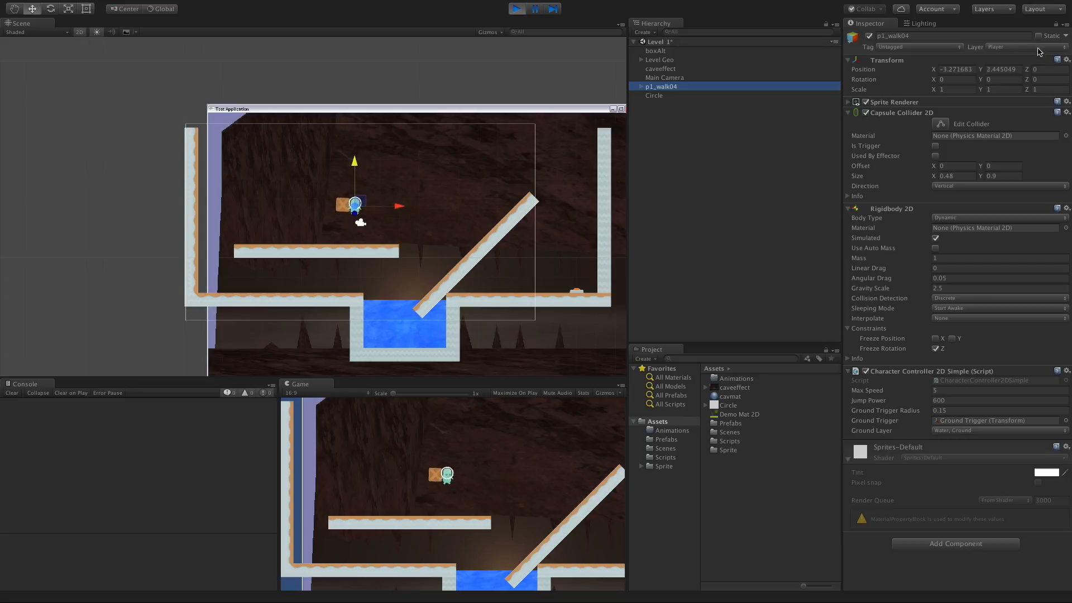
click(654, 95)
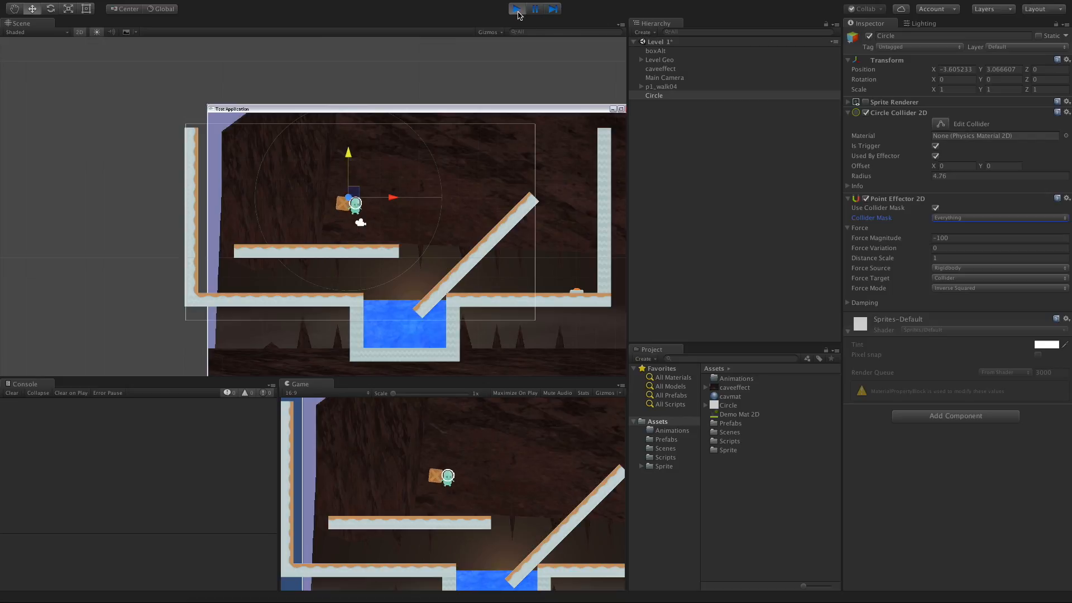
Uncheck the Player layer in the effector's Collider Mask and test-run only the box
click(517, 9)
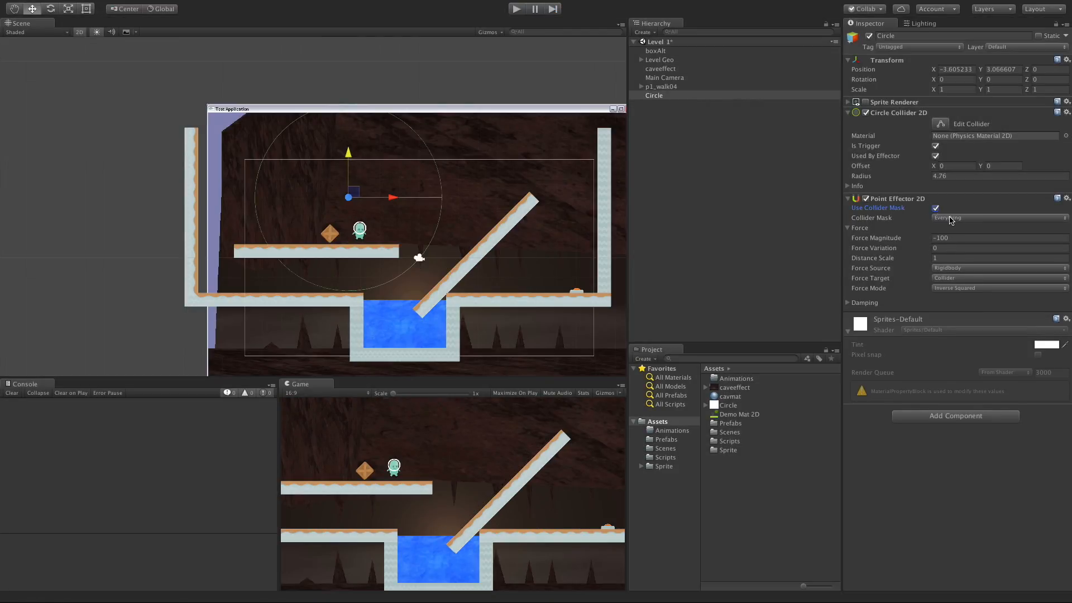
click(998, 217)
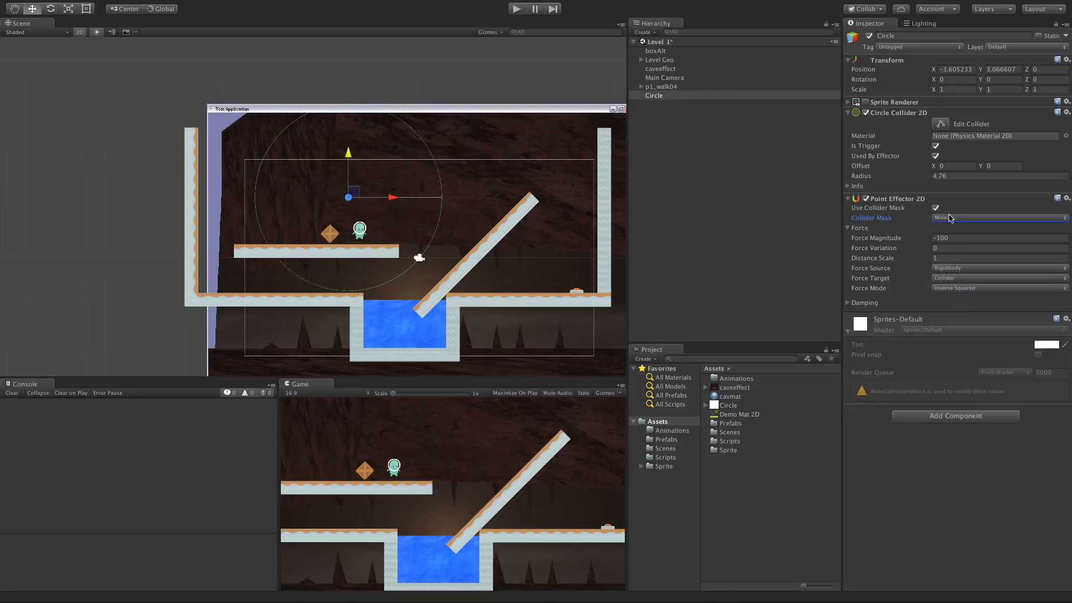
click(999, 217)
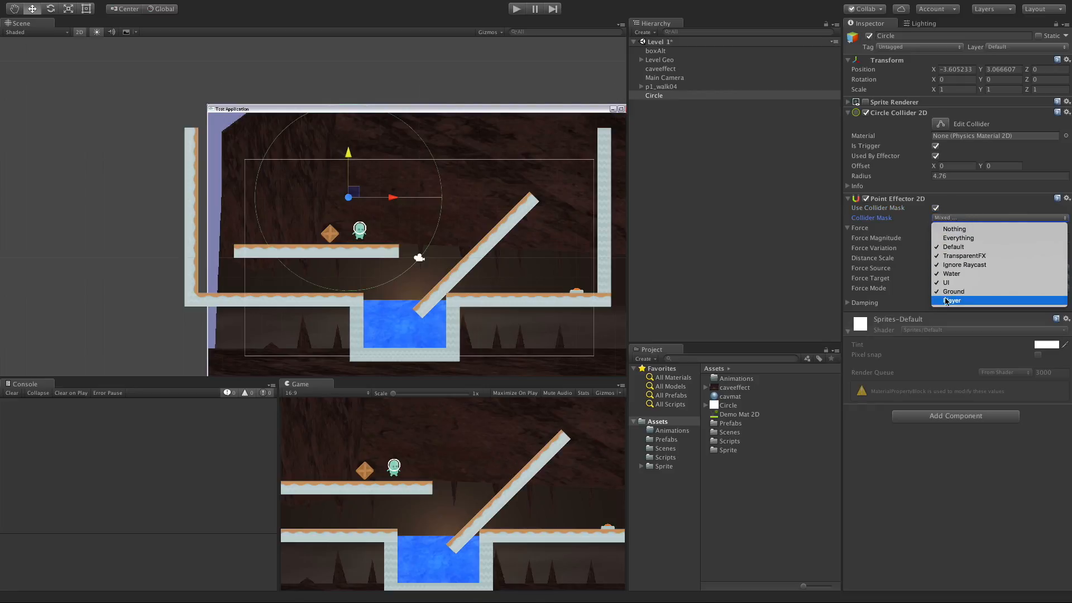
click(953, 301)
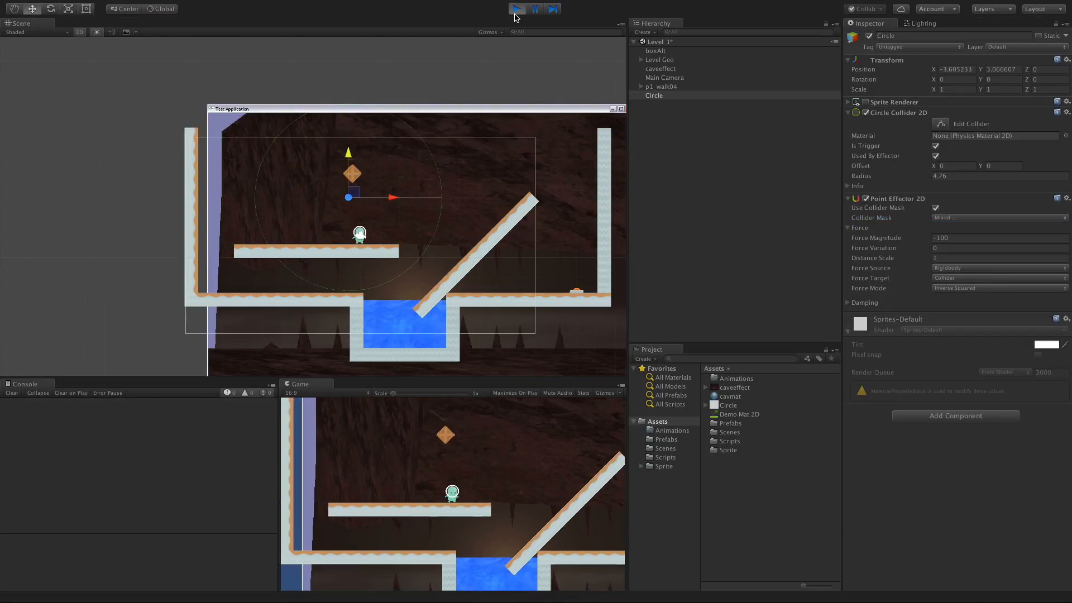
click(534, 9)
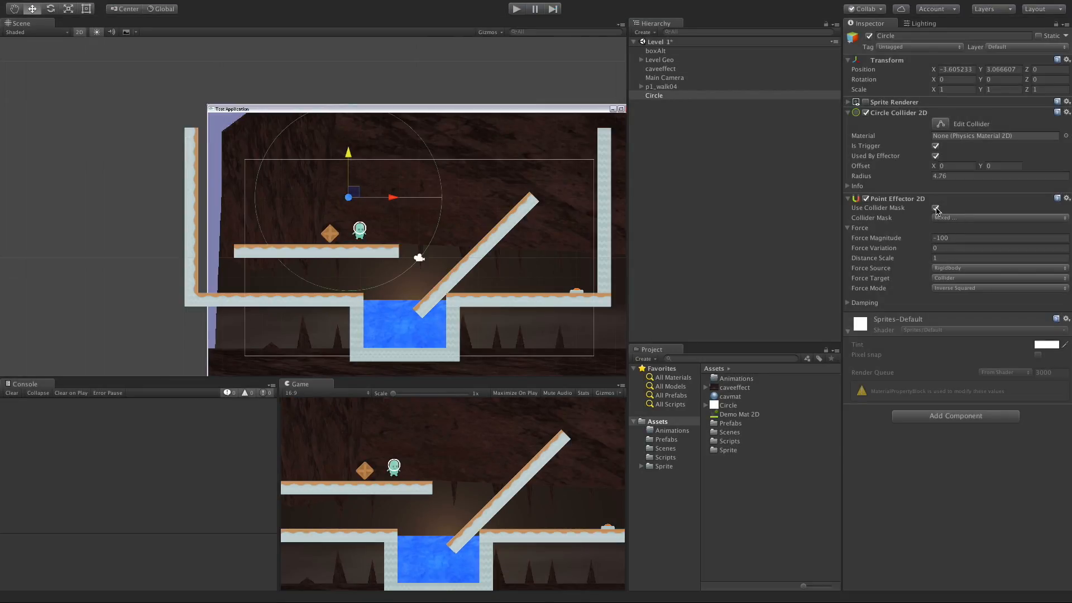
Mask the effector to the Player layer only, test the pull, then stop
click(998, 217)
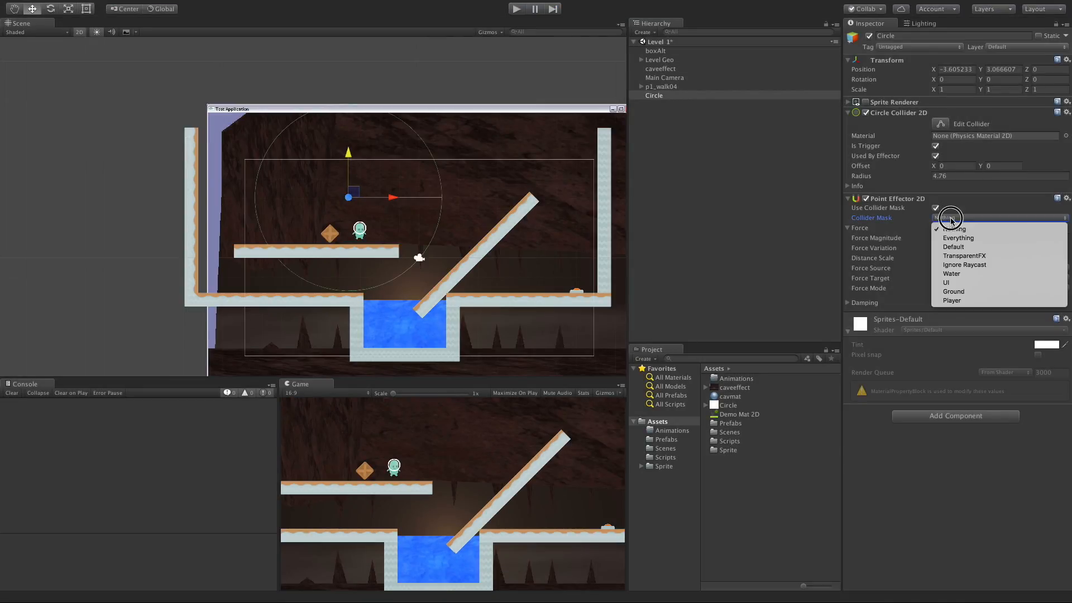
click(951, 300)
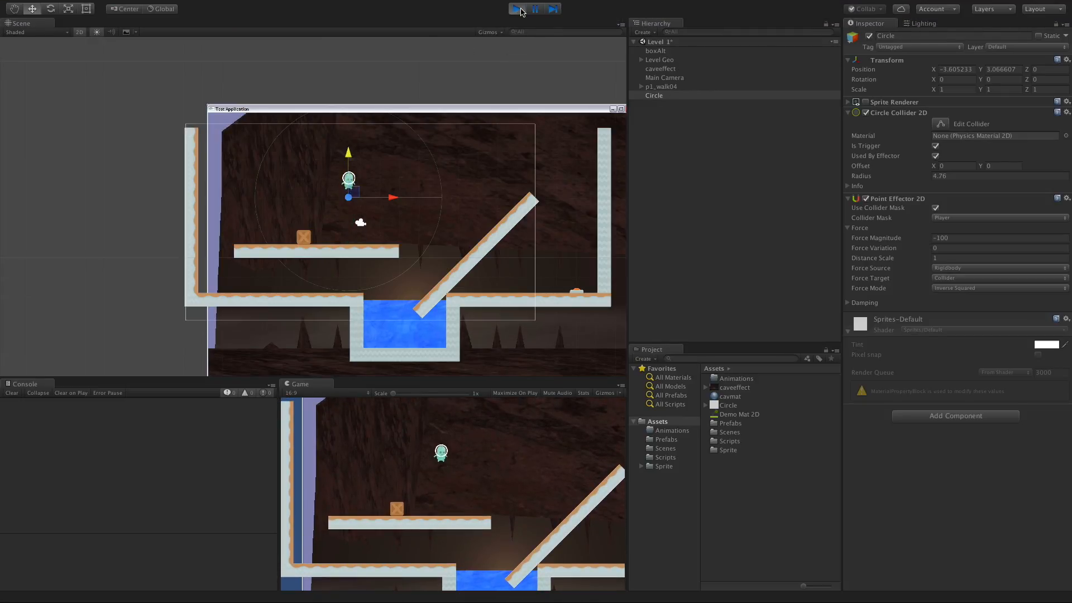
click(517, 9)
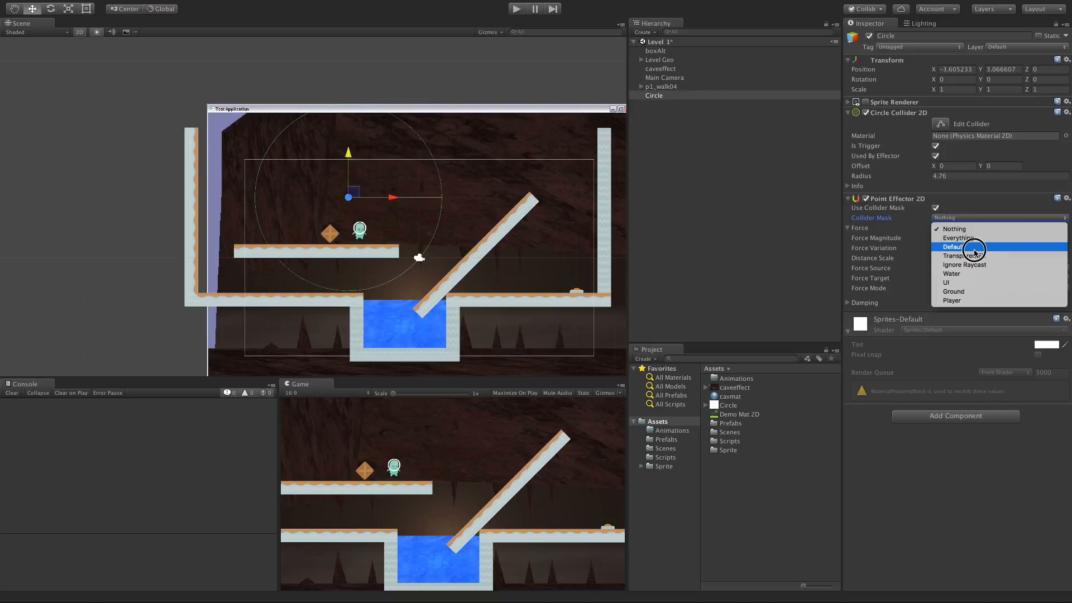
Mask the effector to Default, run the scene, and move the Circle left and down
click(953, 246)
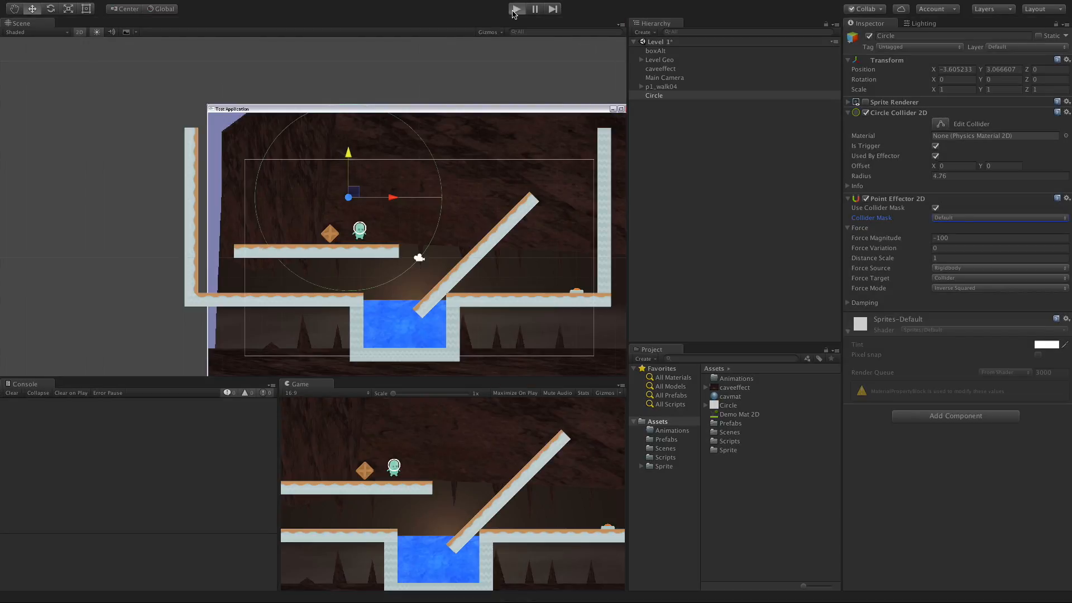
click(516, 8)
text(0)
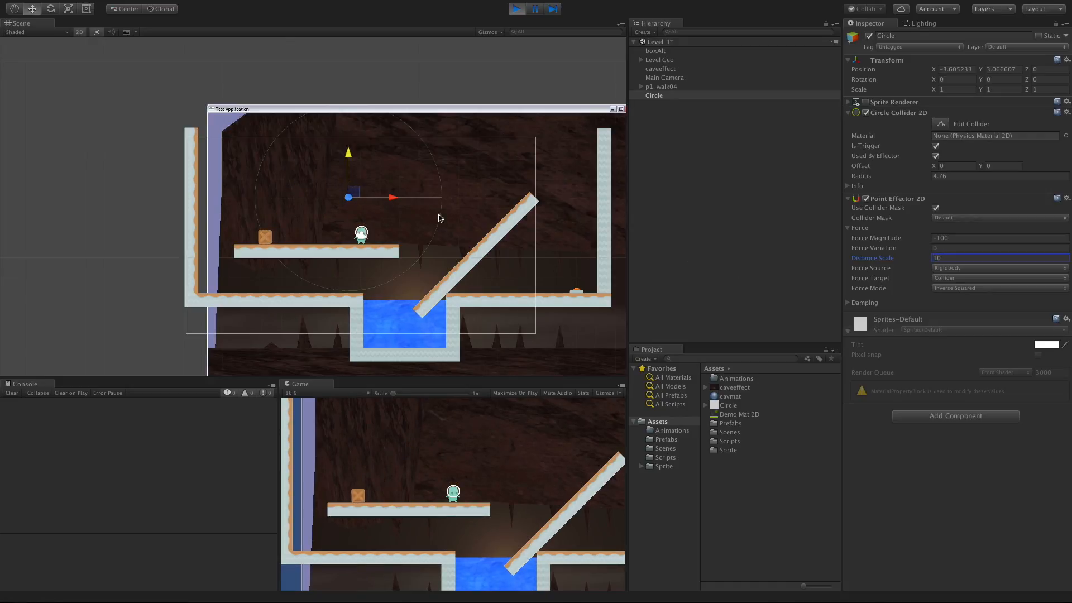
mouse_move(335, 210)
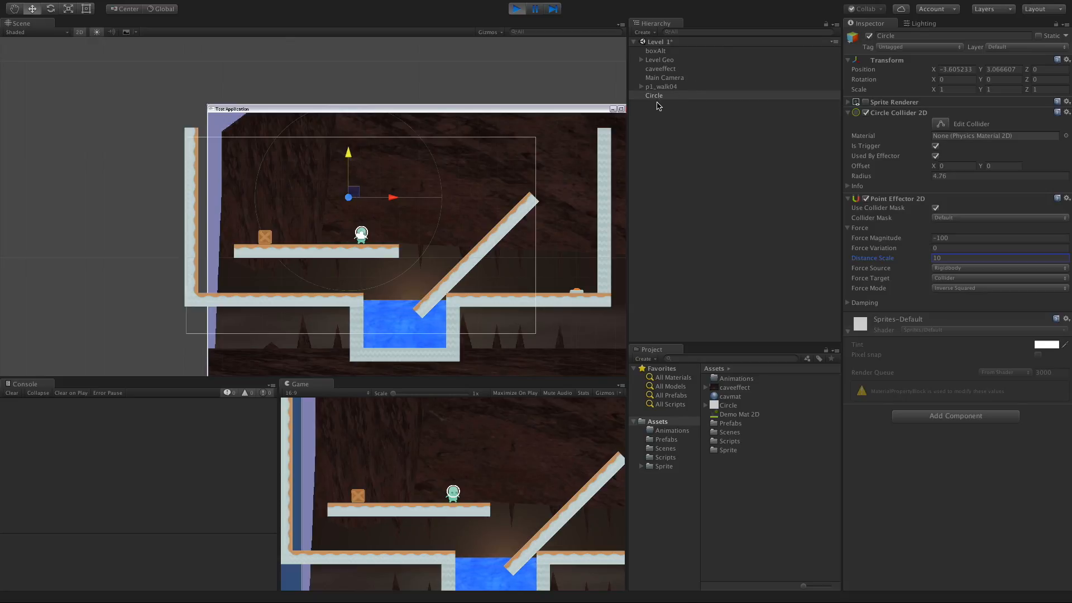
click(654, 95)
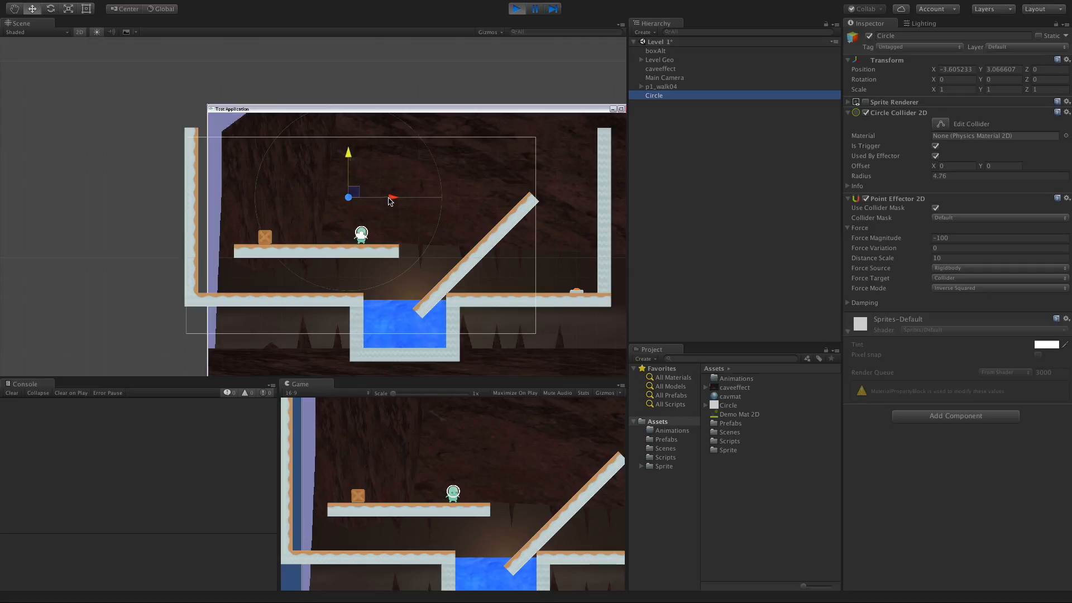
drag(348, 197, 265, 197)
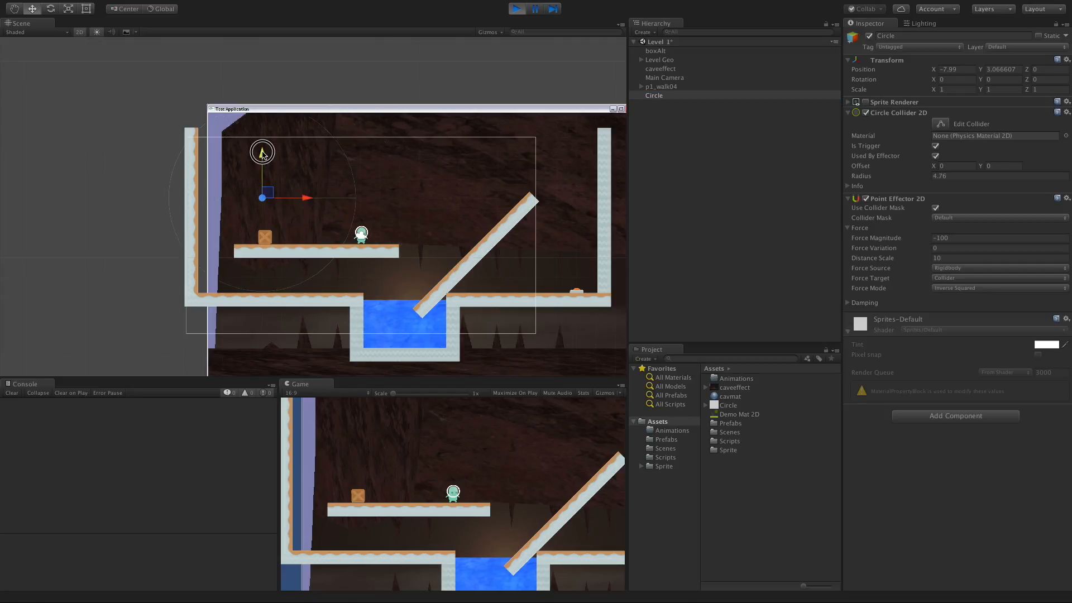
drag(262, 152, 263, 166)
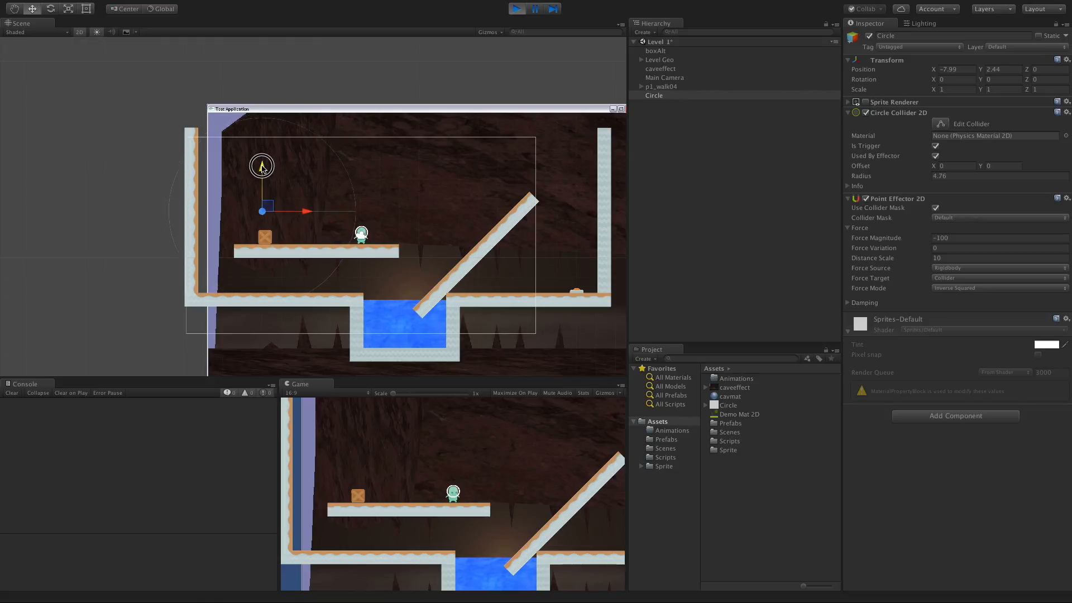